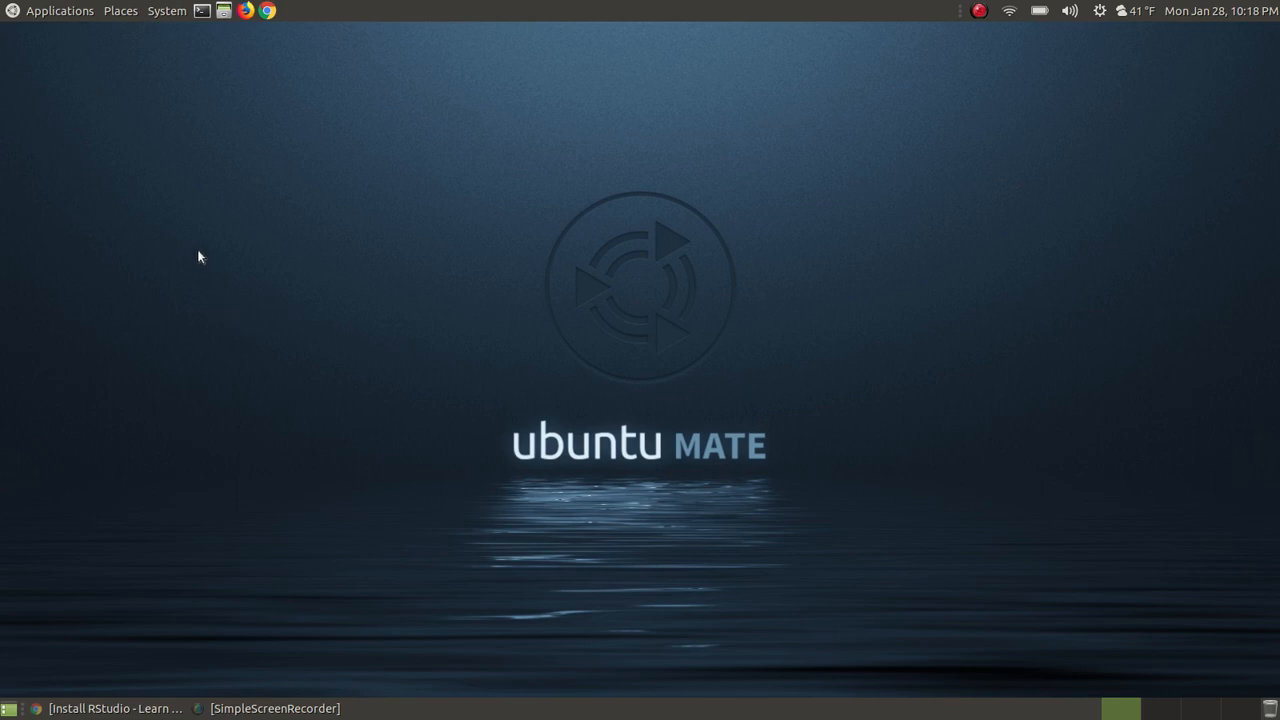
pyautogui.moveTo(104, 170)
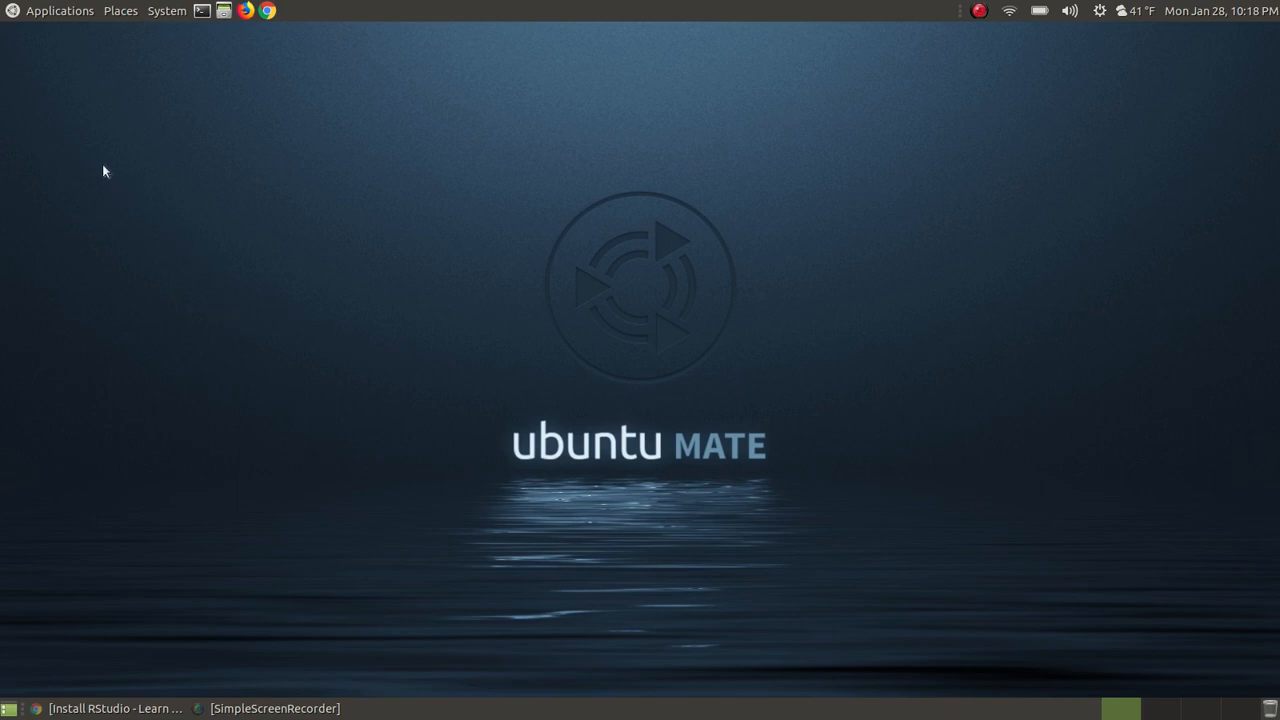
pyautogui.moveTo(32, 62)
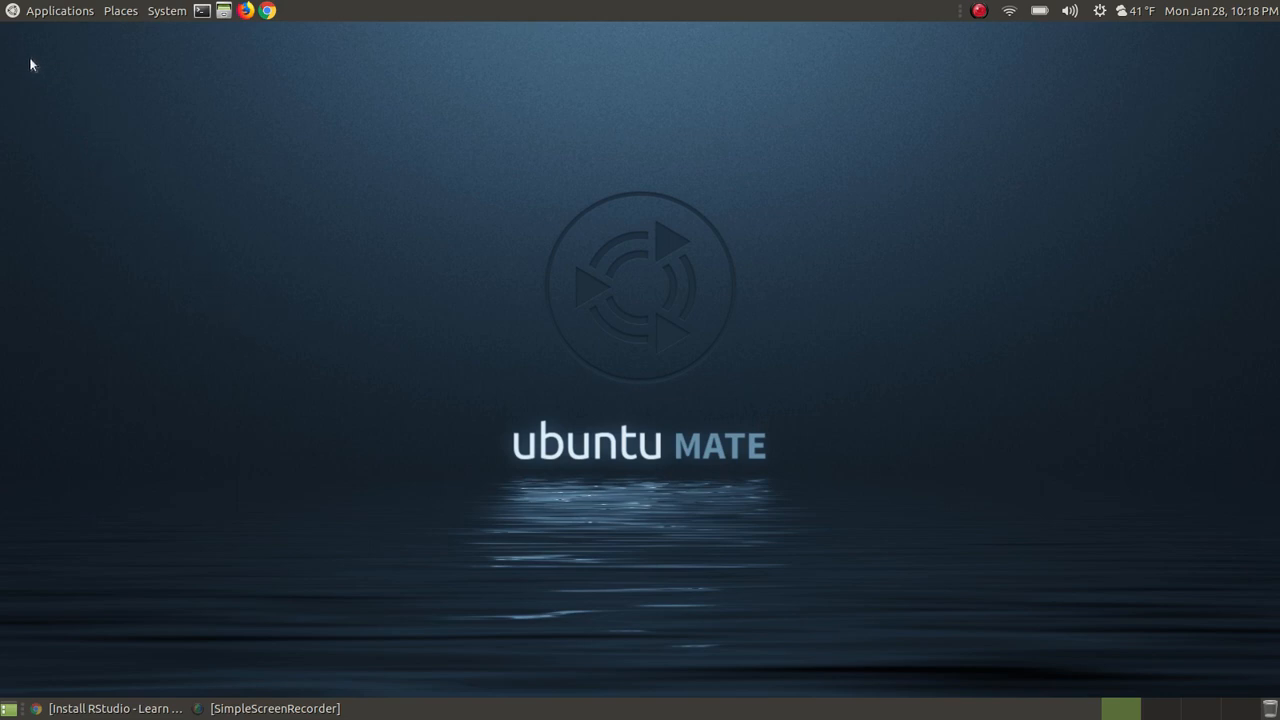
# Return to the Install RStudio tutorial and scroll to its How-To Install steps and installer table.
pyautogui.click(60, 12)
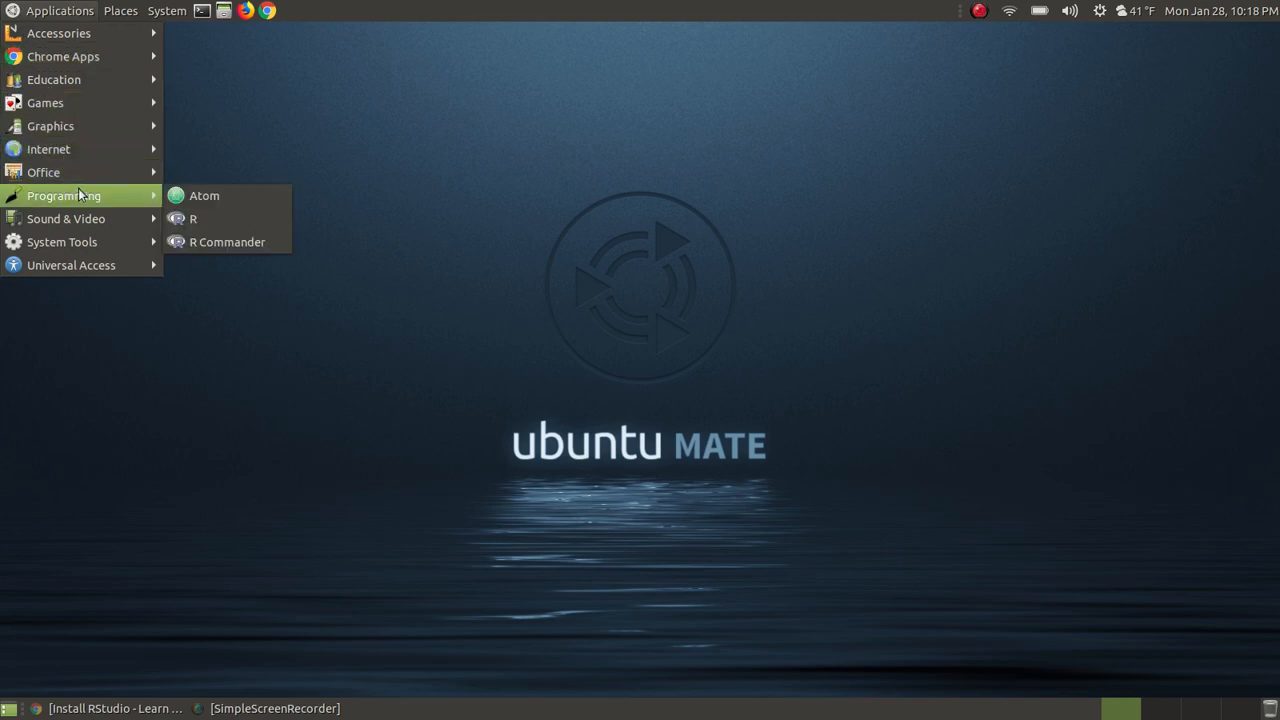
pyautogui.moveTo(228, 242)
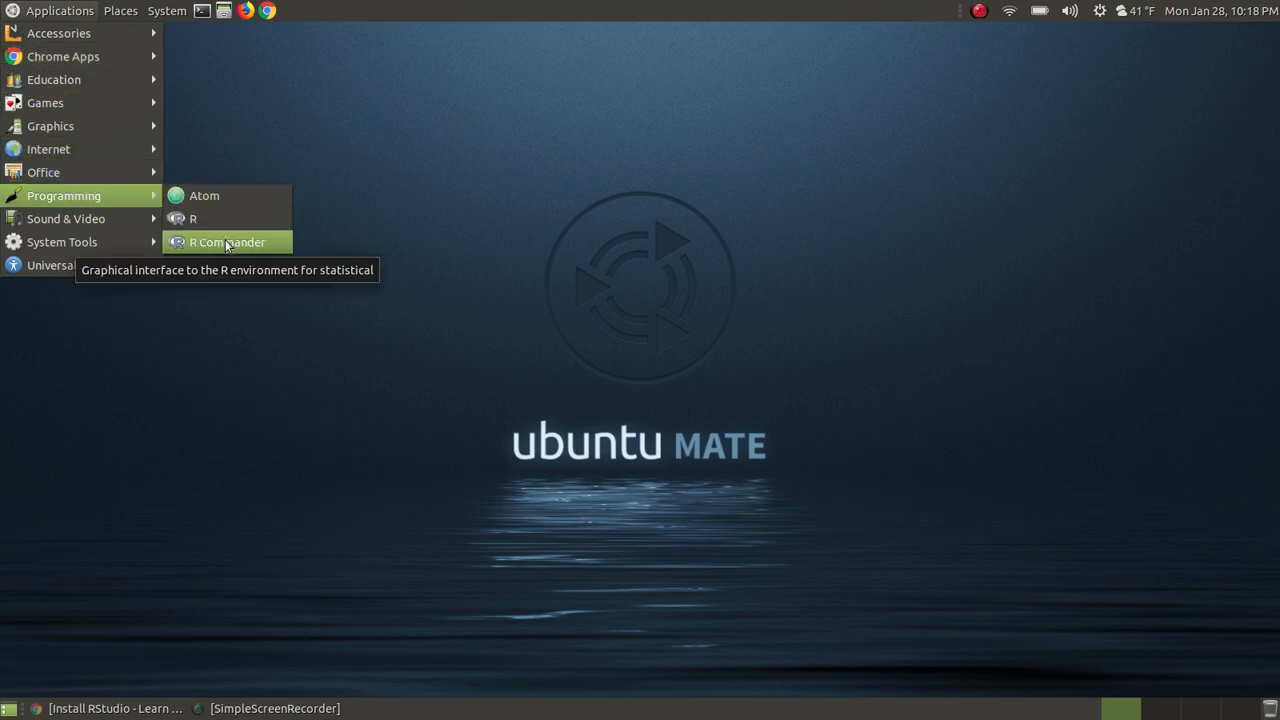
pyautogui.moveTo(220, 218)
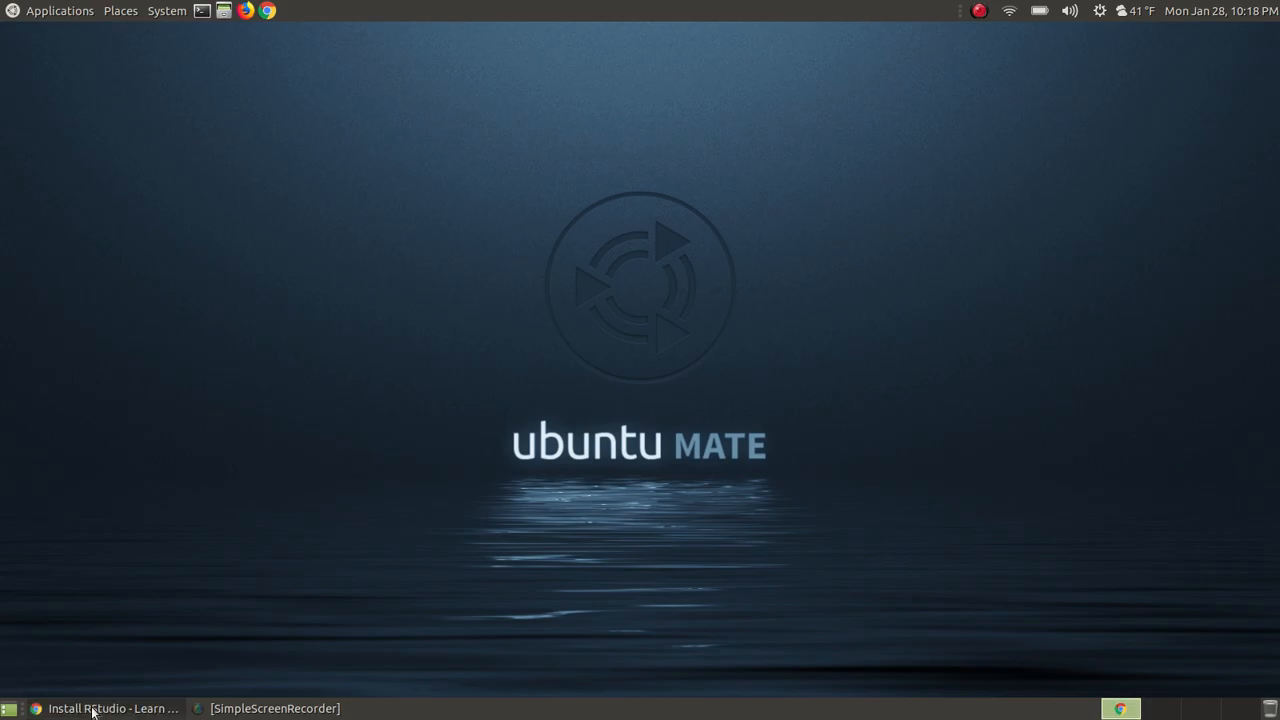
pyautogui.click(100, 708)
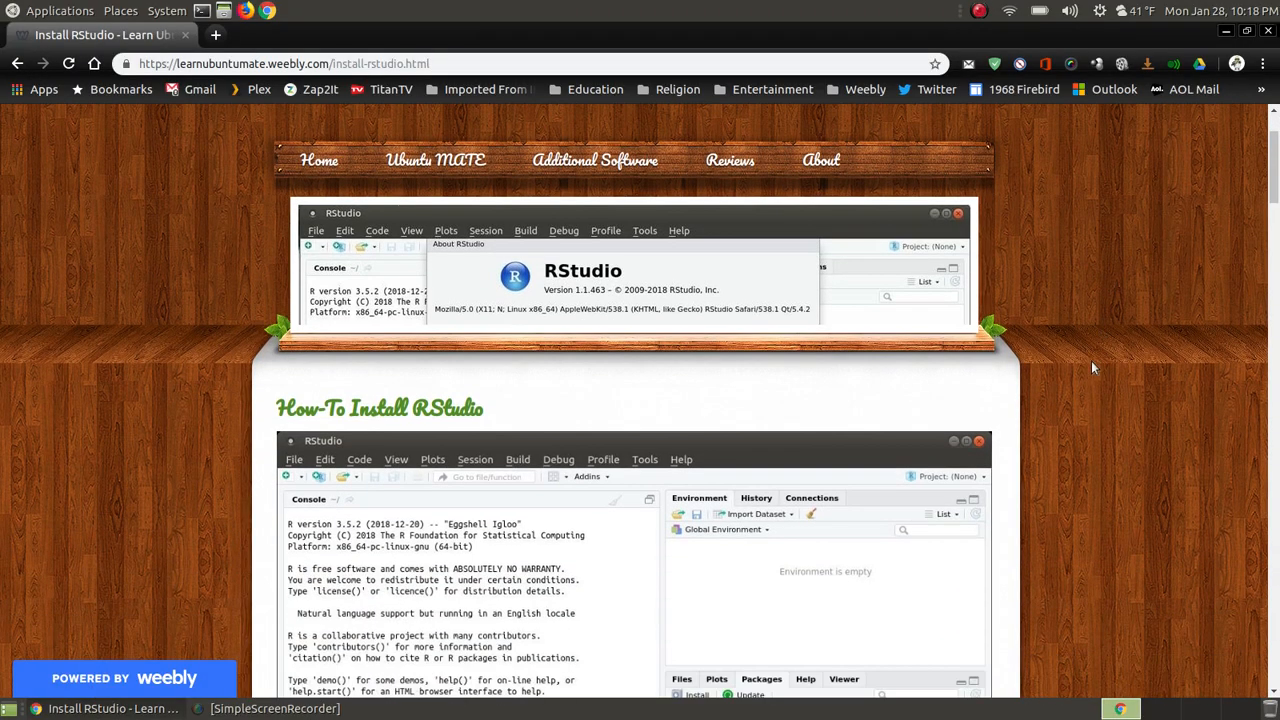
pyautogui.scroll(-3)
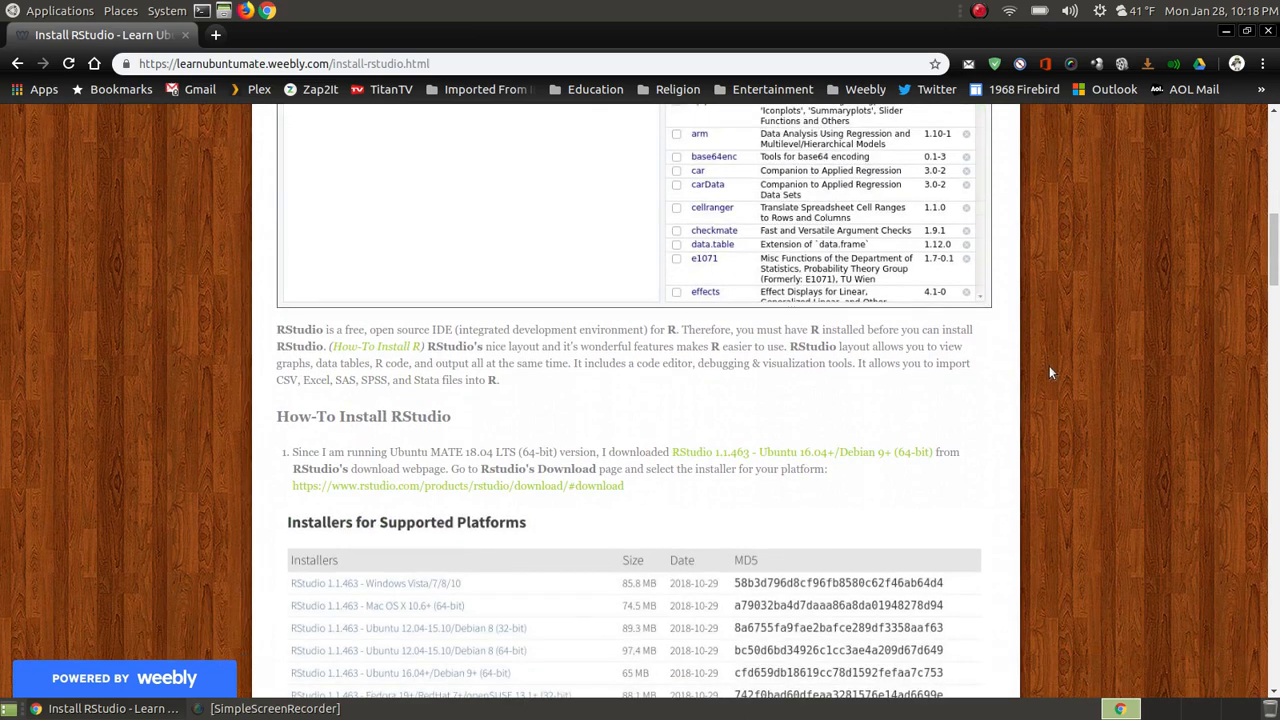
pyautogui.scroll(-3)
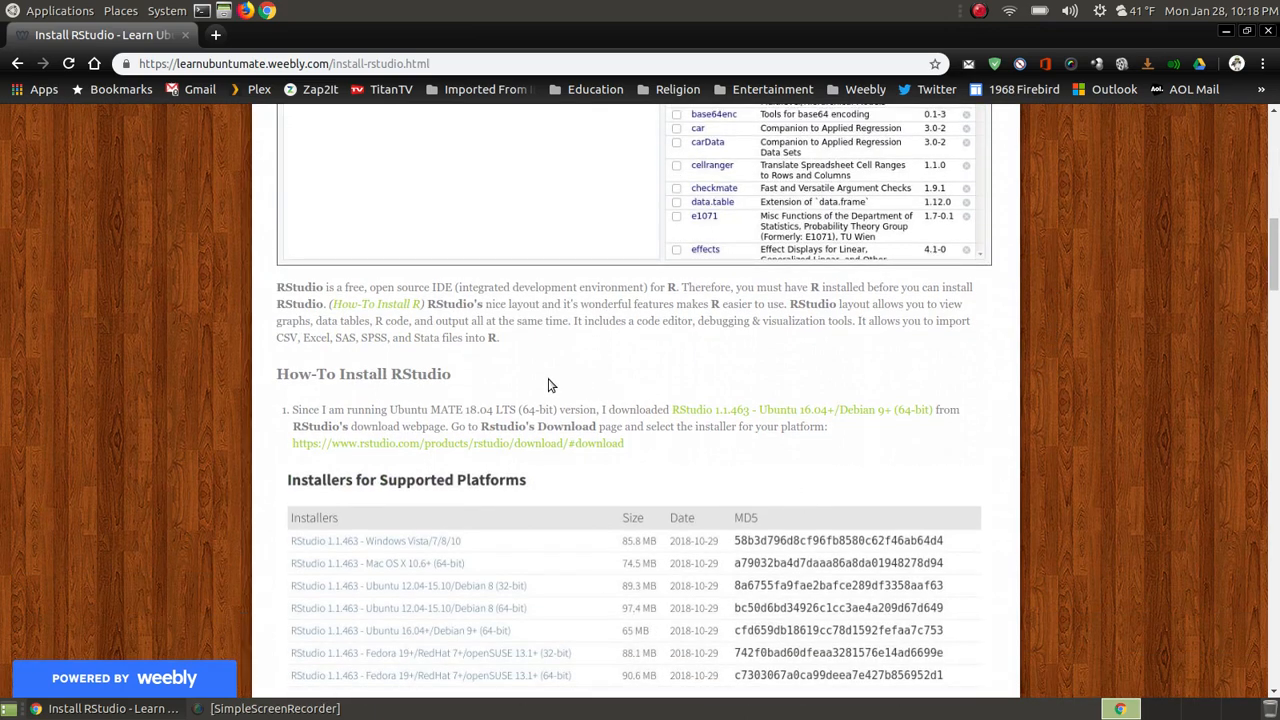
pyautogui.moveTo(378, 312)
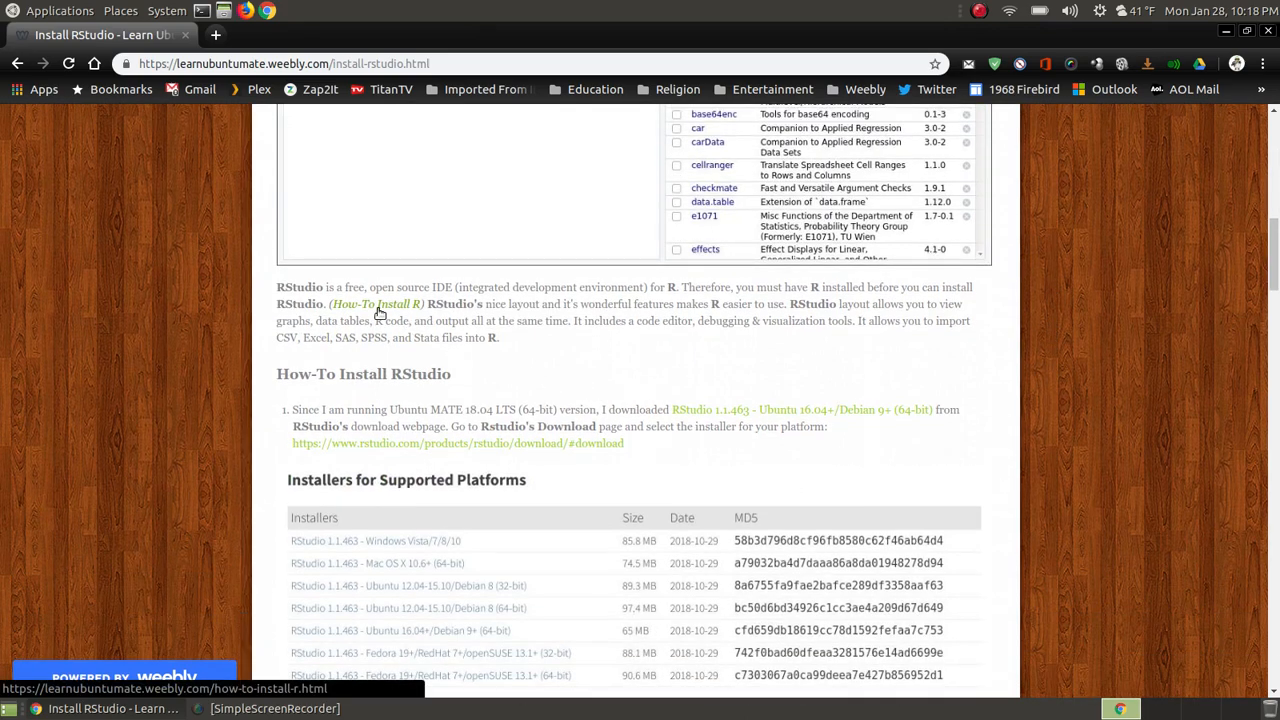
pyautogui.moveTo(1168, 324)
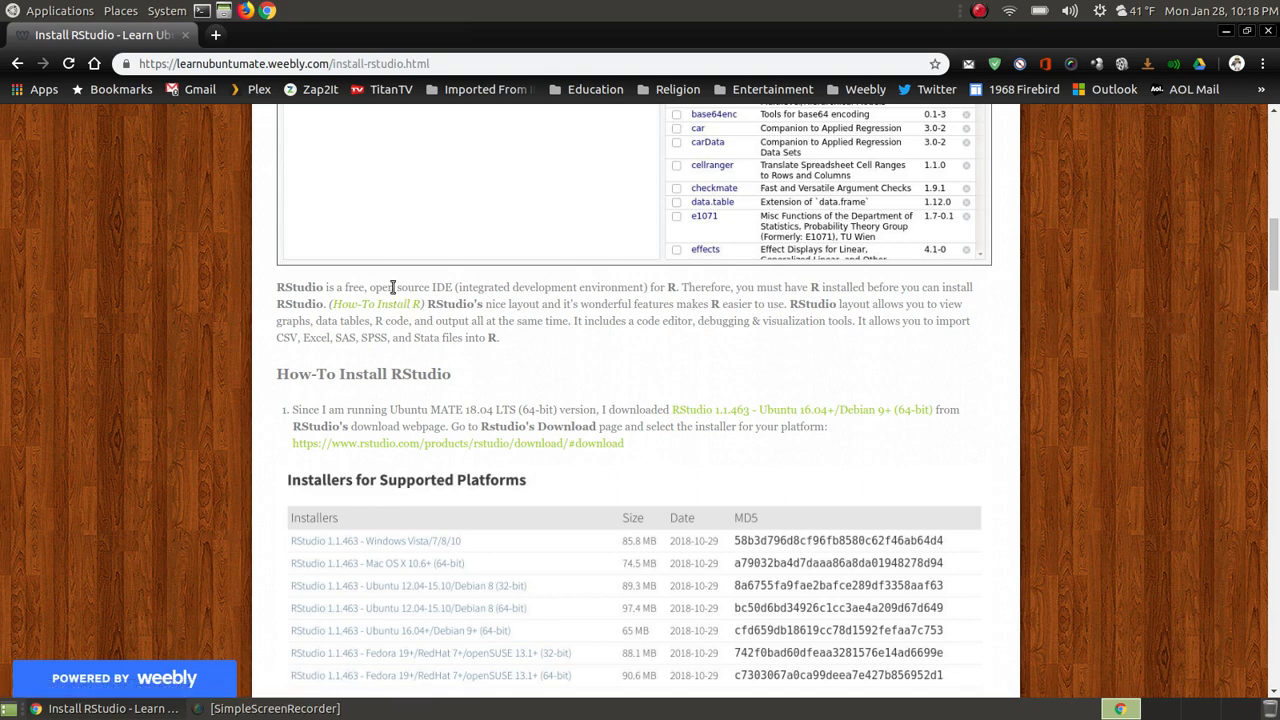
pyautogui.moveTo(476, 300)
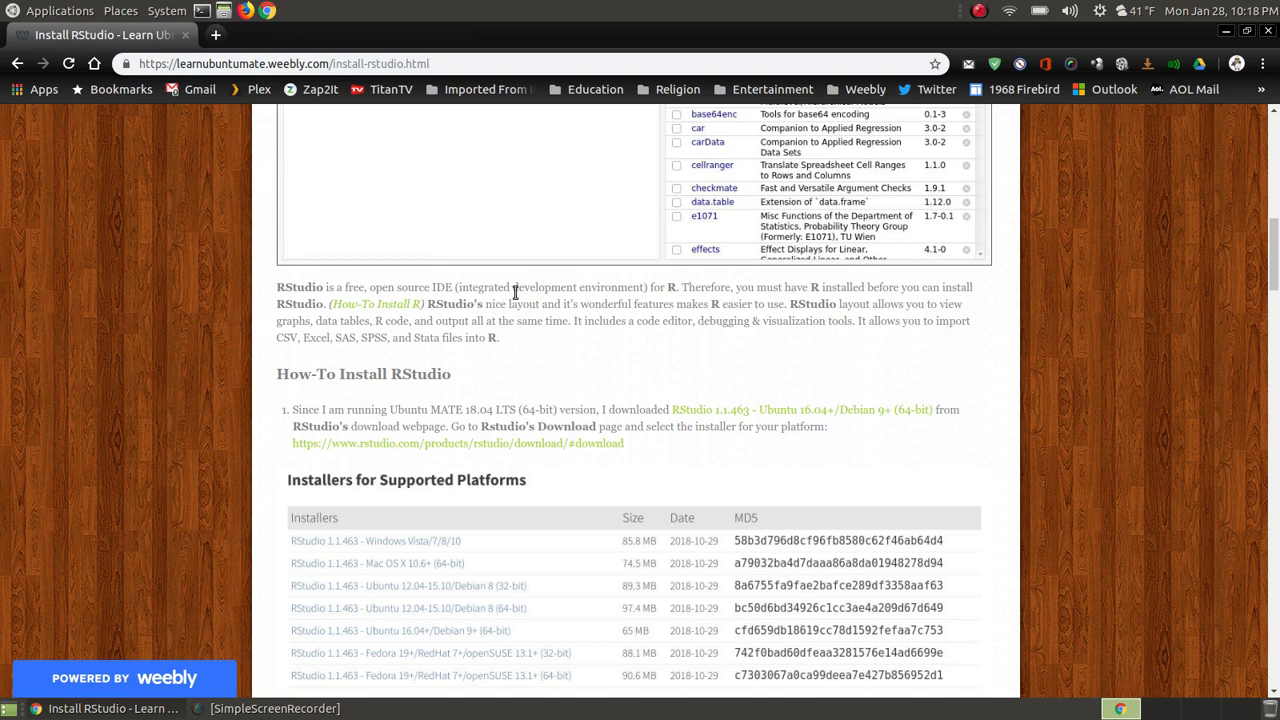
pyautogui.moveTo(640, 304)
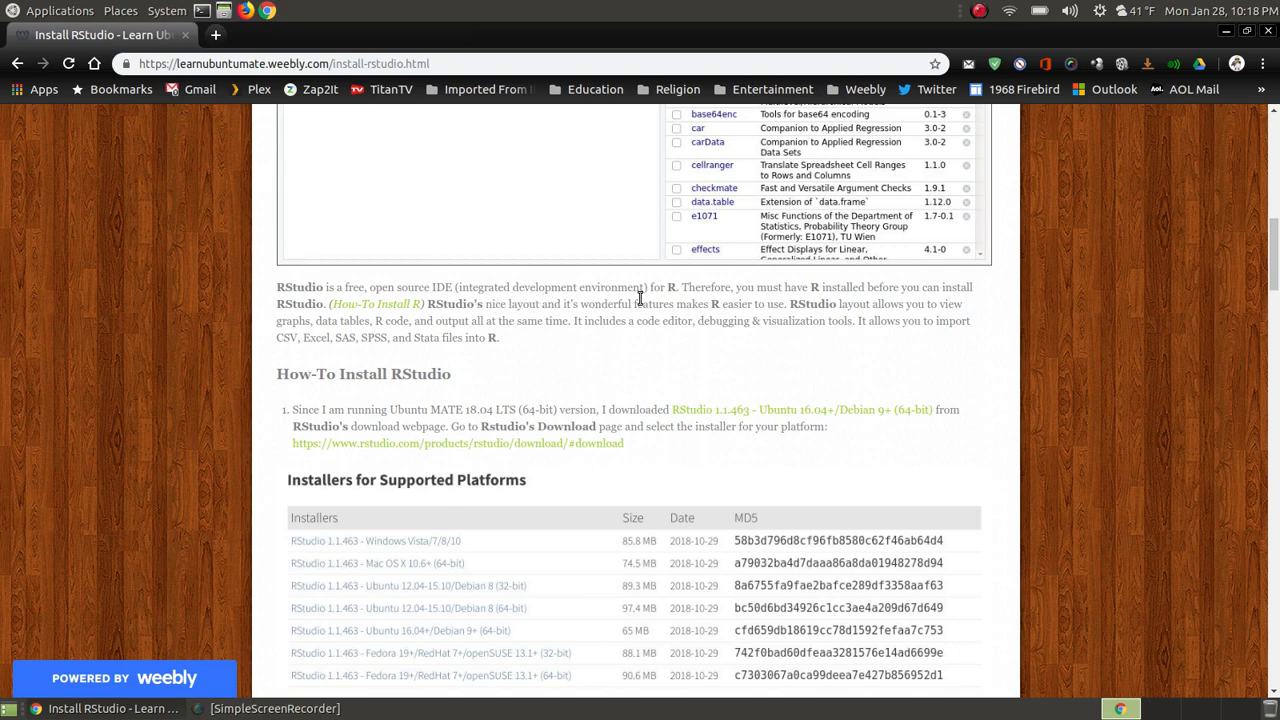
pyautogui.moveTo(840, 300)
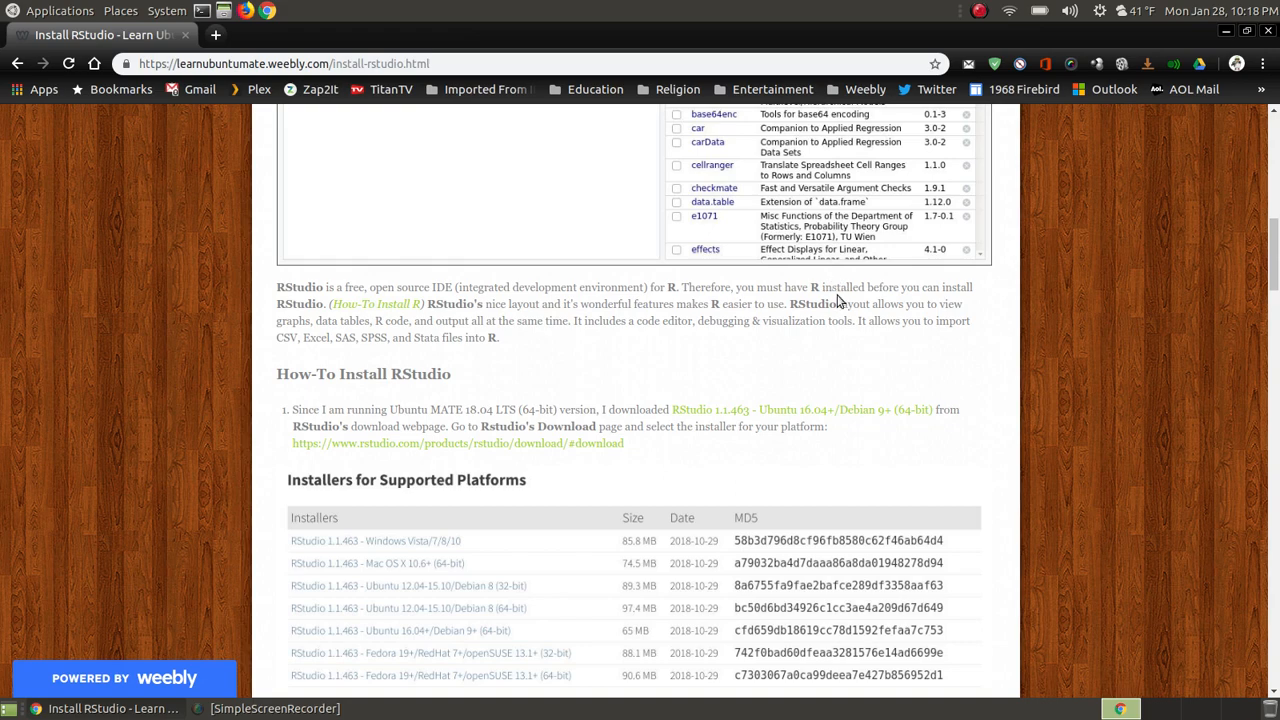
pyautogui.scroll(-3)
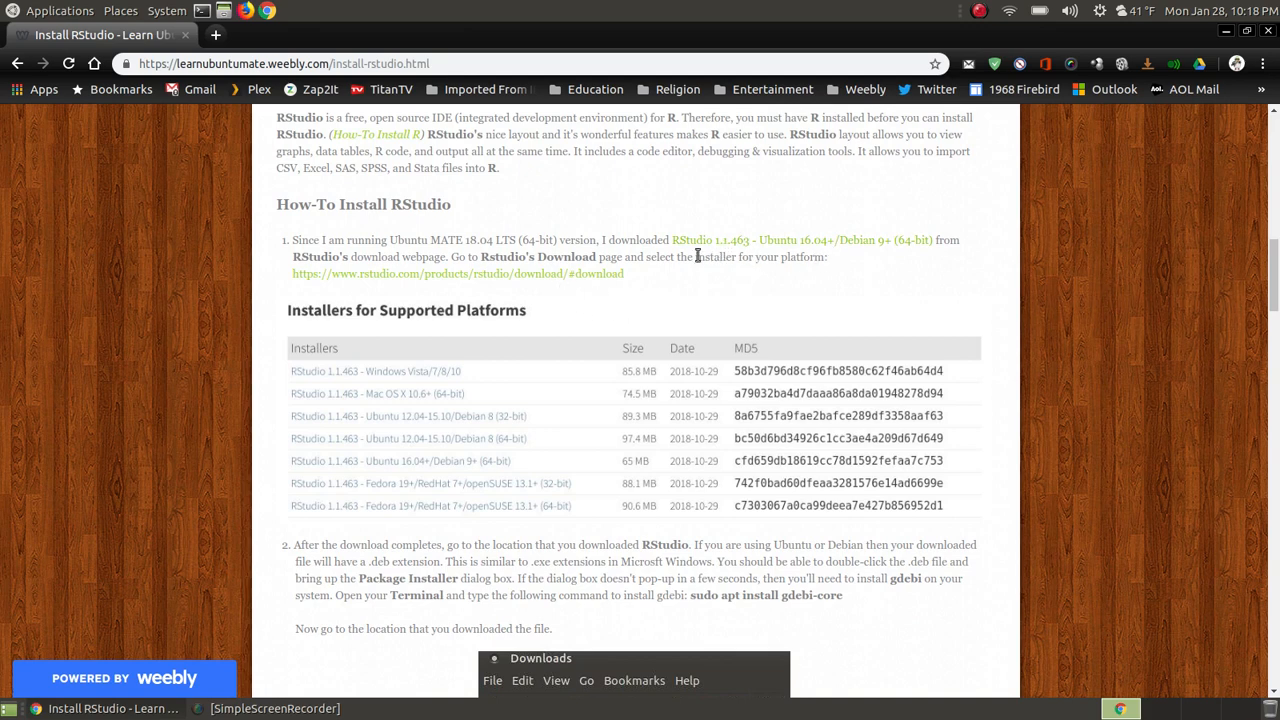
pyautogui.moveTo(688, 238)
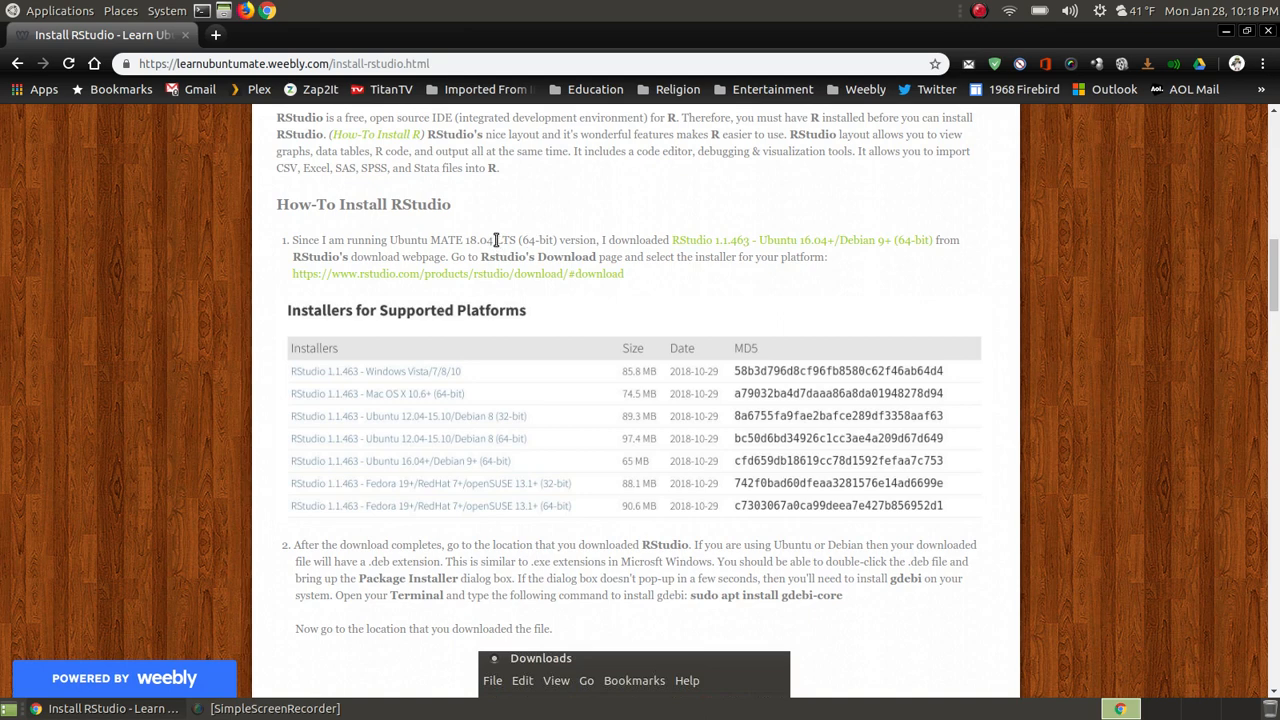
pyautogui.moveTo(524, 240)
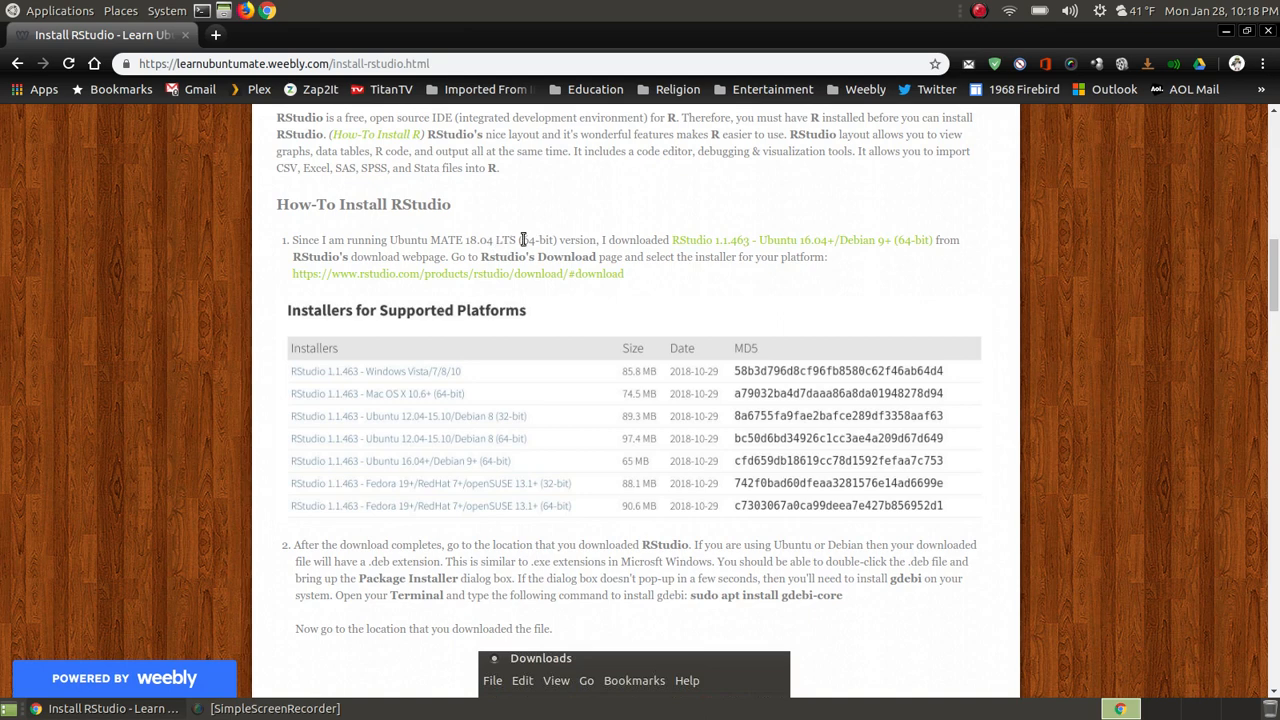
pyautogui.moveTo(628, 230)
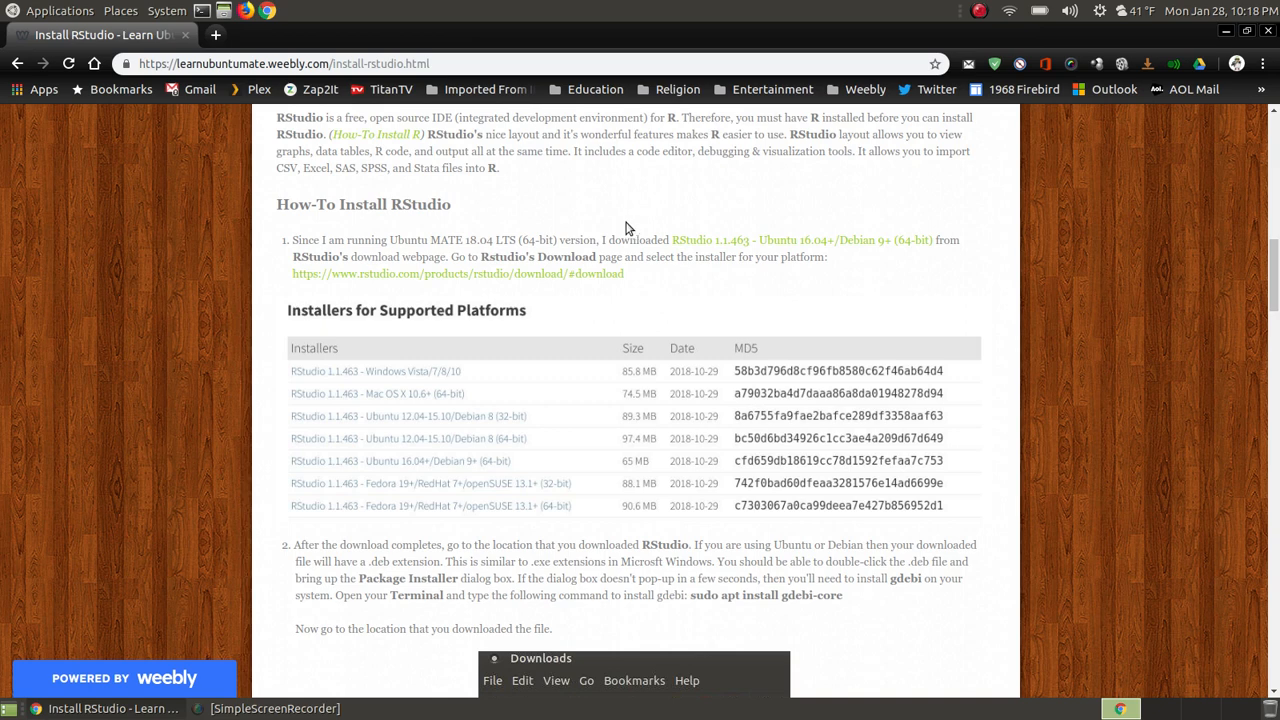
pyautogui.moveTo(532, 280)
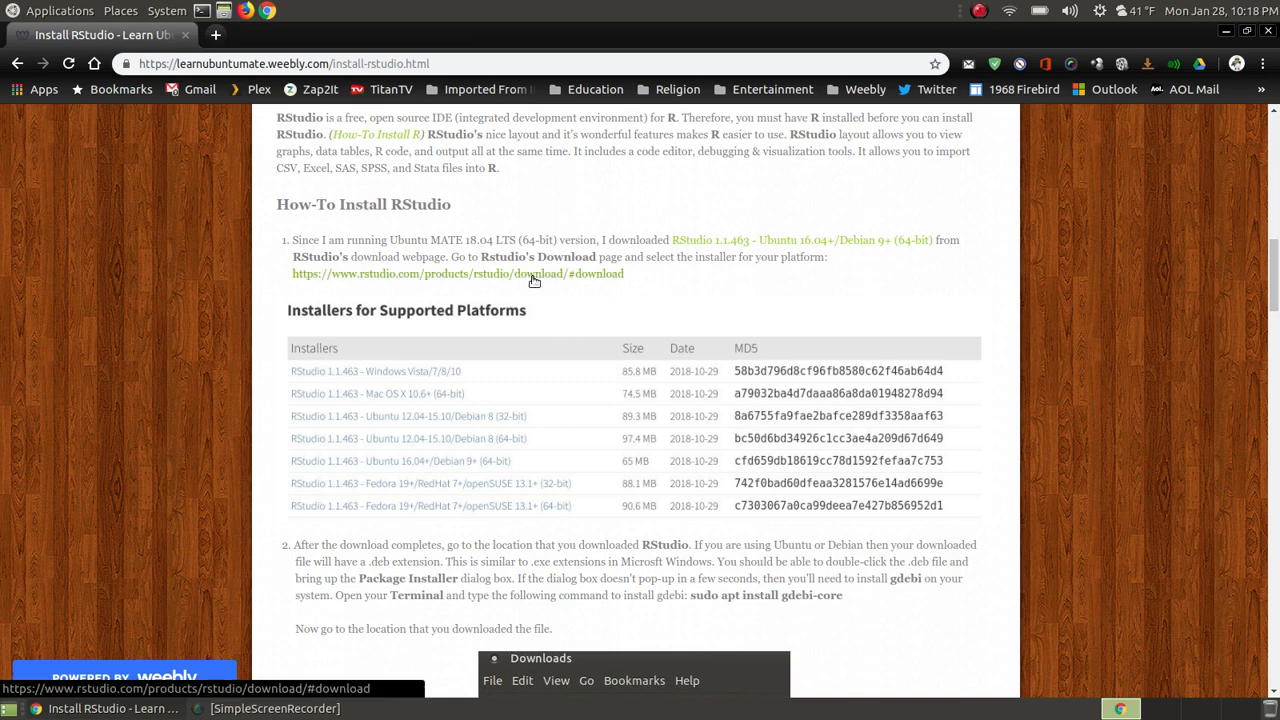
# Go to RStudio's download page from the tutorial and reach the installers list for supported platforms.
pyautogui.click(456, 272)
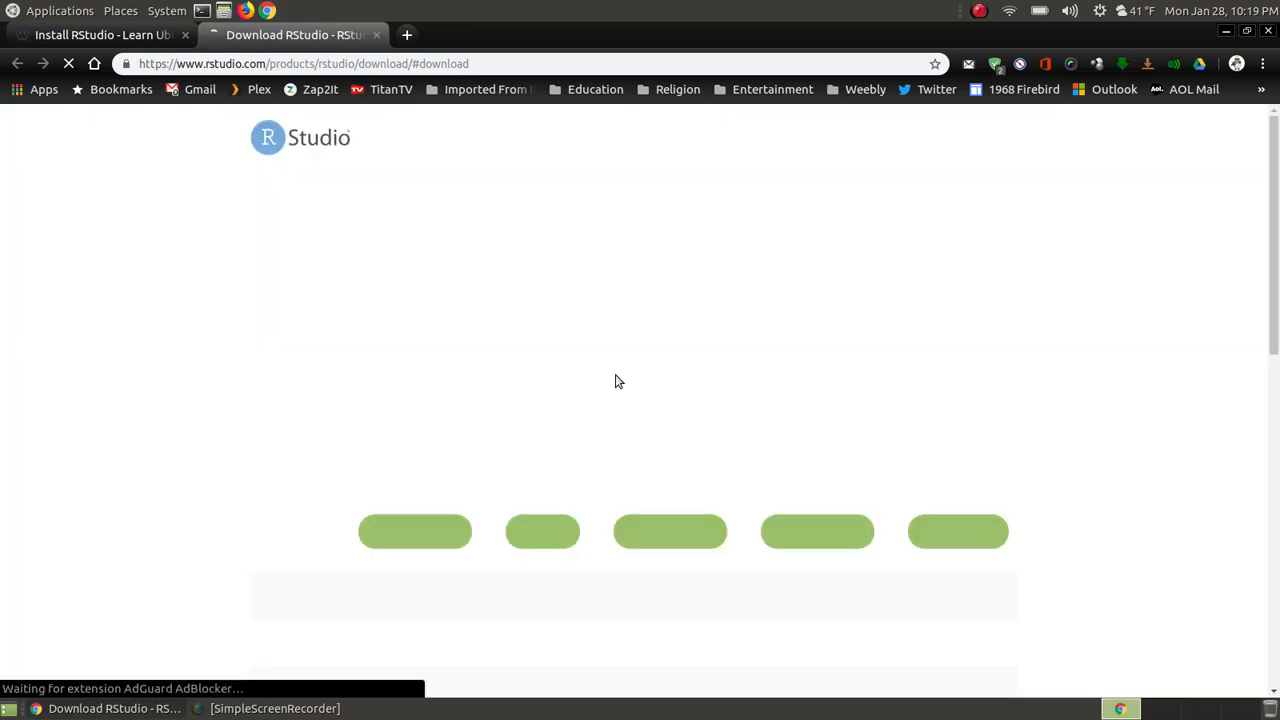
pyautogui.scroll(-3)
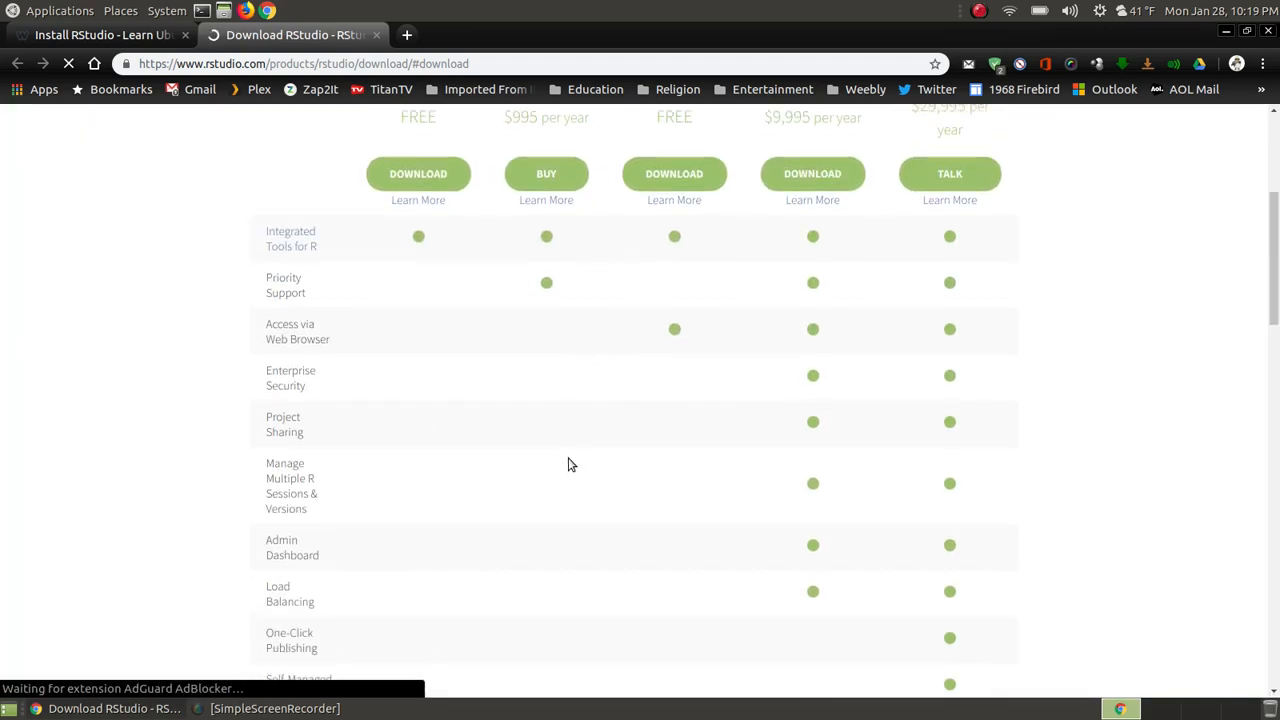
pyautogui.scroll(-3)
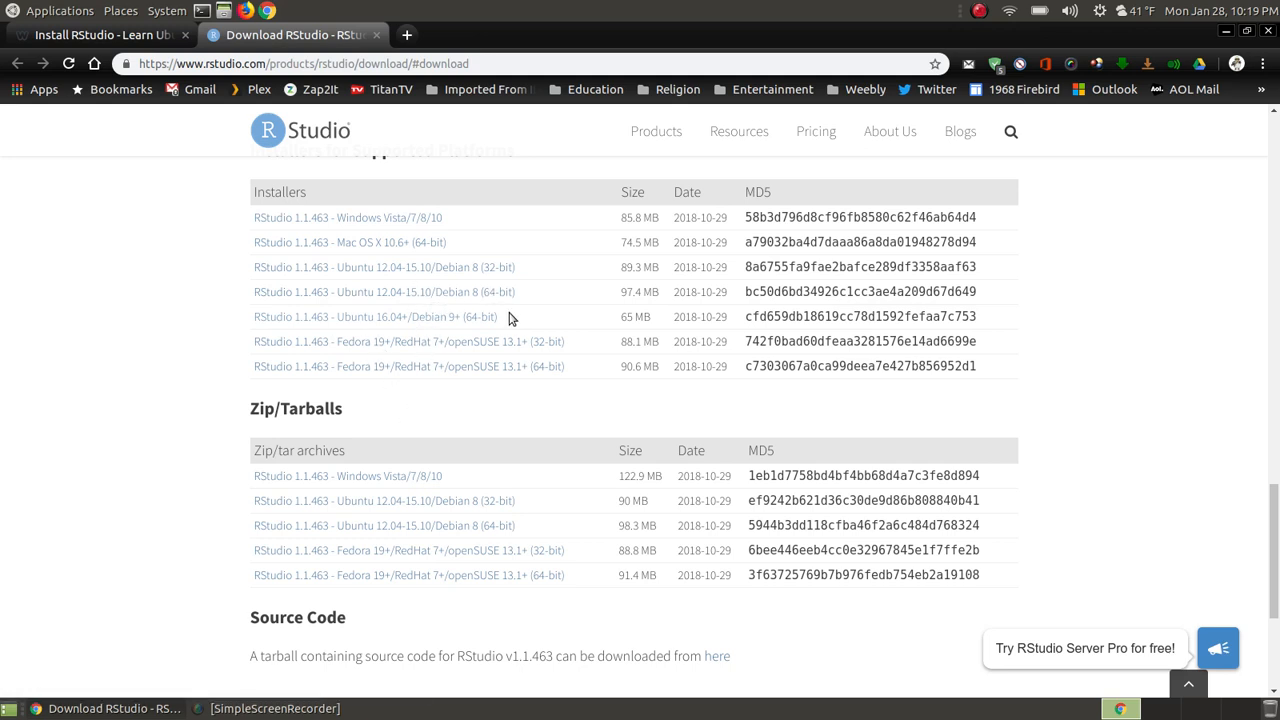
pyautogui.moveTo(564, 340)
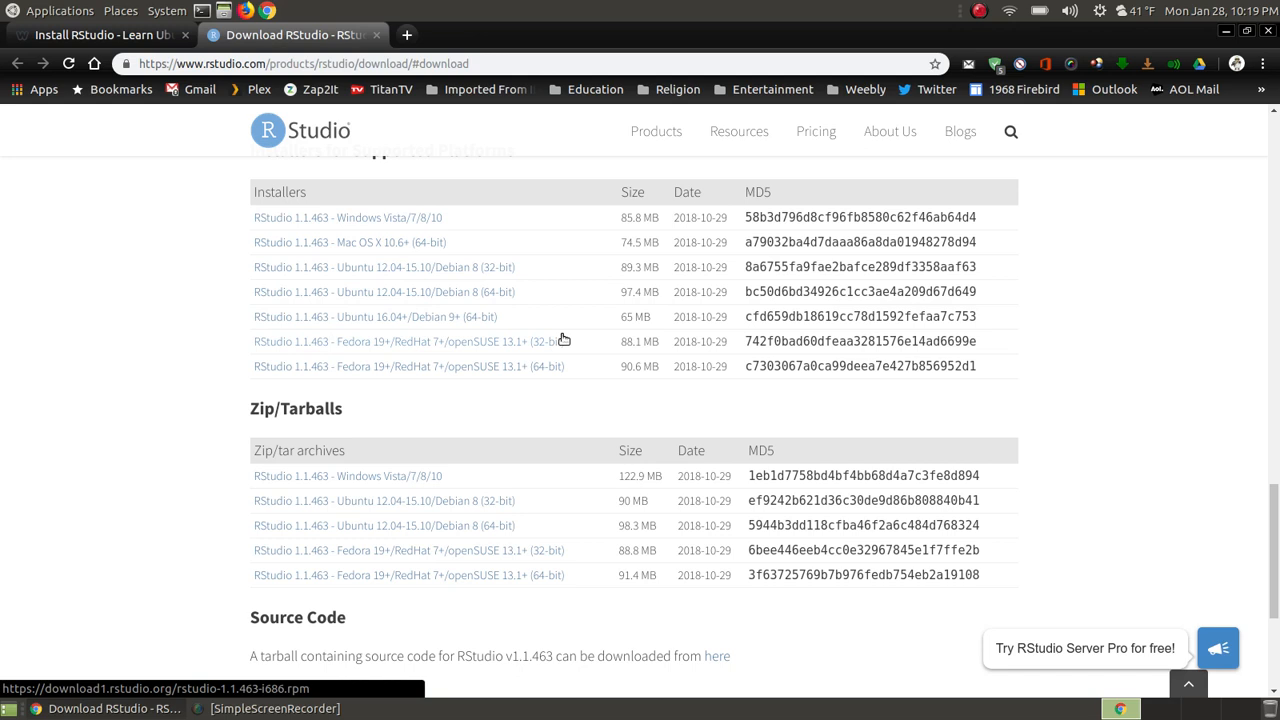
pyautogui.moveTo(570, 316)
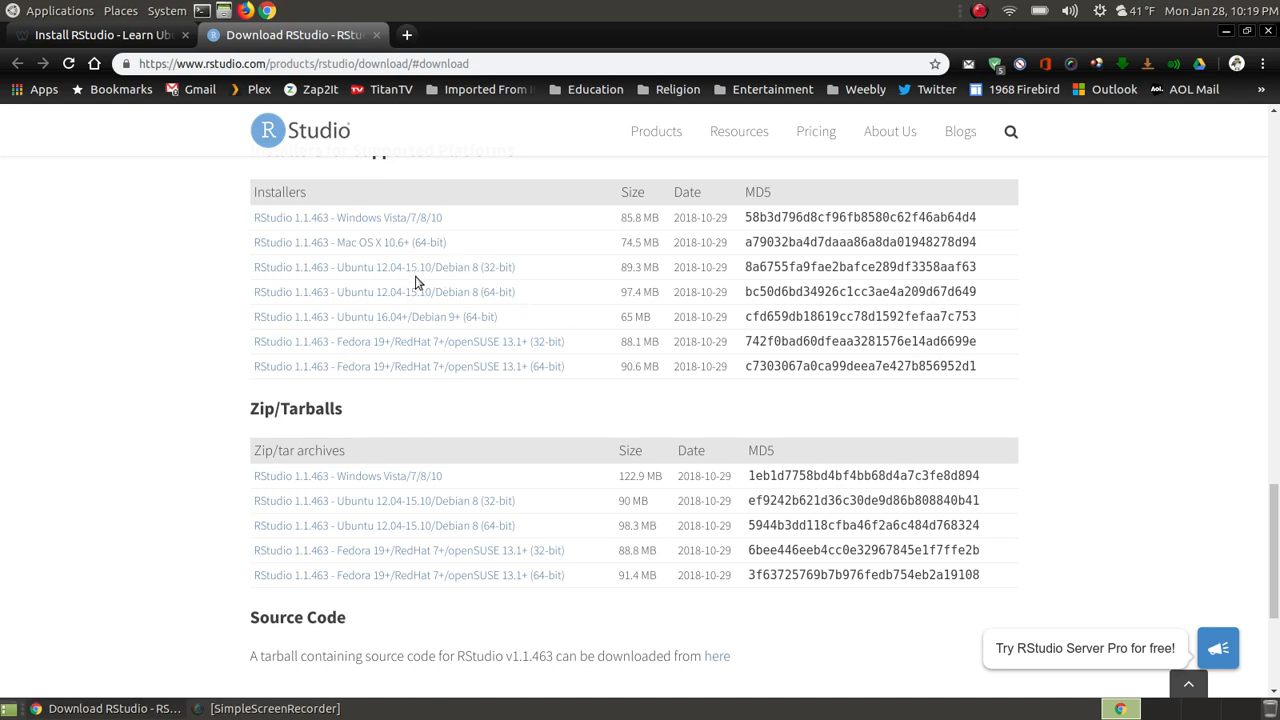
pyautogui.moveTo(382, 302)
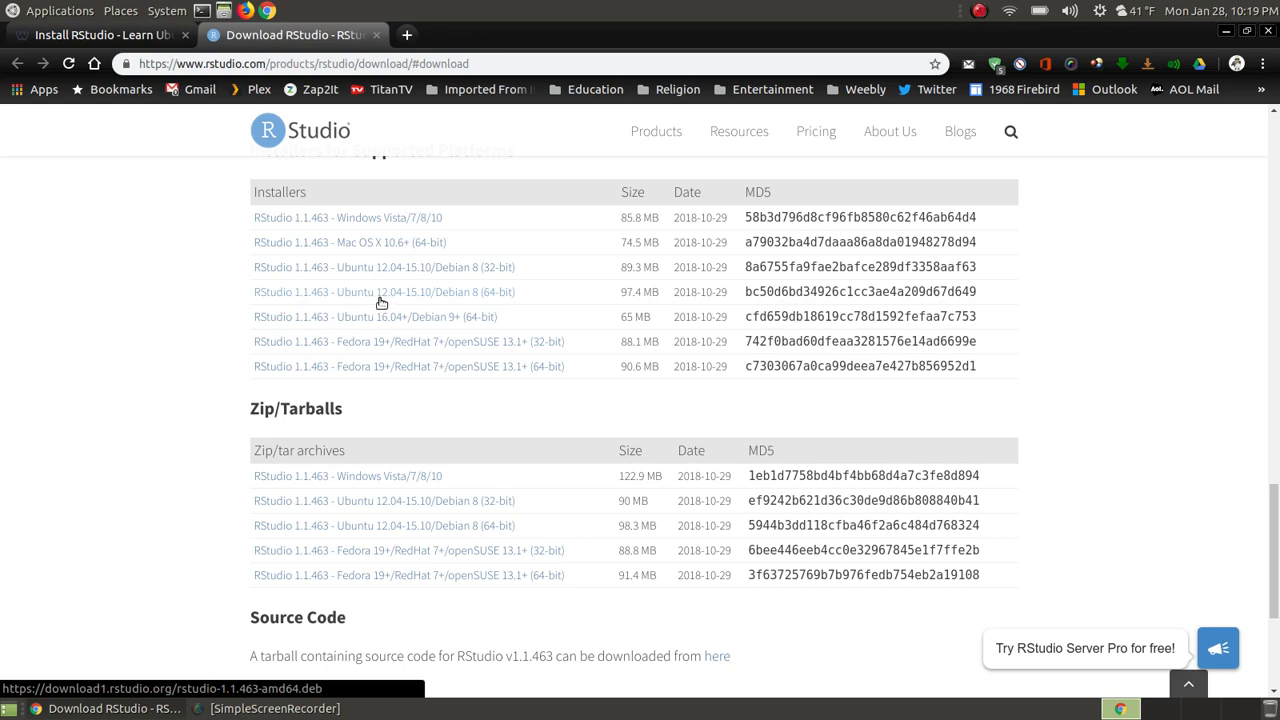
pyautogui.moveTo(490, 272)
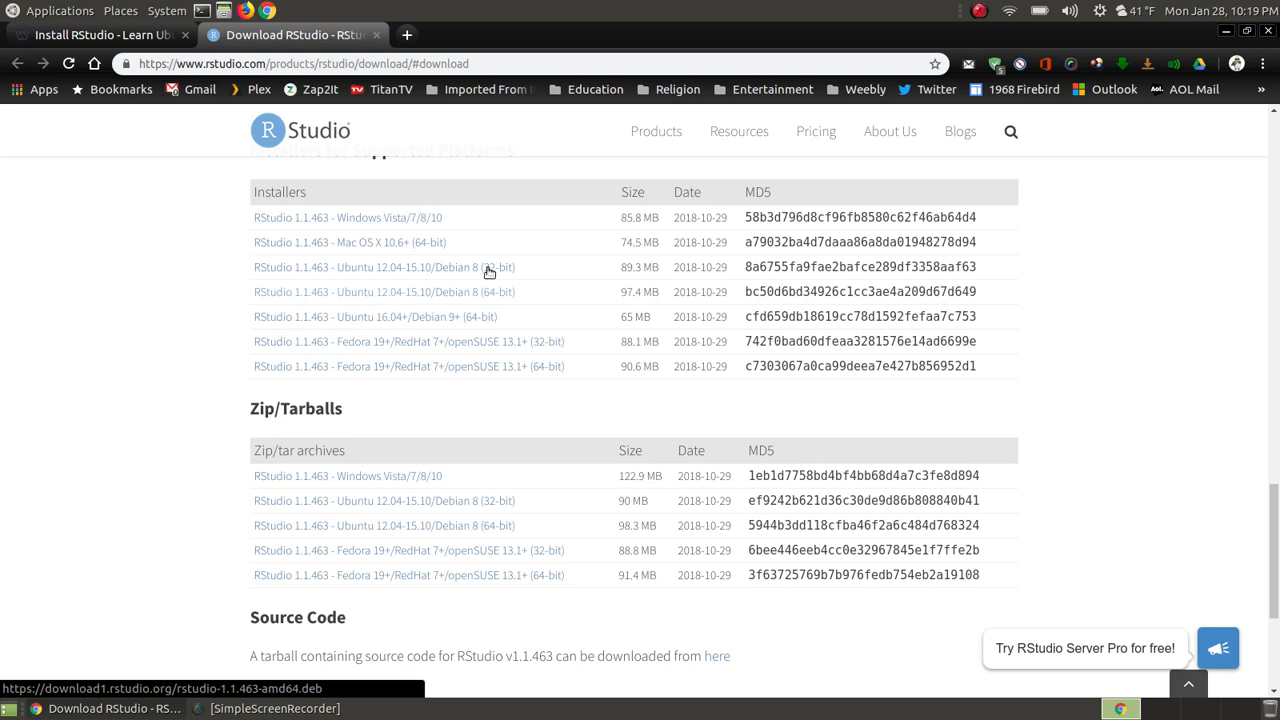
pyautogui.moveTo(480, 304)
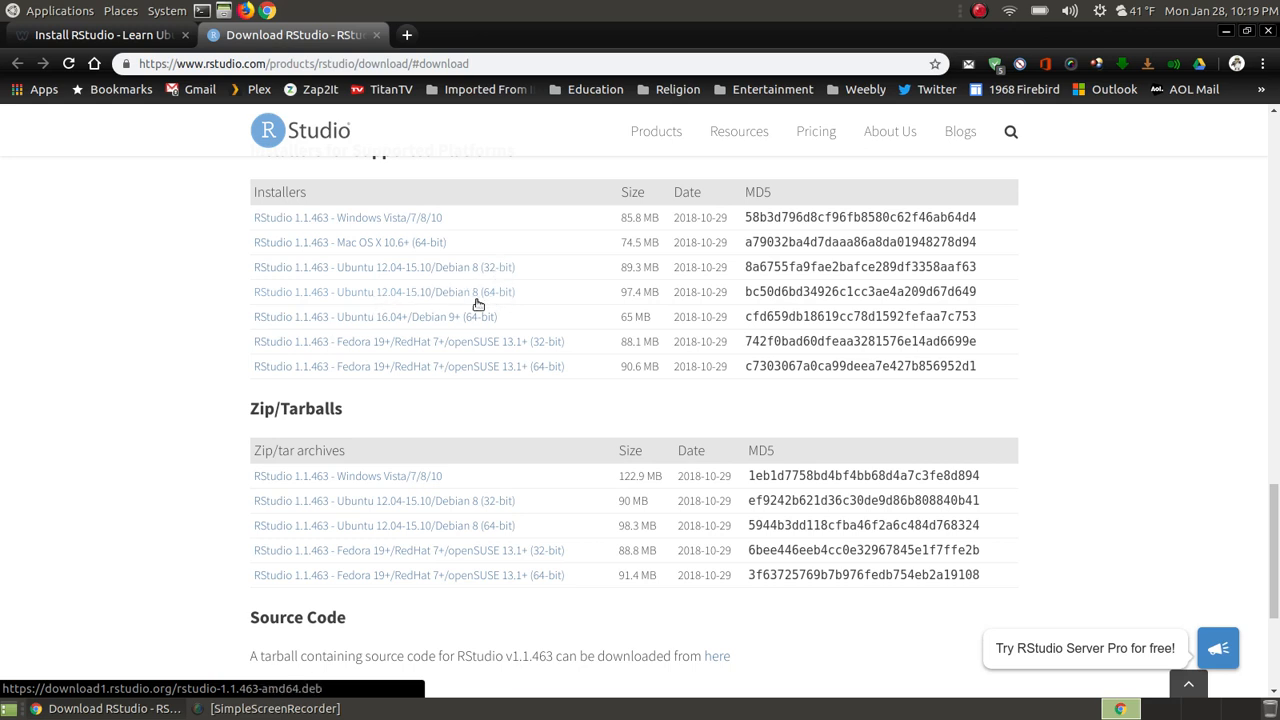
pyautogui.moveTo(398, 322)
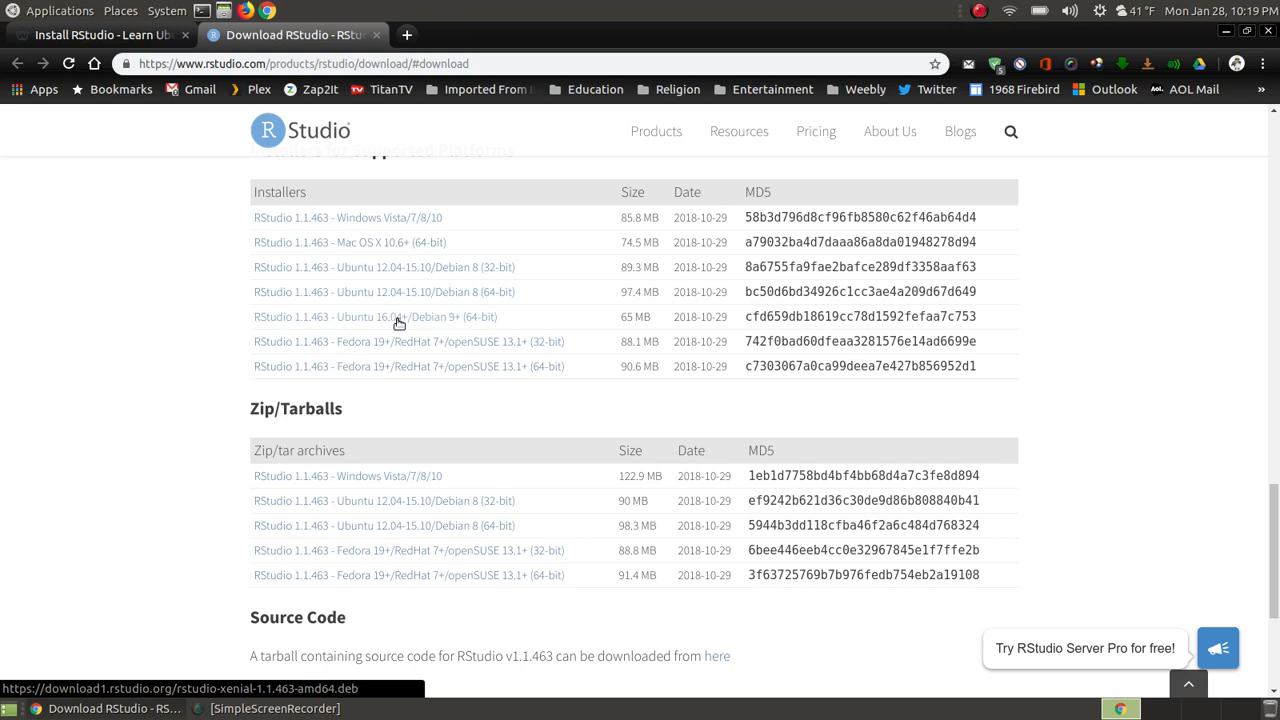
pyautogui.moveTo(412, 320)
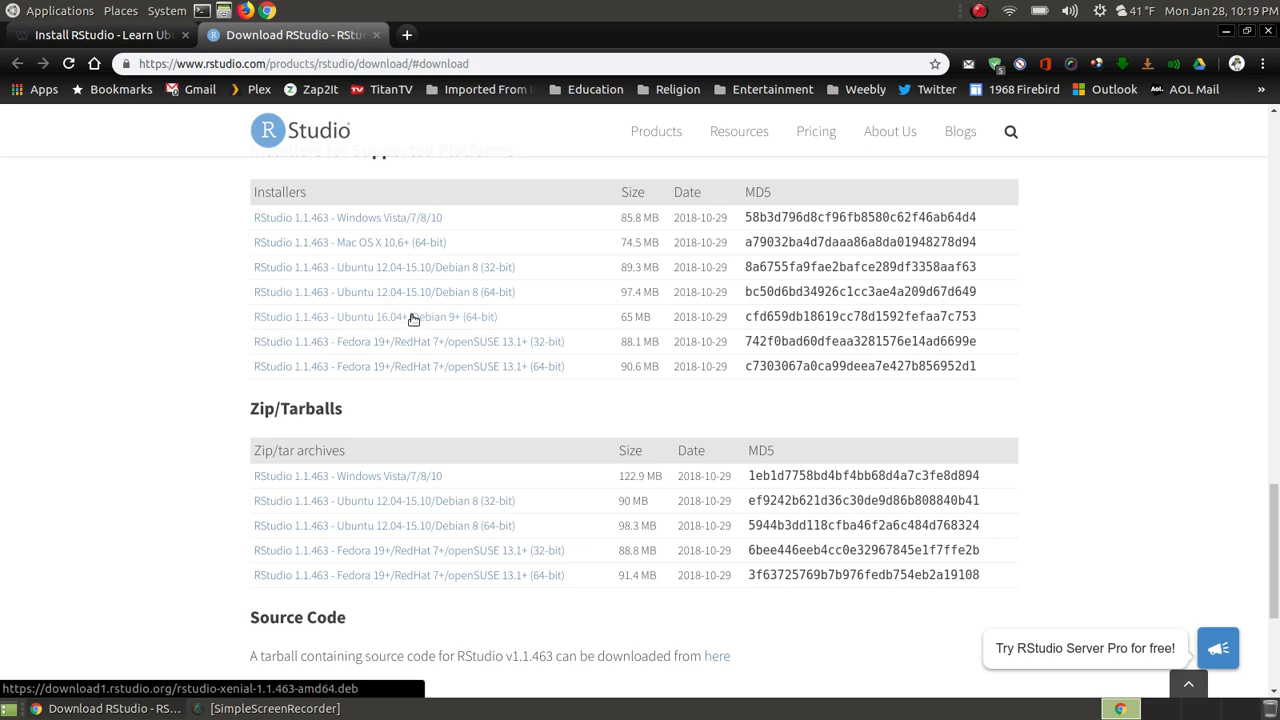
pyautogui.moveTo(388, 316)
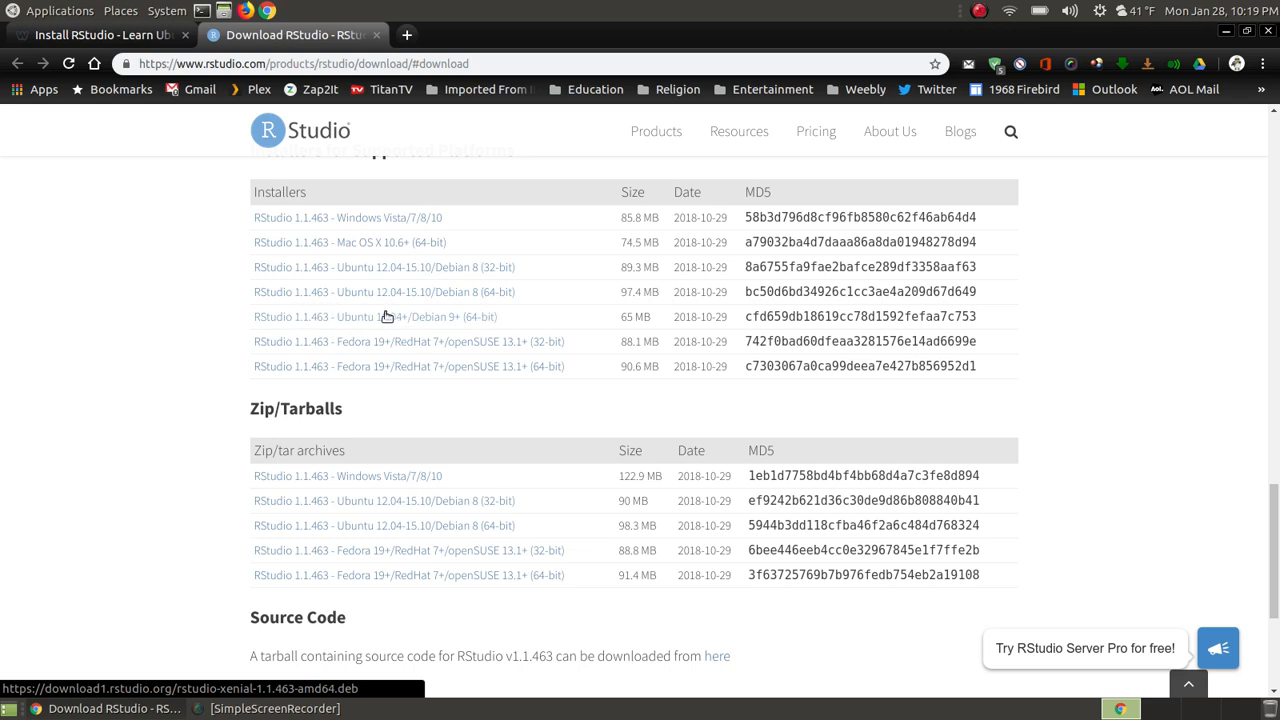
pyautogui.moveTo(424, 248)
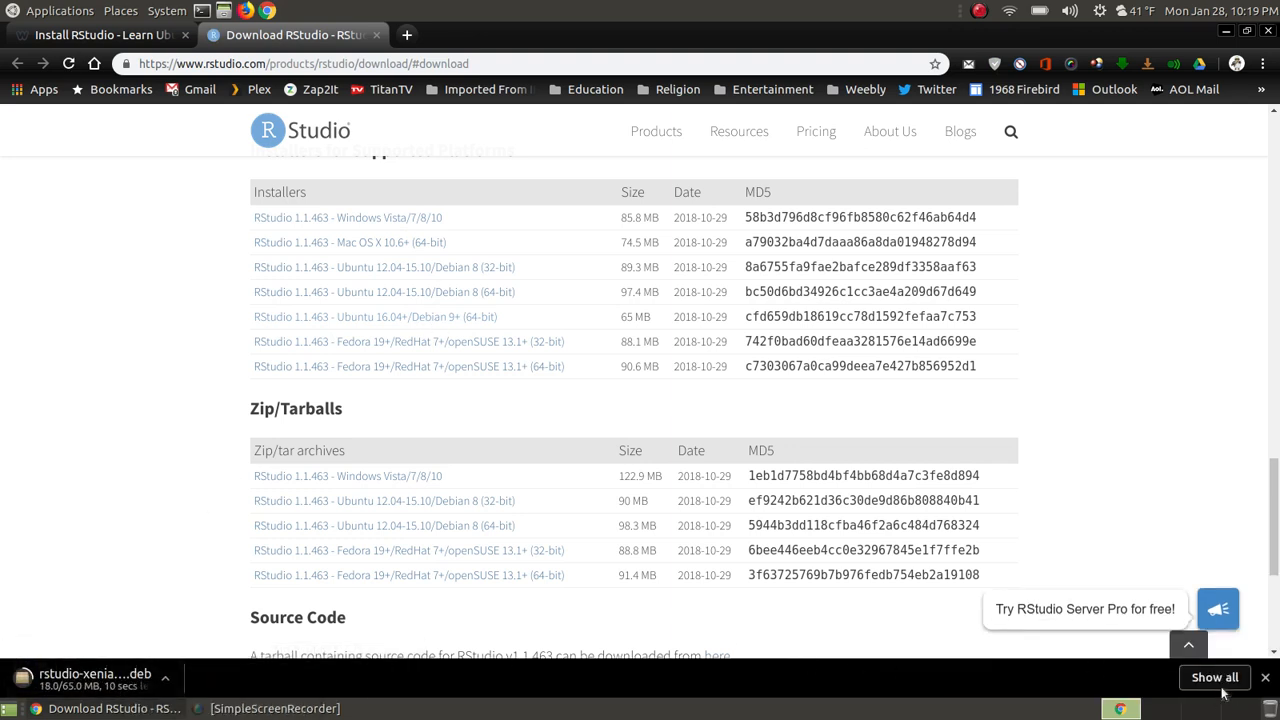
pyautogui.moveTo(1150, 596)
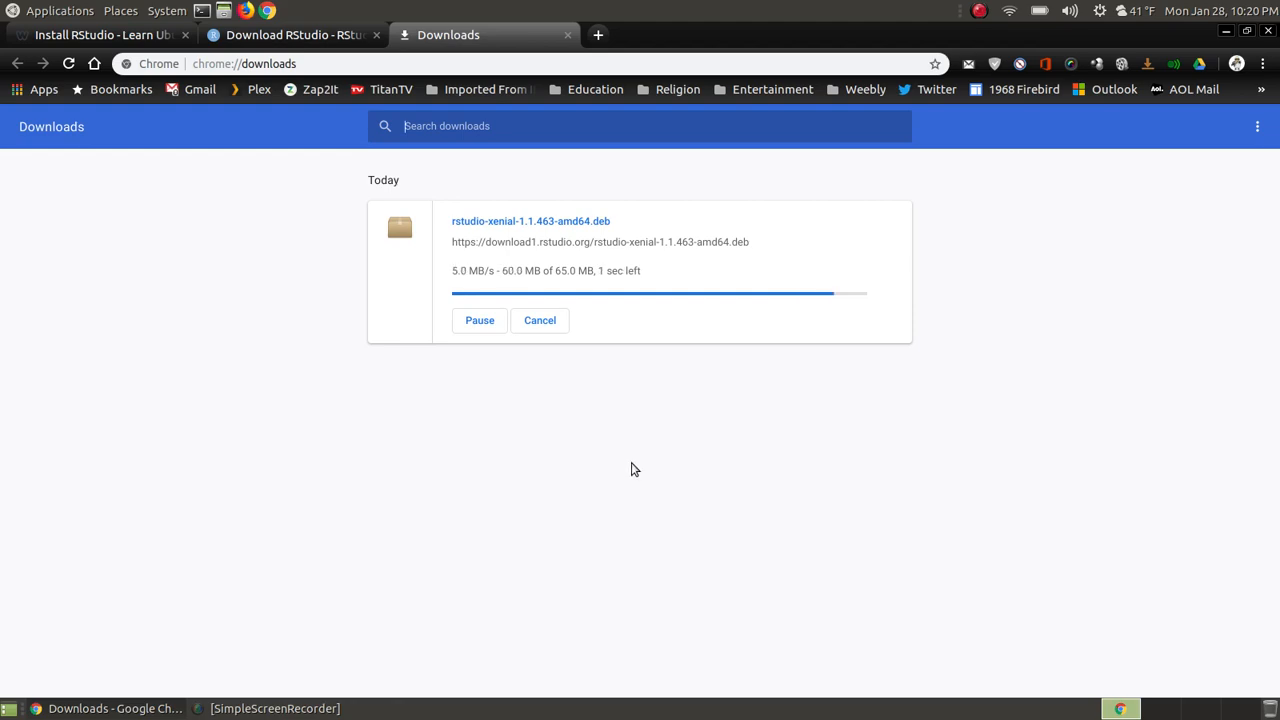
pyautogui.moveTo(540, 494)
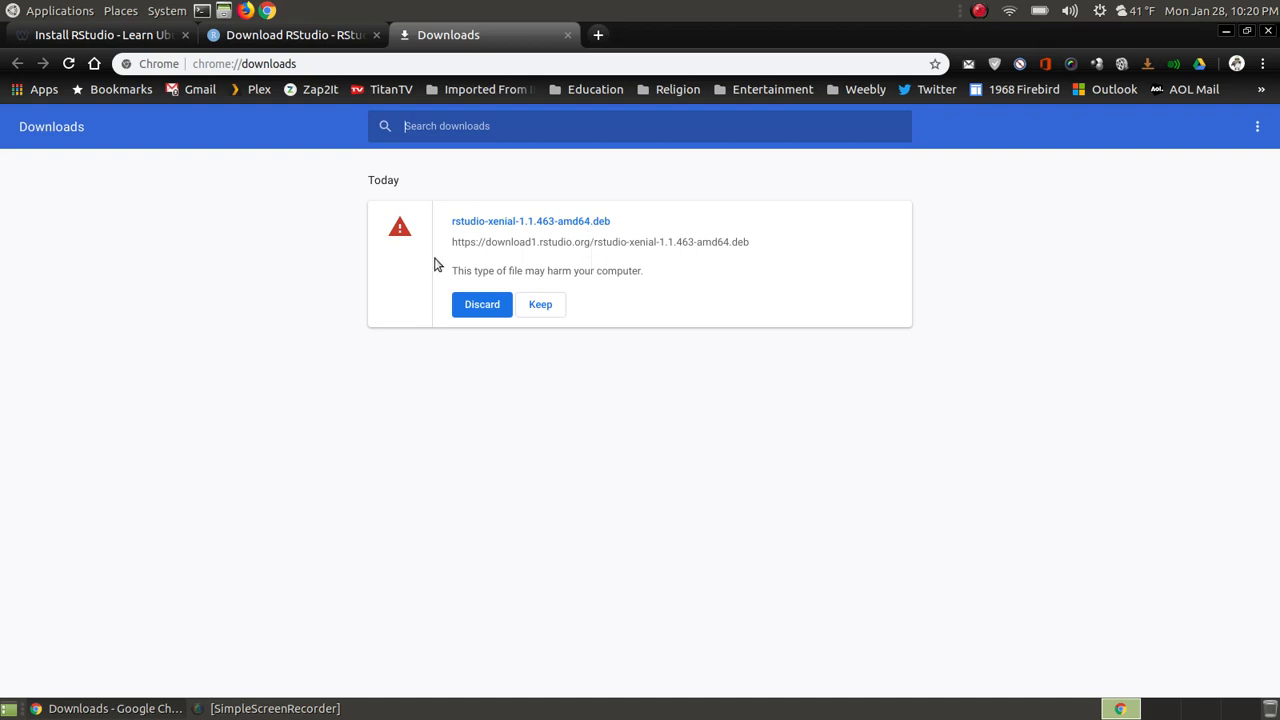
pyautogui.moveTo(644, 304)
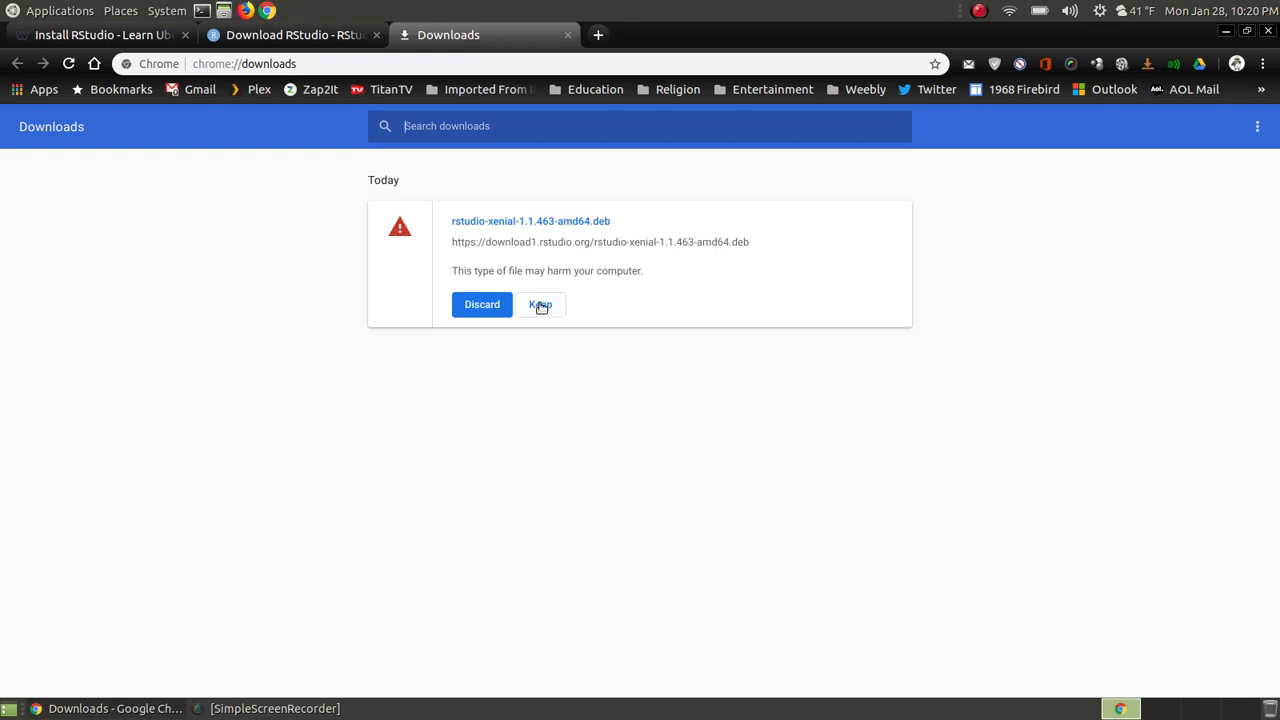
# Keep the rstudio-xenial-1.1.463-amd64.deb download despite Chrome's harmful-file warning.
pyautogui.click(540, 304)
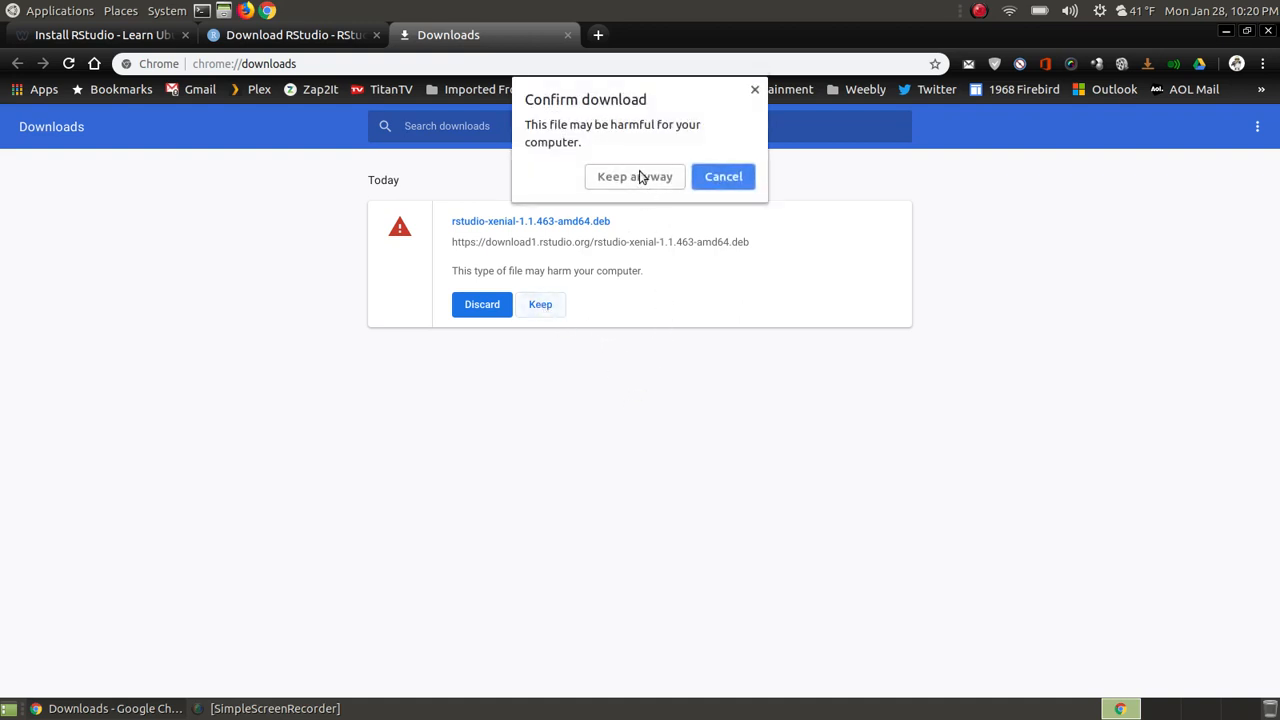
pyautogui.click(634, 176)
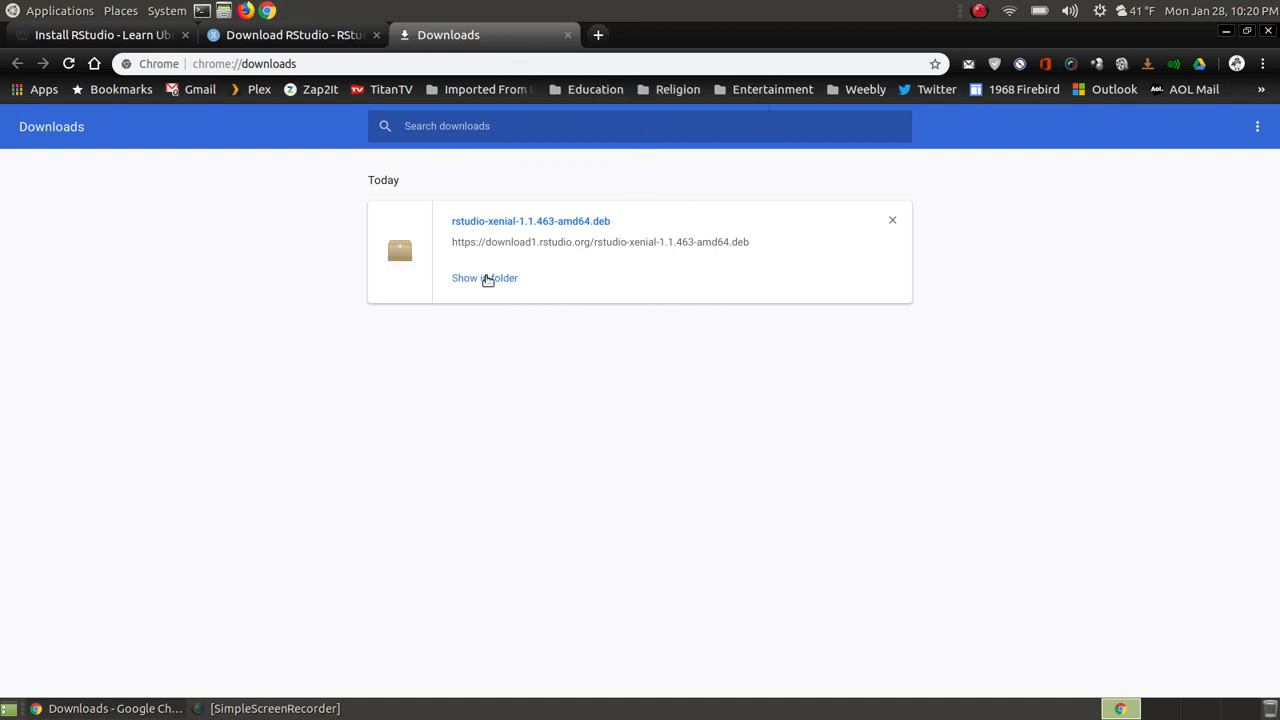
pyautogui.moveTo(484, 478)
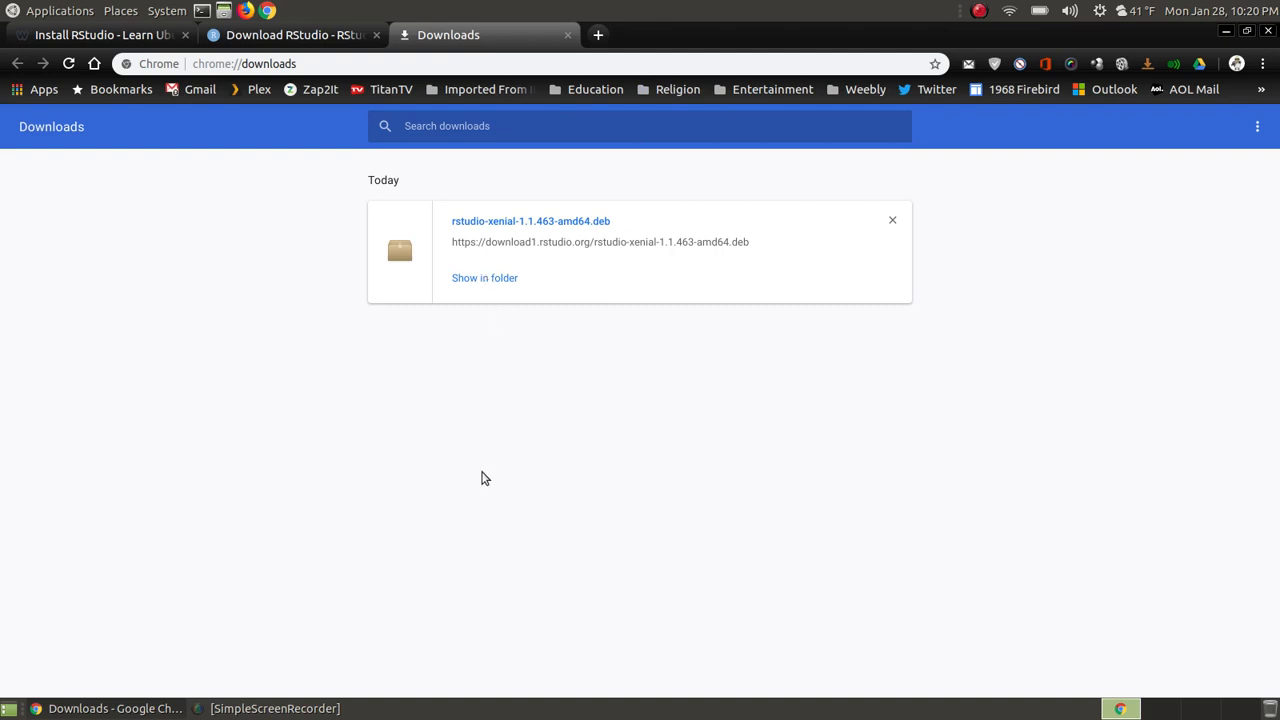
# Show the downloaded .deb file in its Downloads folder in Caja.
pyautogui.click(484, 278)
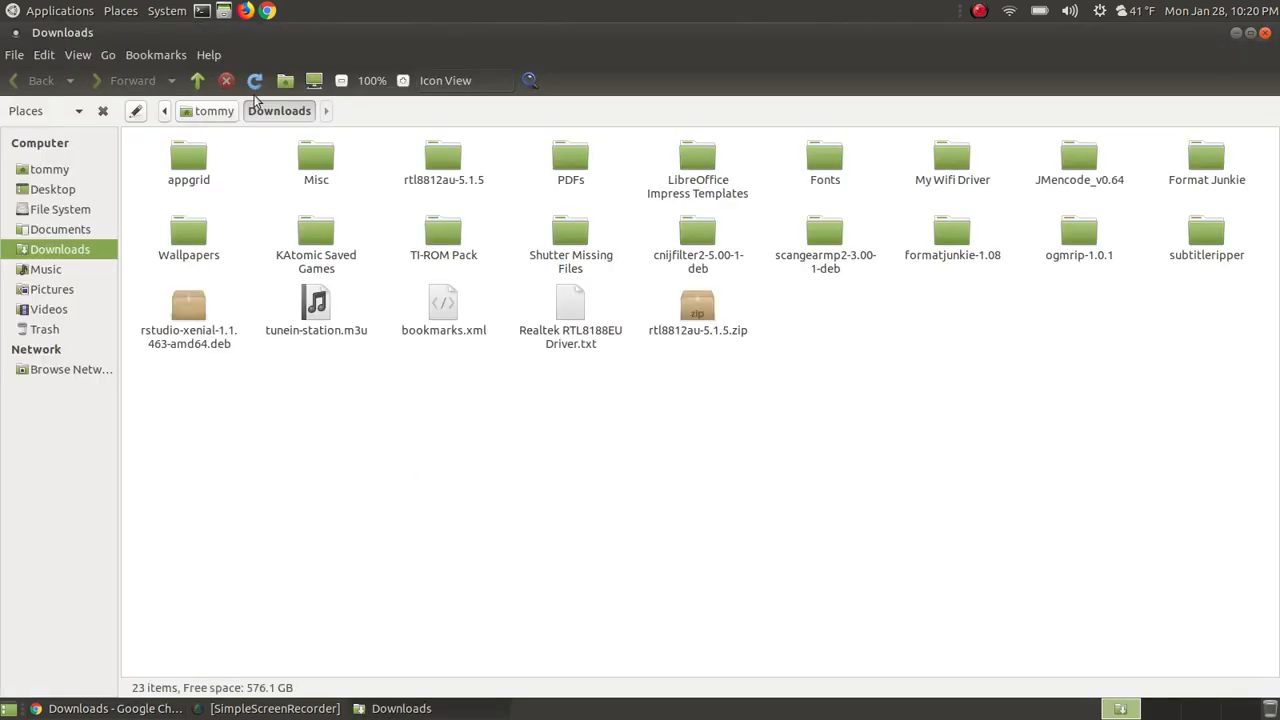
pyautogui.moveTo(364, 150)
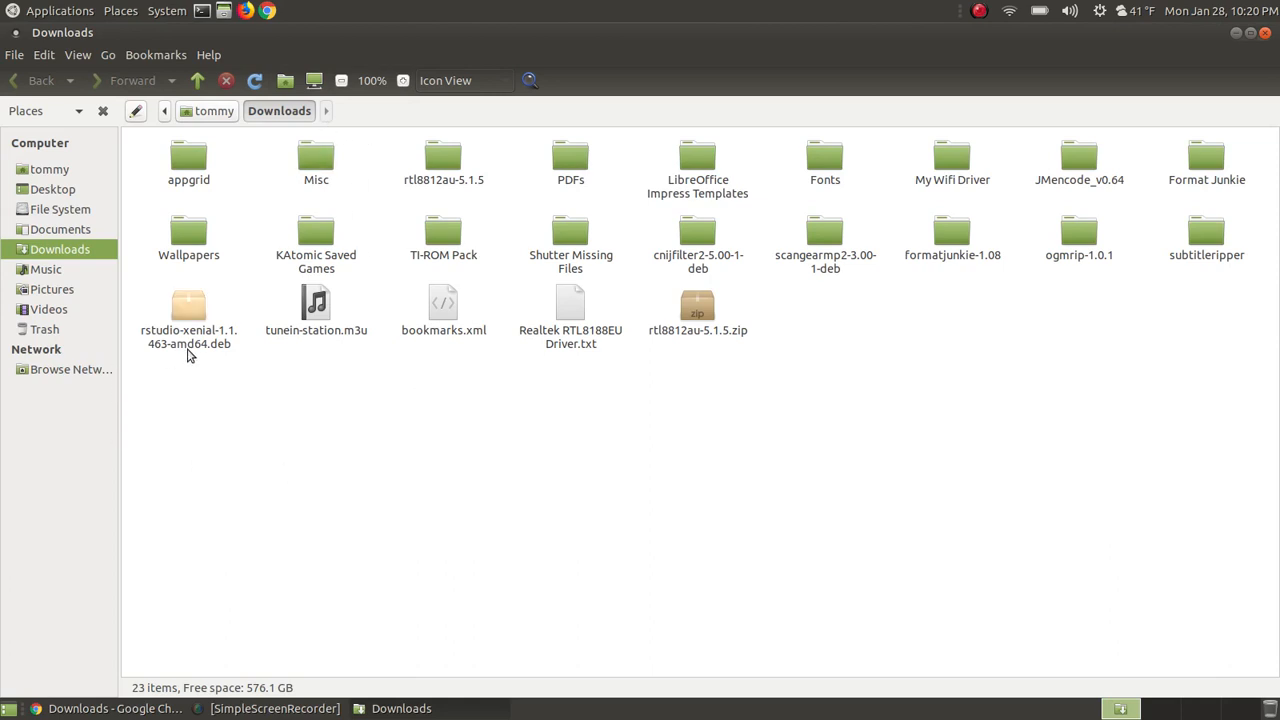
pyautogui.moveTo(190, 318)
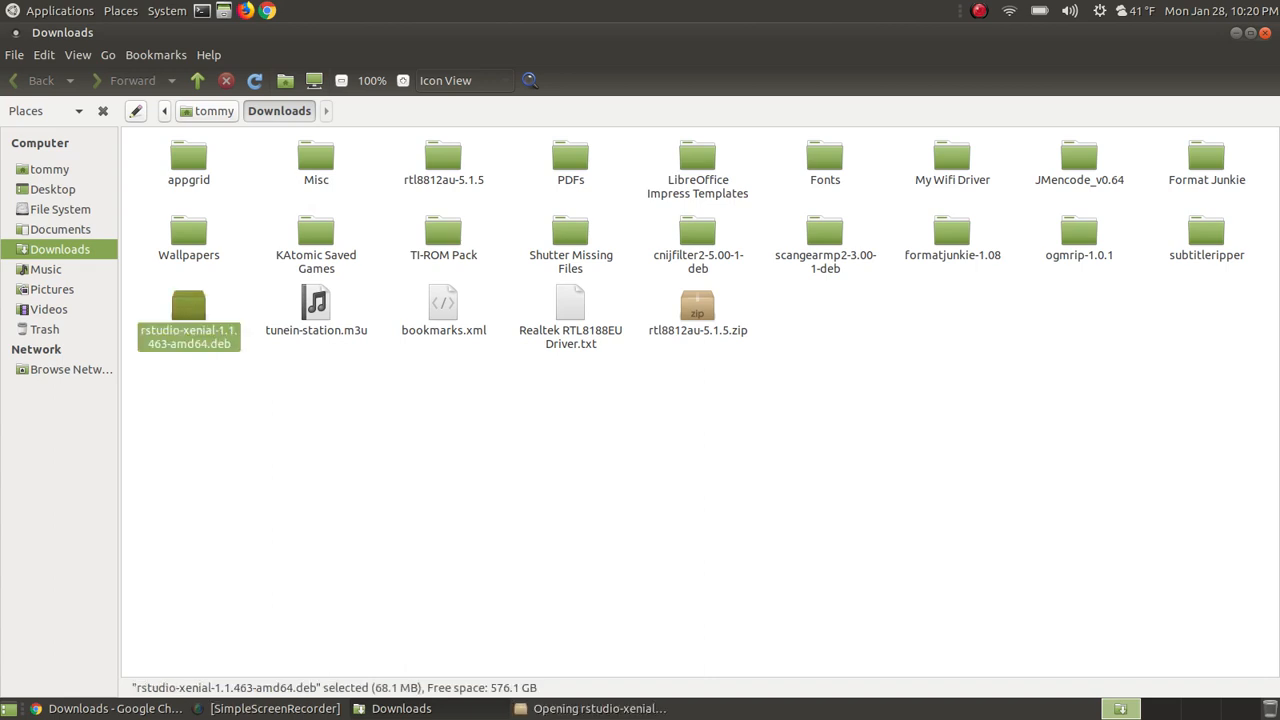
# Load rstudio-xenial-1.1.463-amd64.deb into GDebi Package Installer.
pyautogui.doubleClick(188, 304)
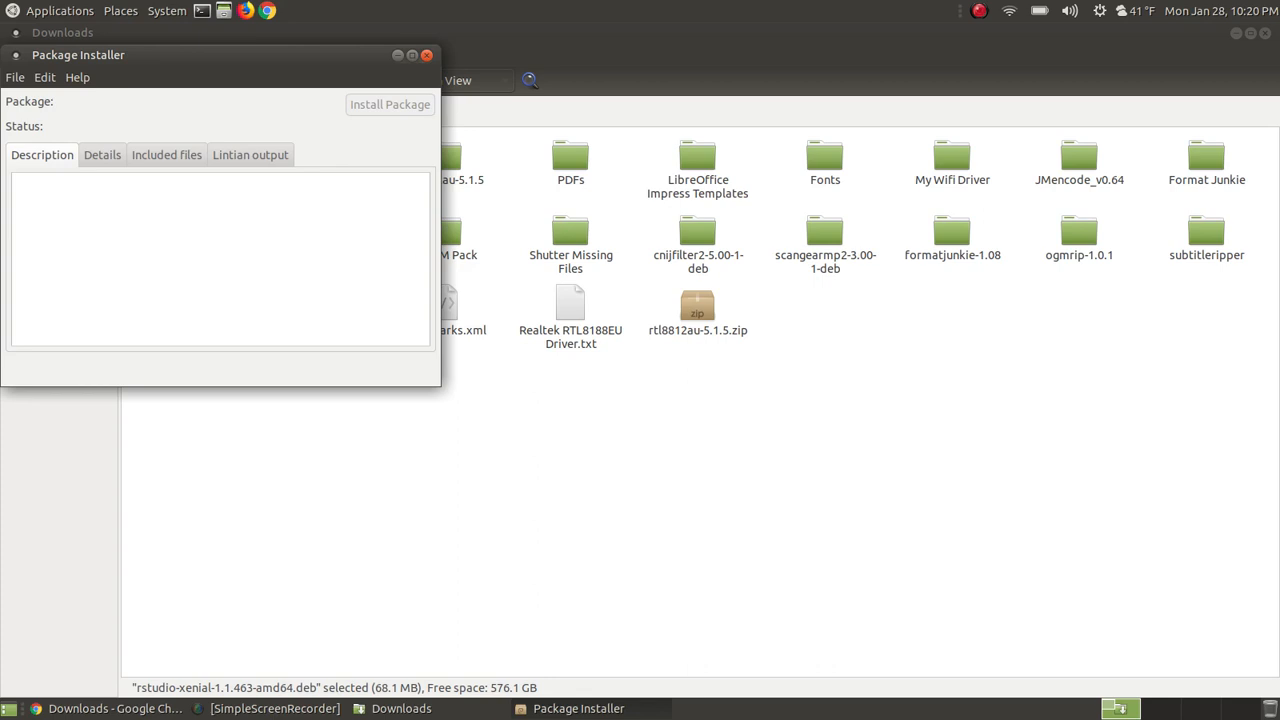
pyautogui.moveTo(230, 50)
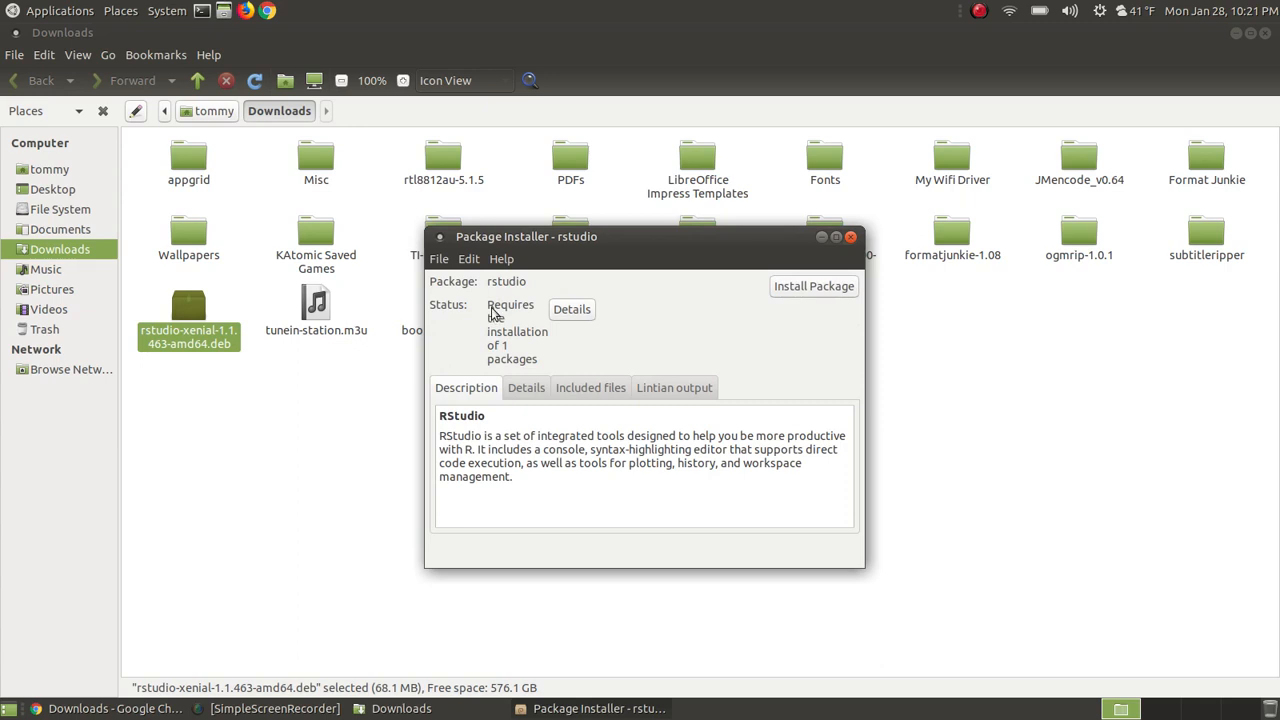
pyautogui.moveTo(528, 328)
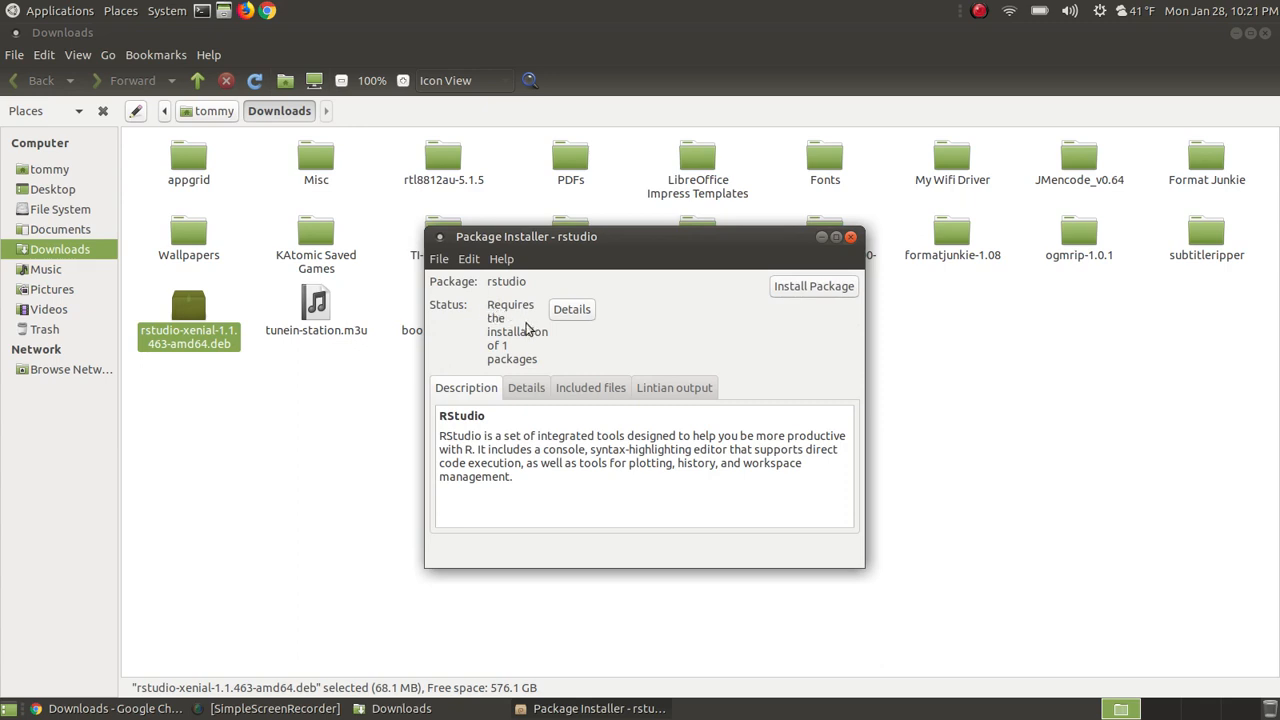
pyautogui.click(572, 308)
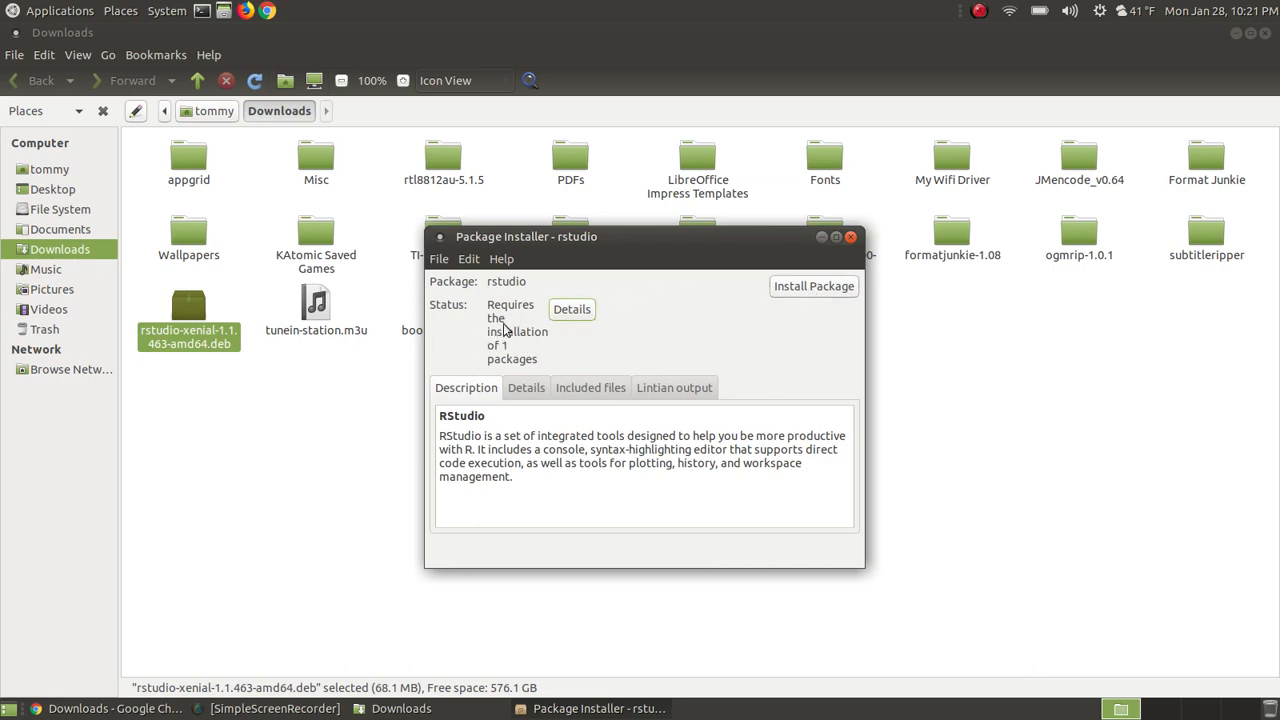
pyautogui.moveTo(828, 292)
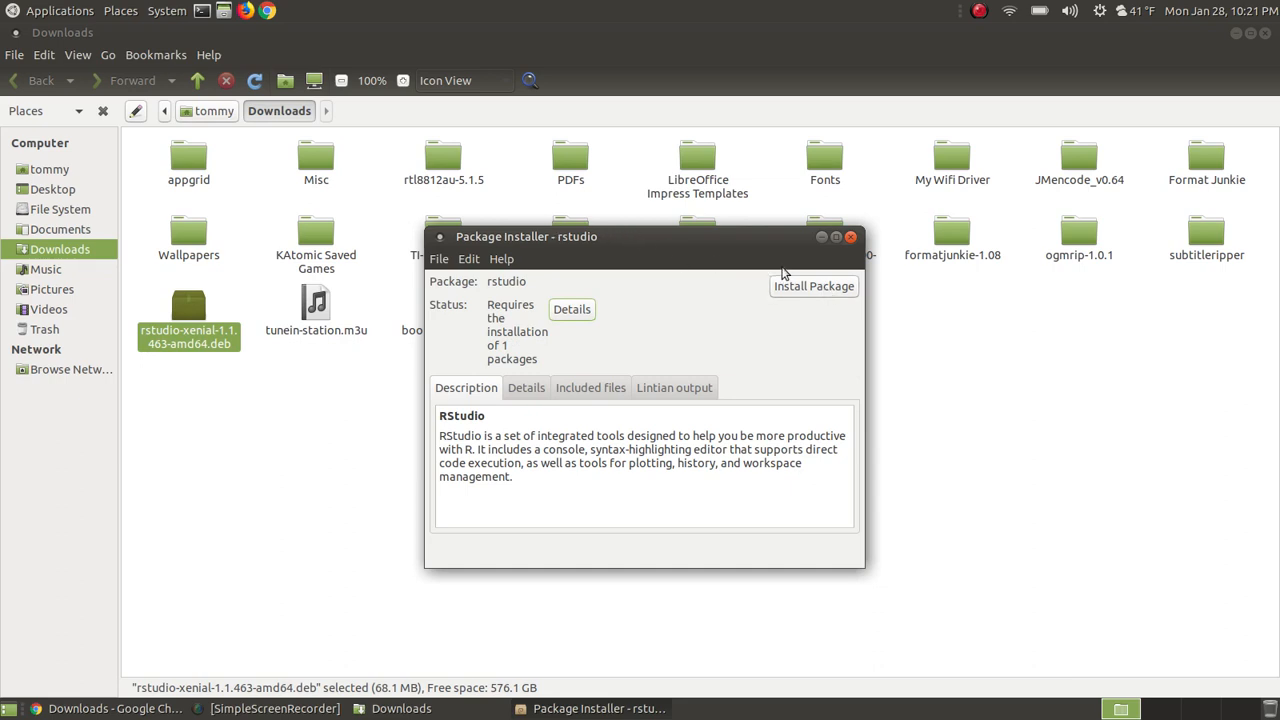
pyautogui.moveTo(828, 278)
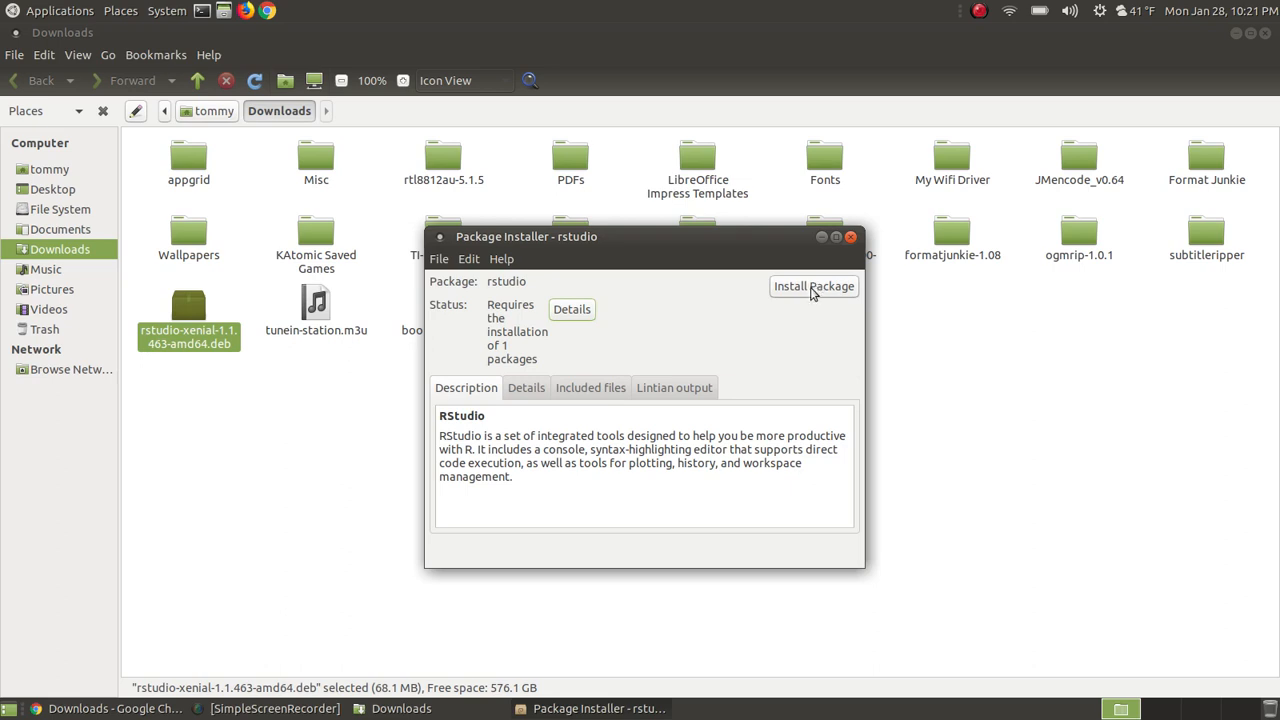
pyautogui.moveTo(796, 302)
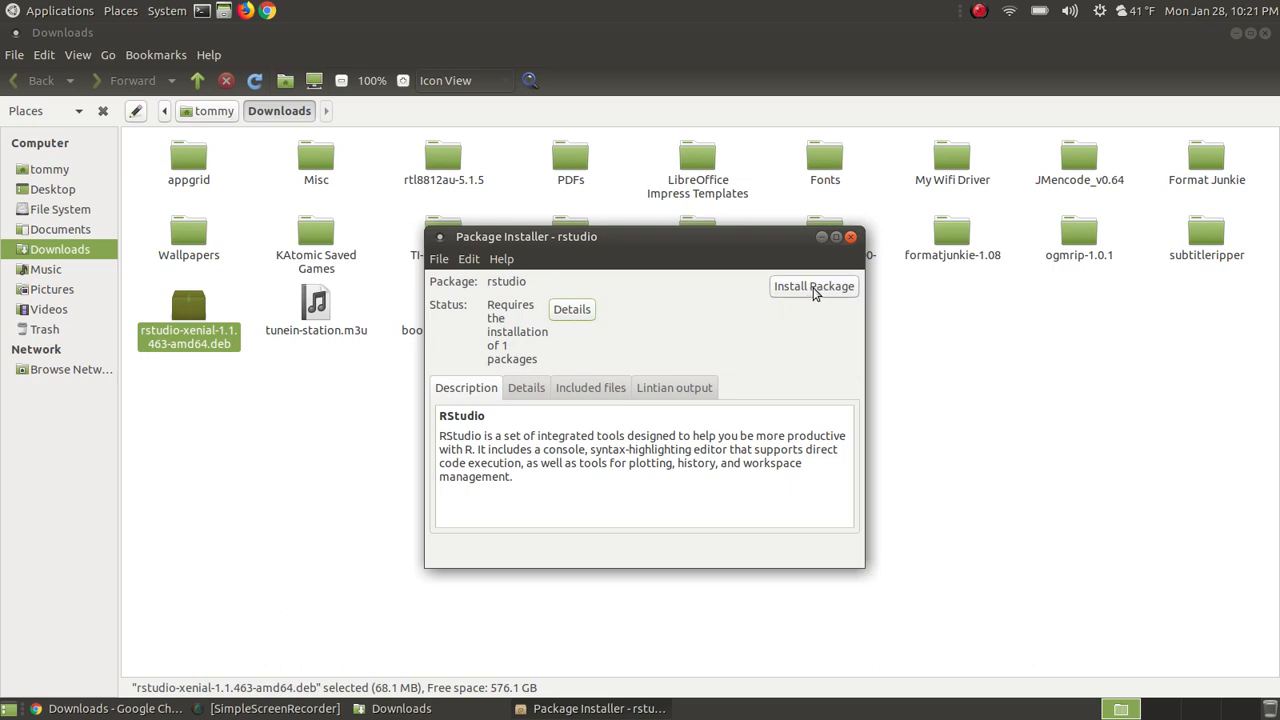
# Install the rstudio package, authenticating with the administrator password.
pyautogui.click(812, 286)
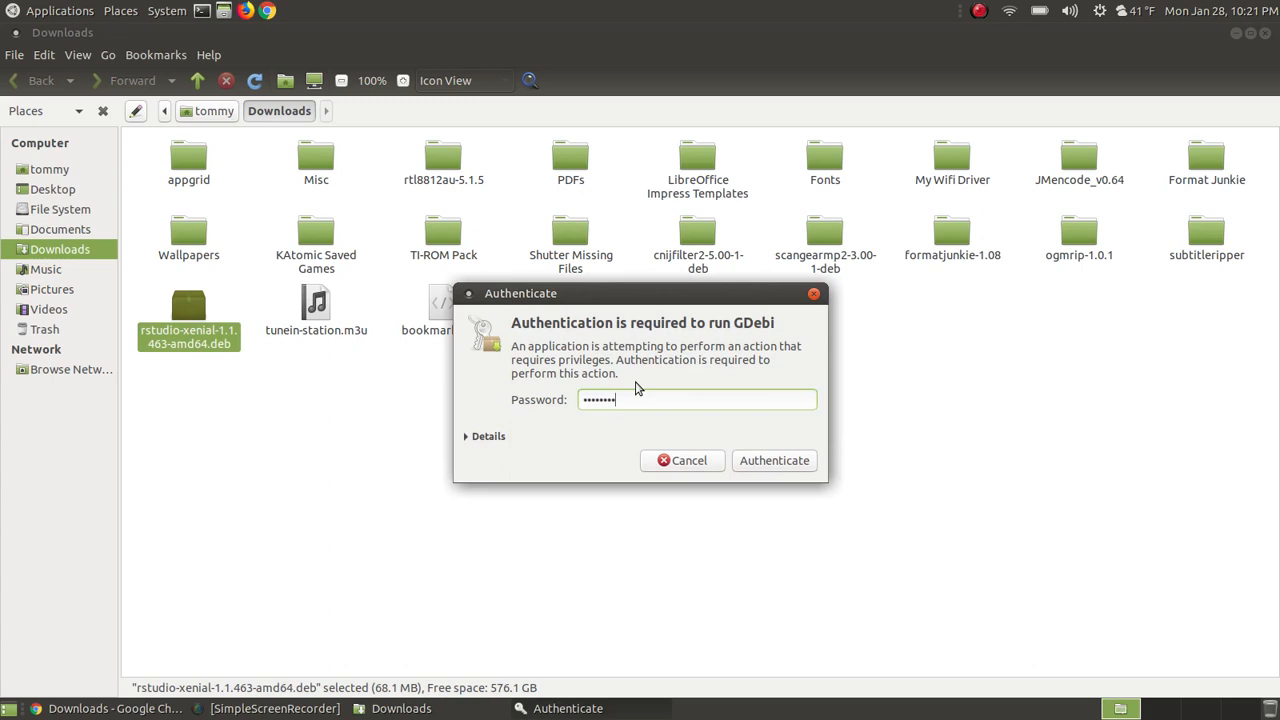
pyautogui.click(776, 460)
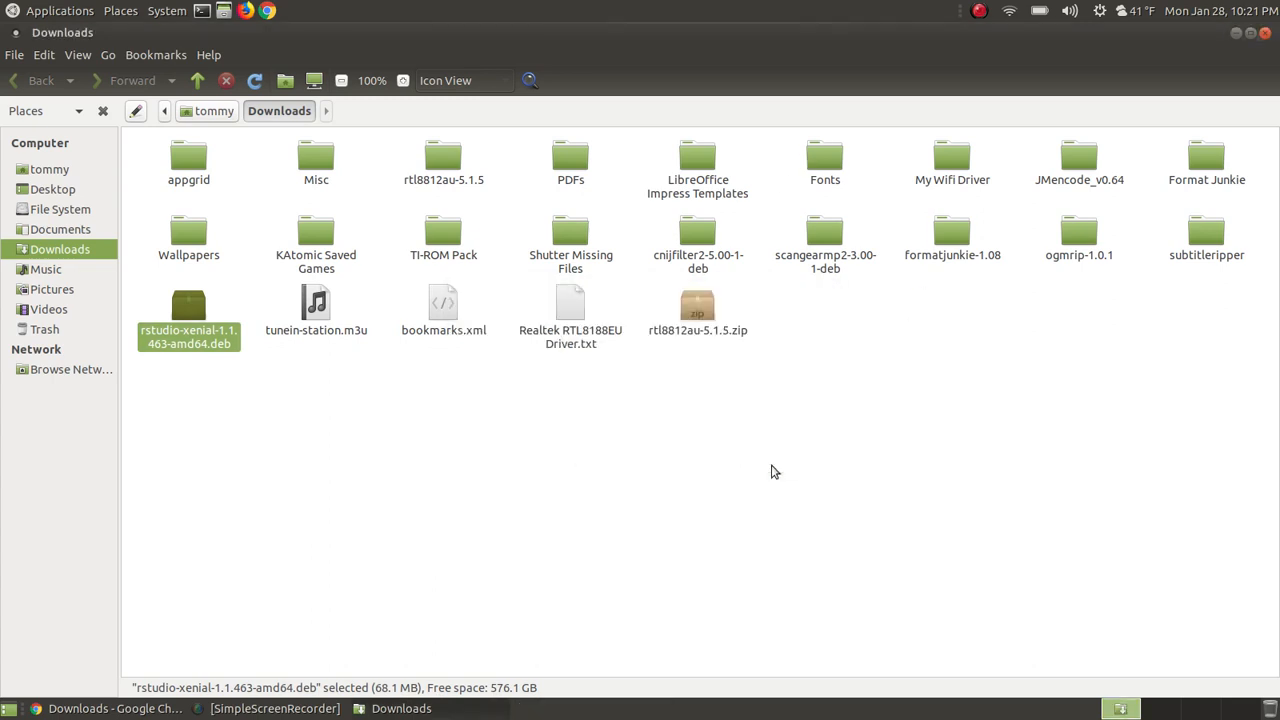
pyautogui.doubleClick(188, 304)
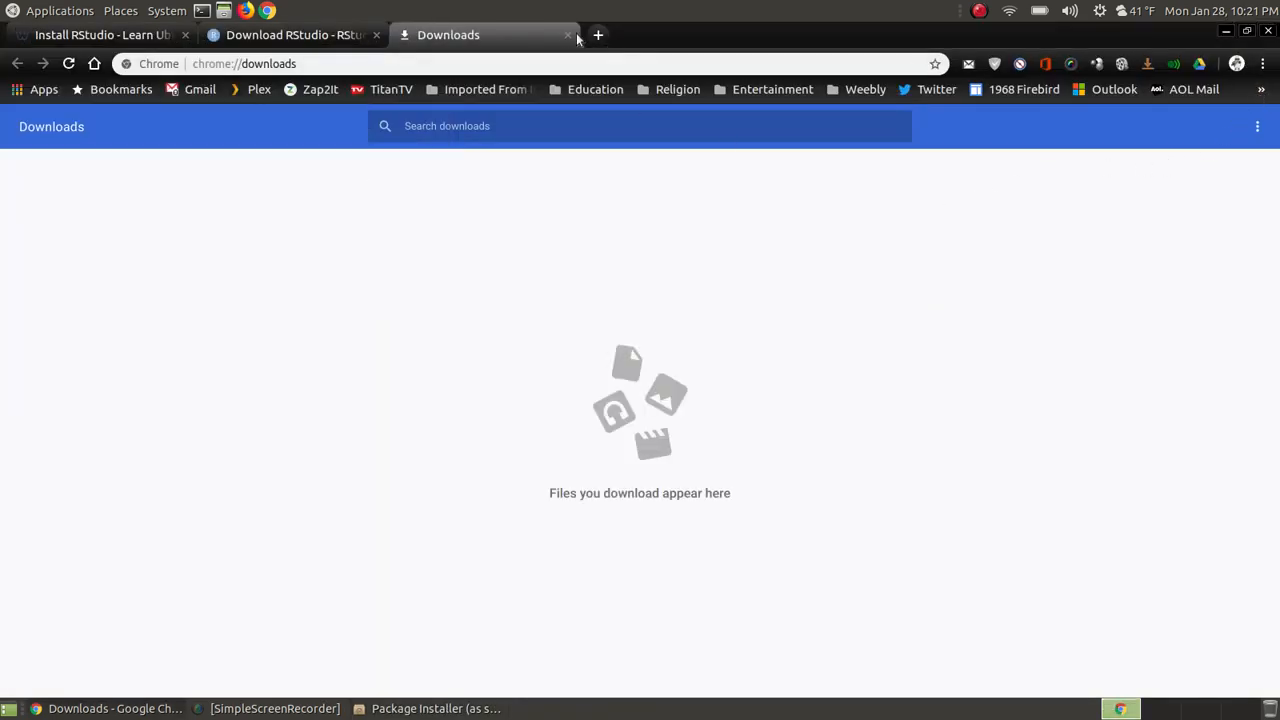
# Switch back to the Install RStudio tutorial tab in Chrome.
pyautogui.click(568, 36)
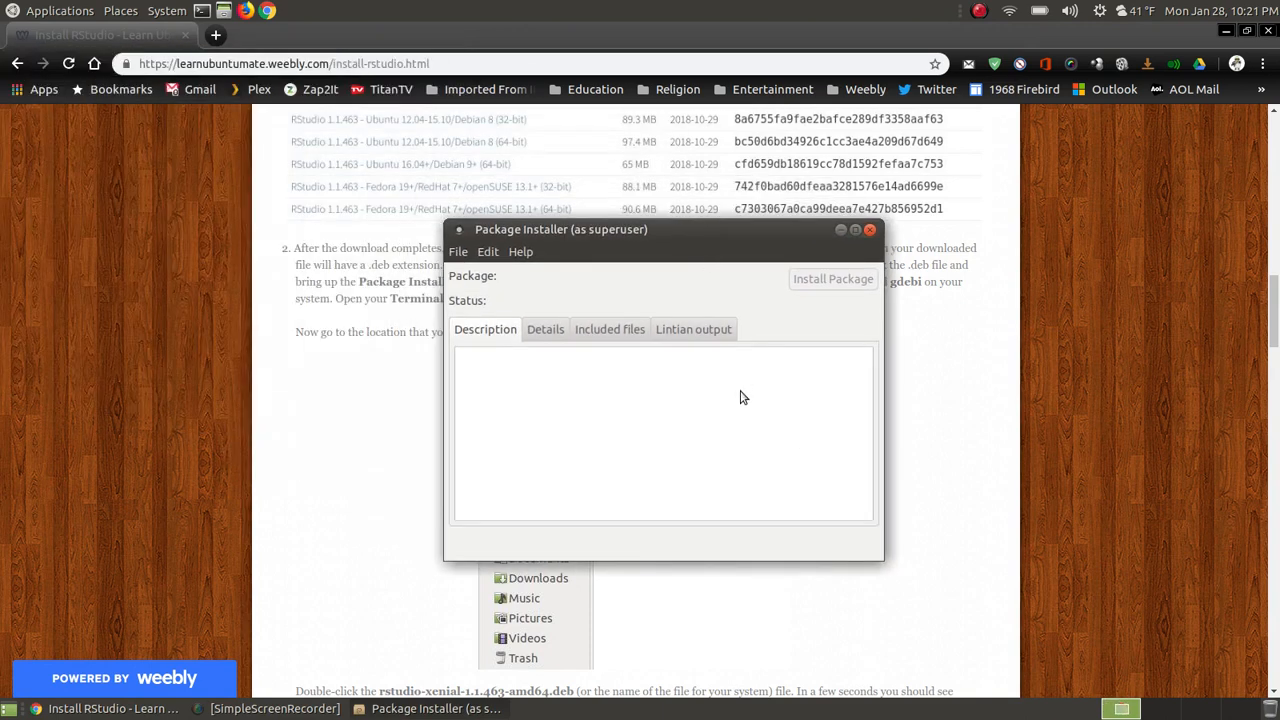
pyautogui.moveTo(768, 352)
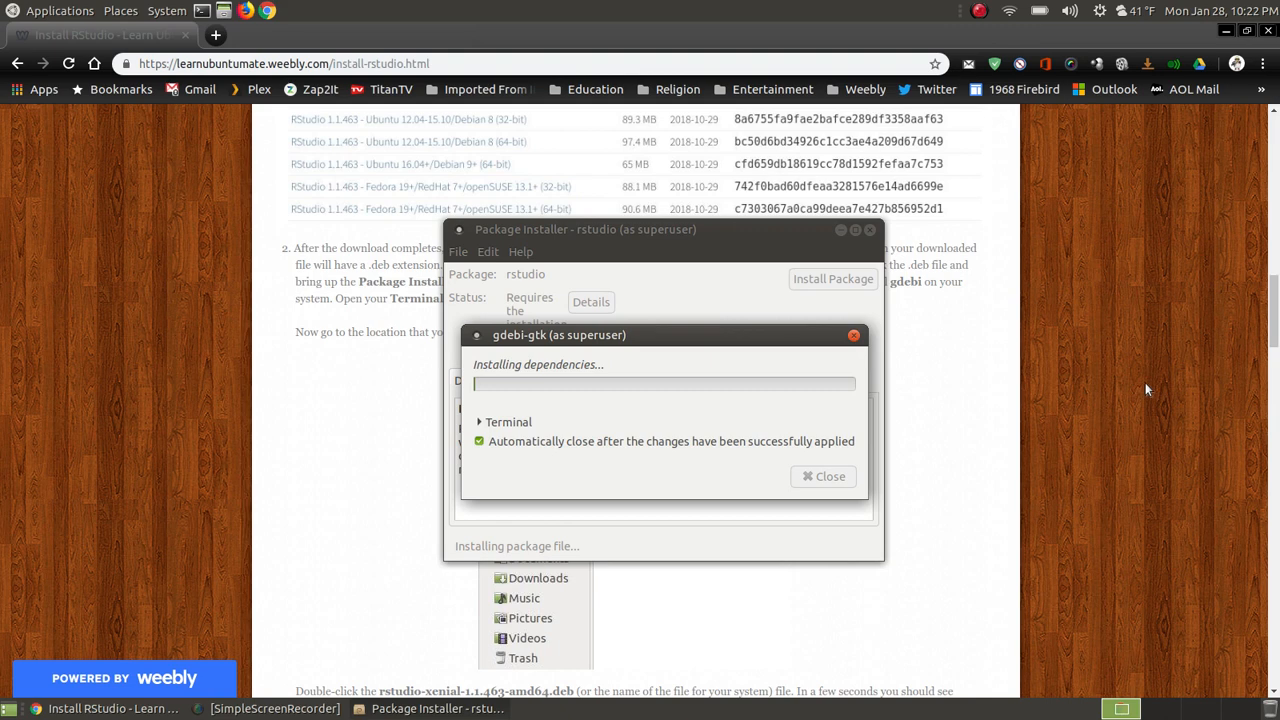
pyautogui.moveTo(600, 376)
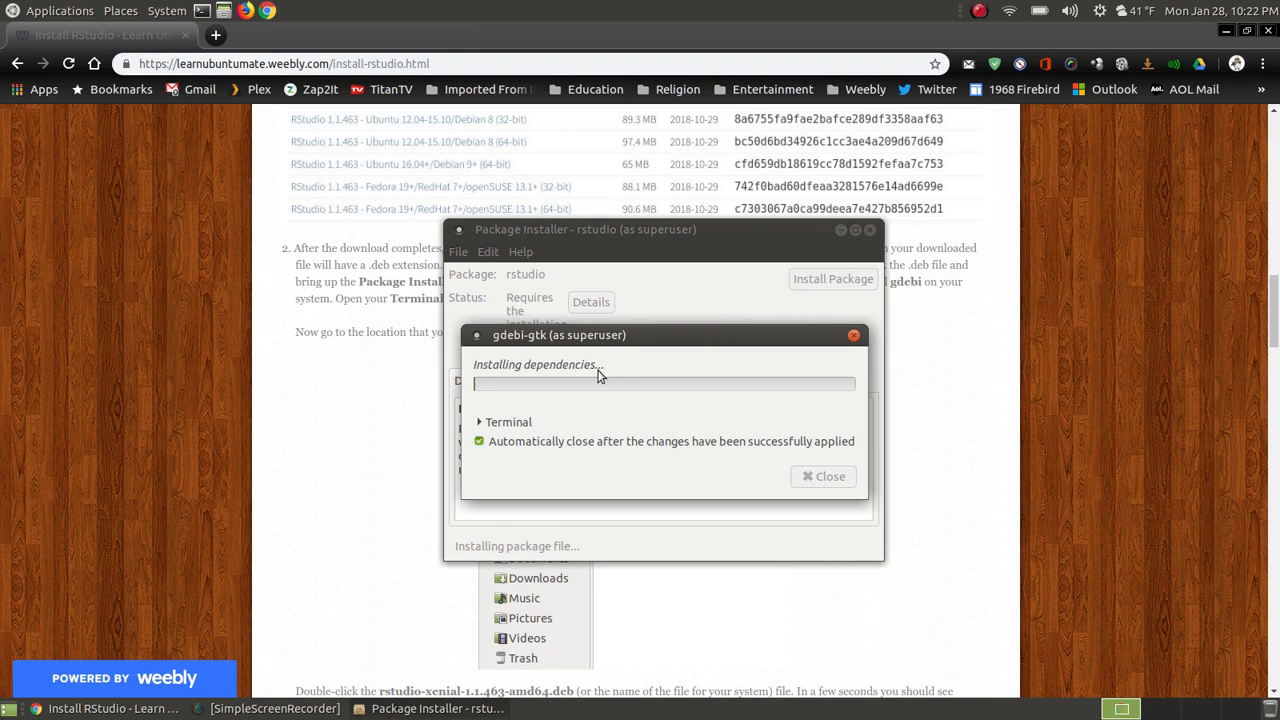
pyautogui.moveTo(1064, 352)
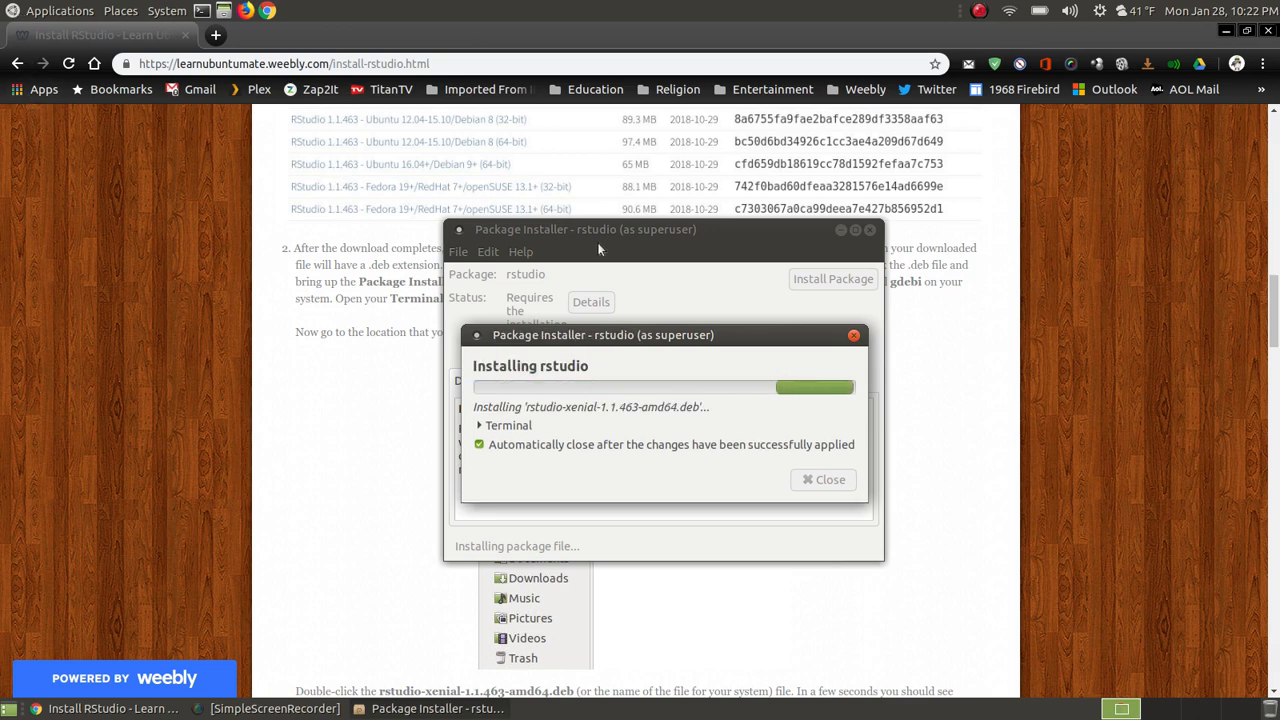
pyautogui.moveTo(1190, 292)
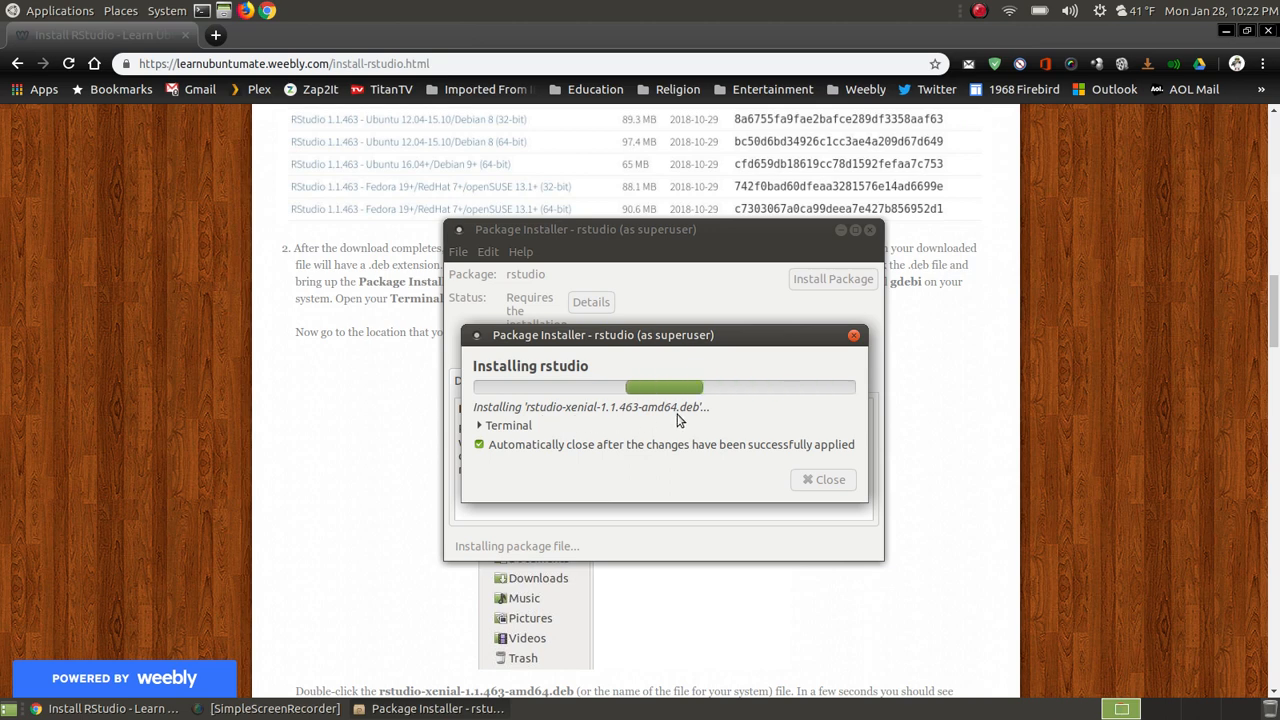
pyautogui.moveTo(708, 420)
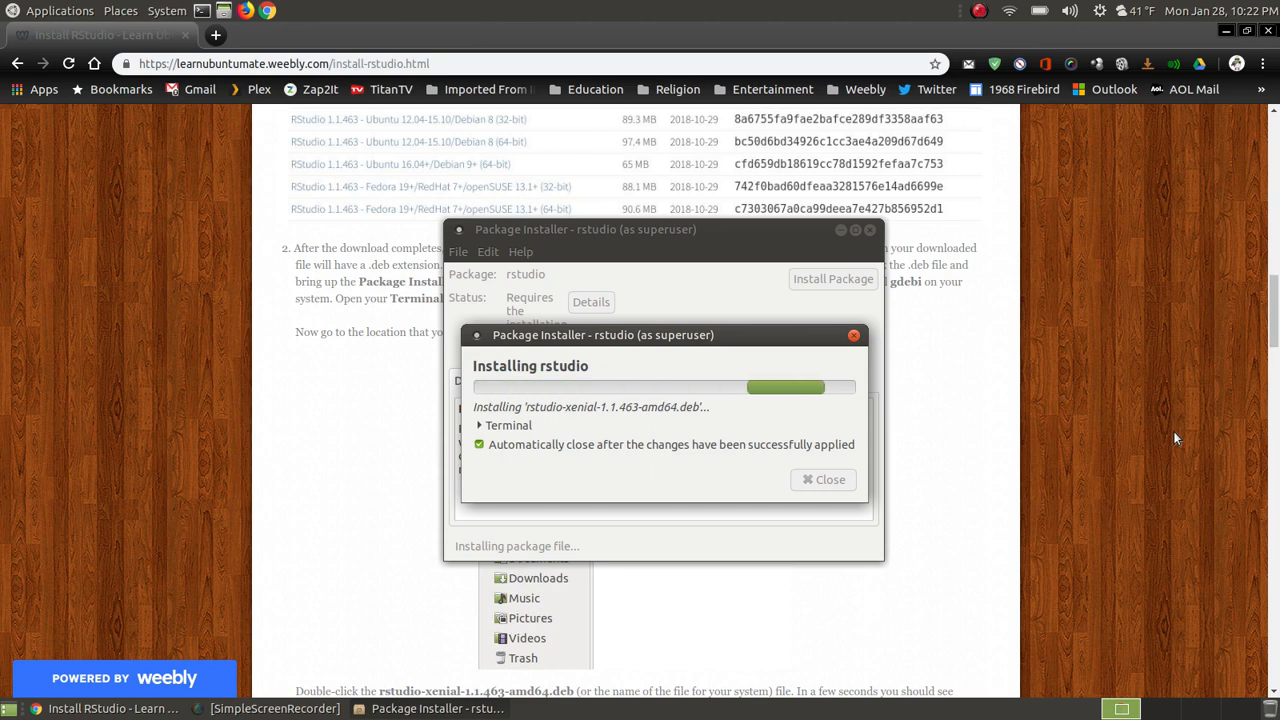
pyautogui.moveTo(472, 350)
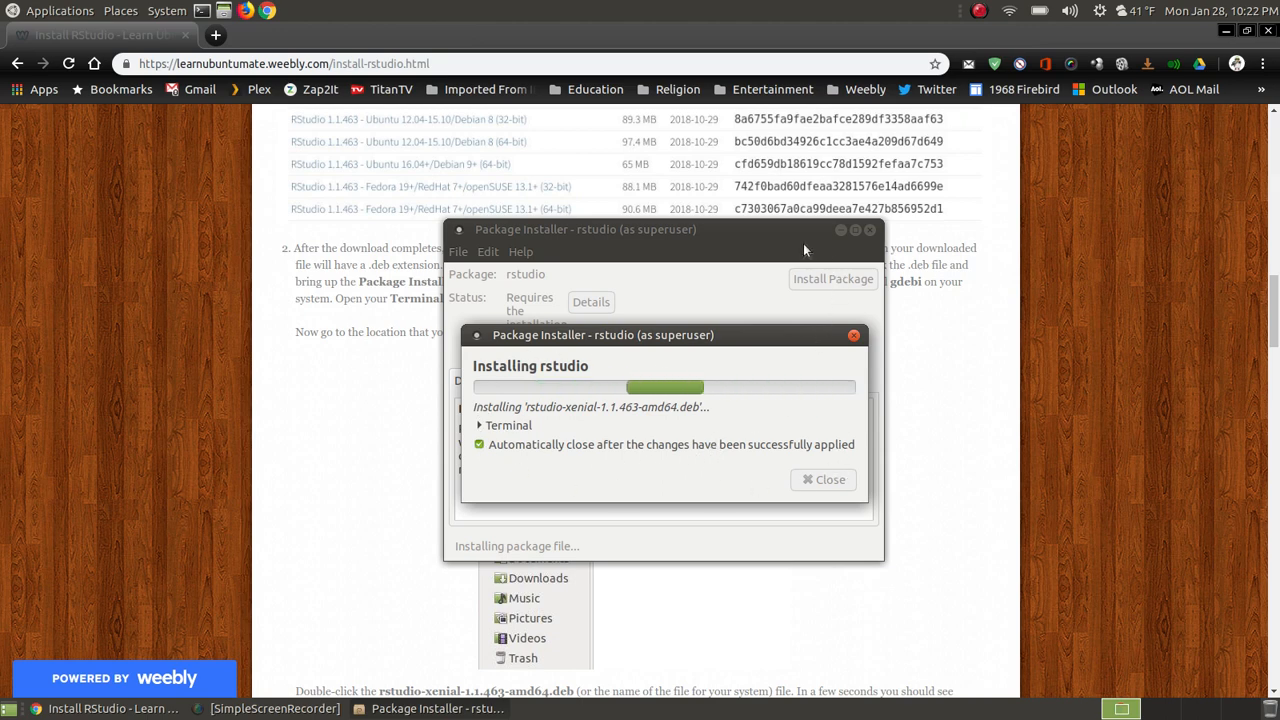
pyautogui.moveTo(864, 296)
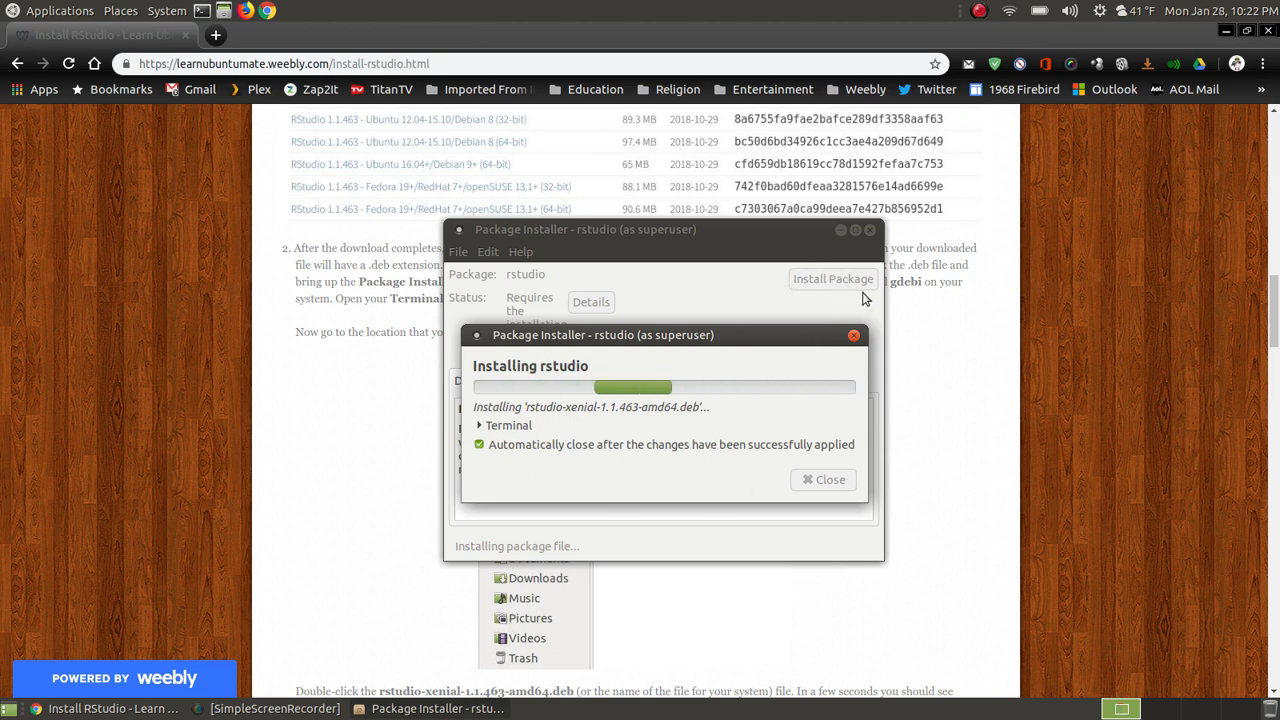
pyautogui.moveTo(1144, 360)
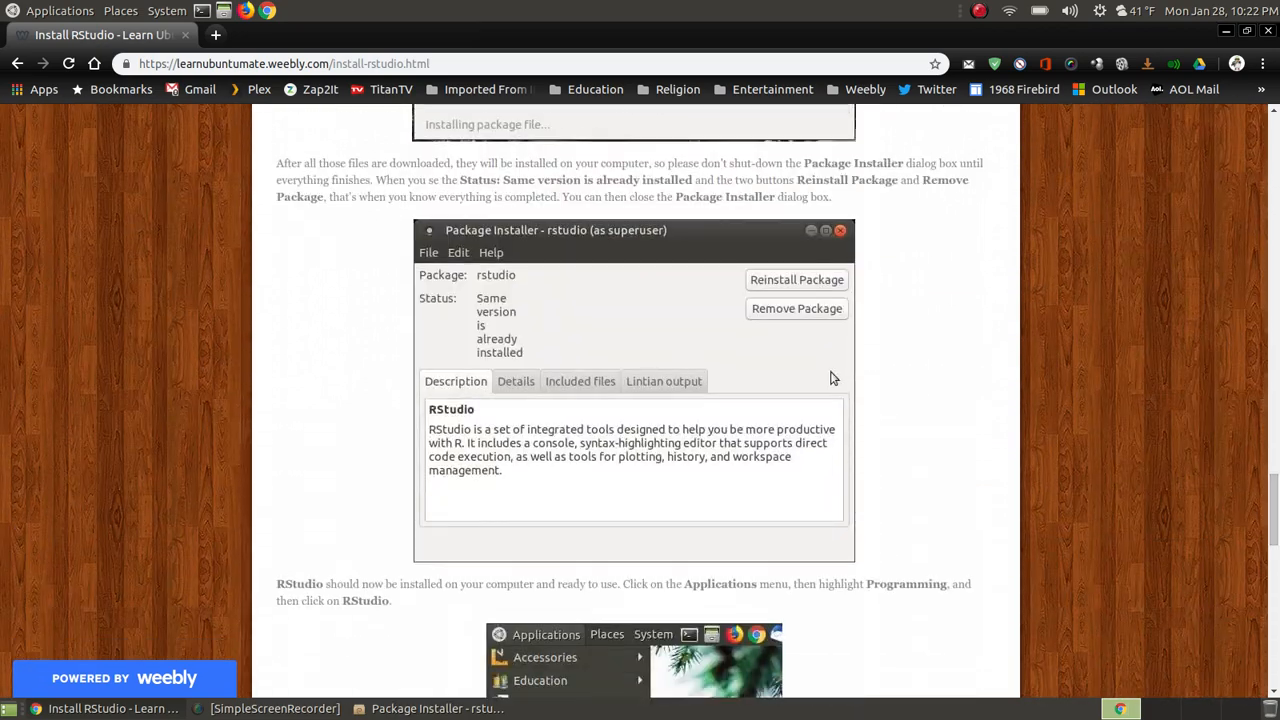
pyautogui.moveTo(790, 300)
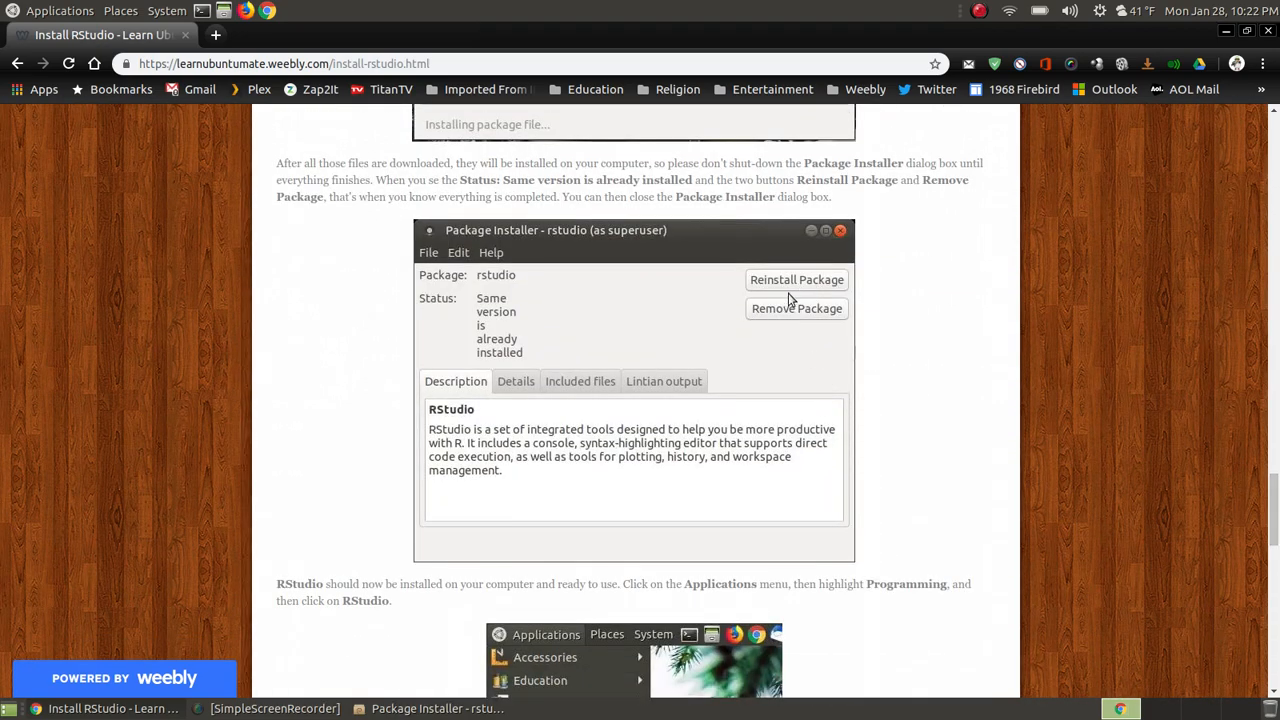
pyautogui.moveTo(836, 324)
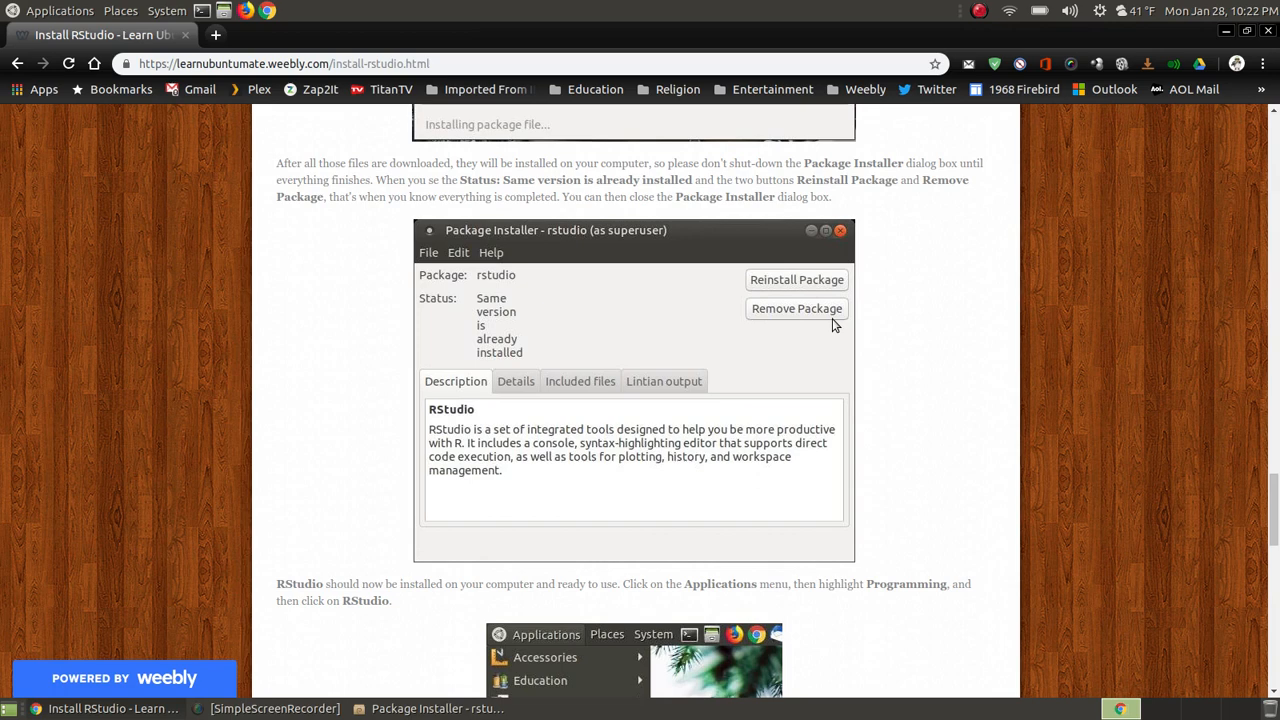
pyautogui.moveTo(440, 310)
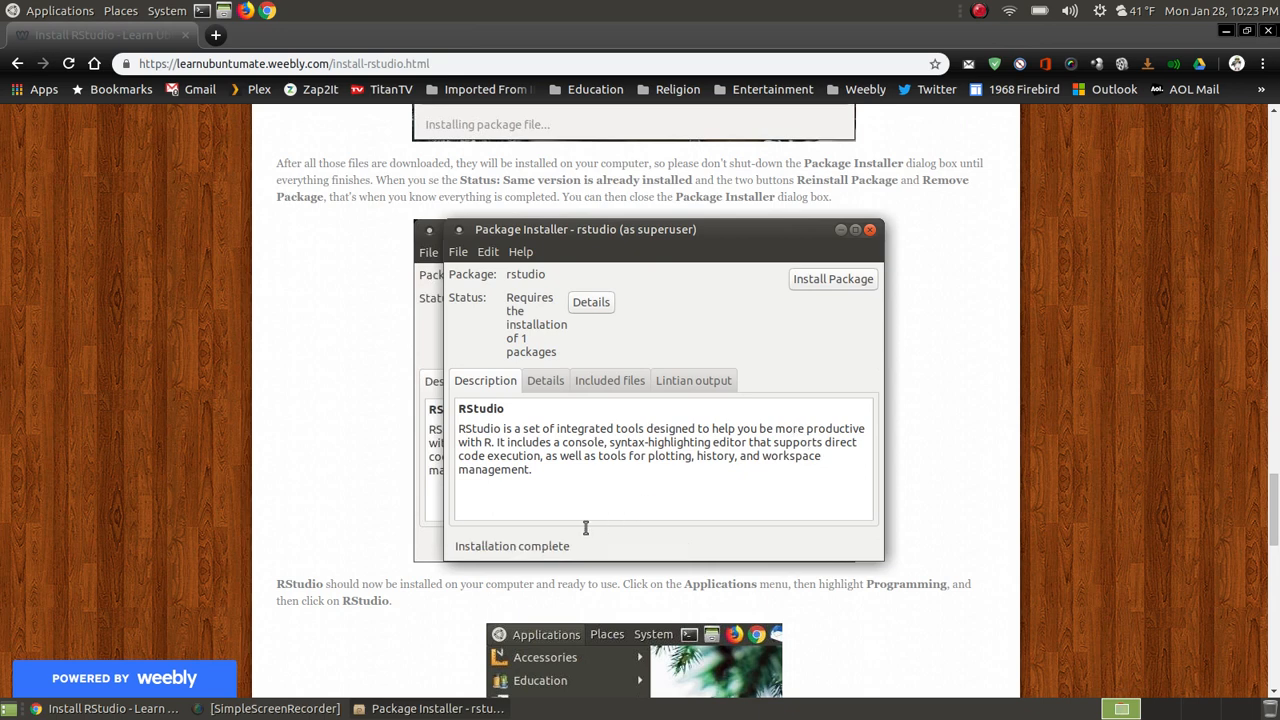
pyautogui.moveTo(1080, 316)
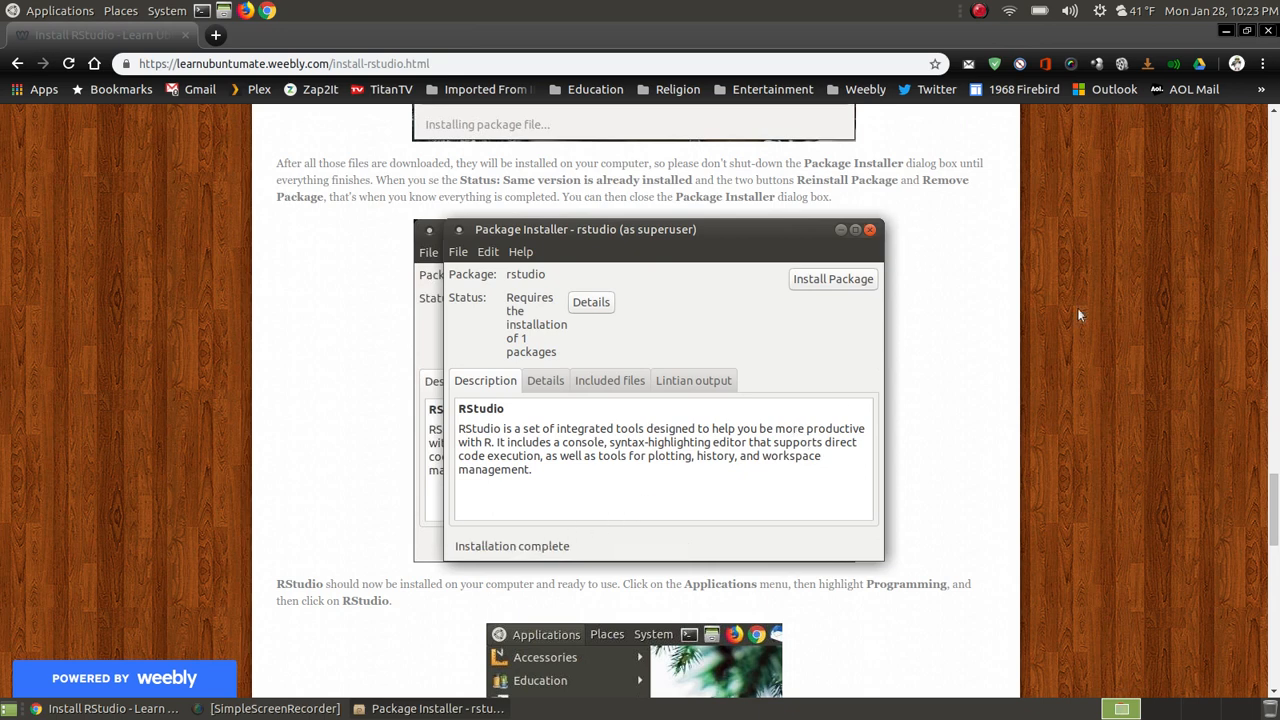
pyautogui.moveTo(1080, 406)
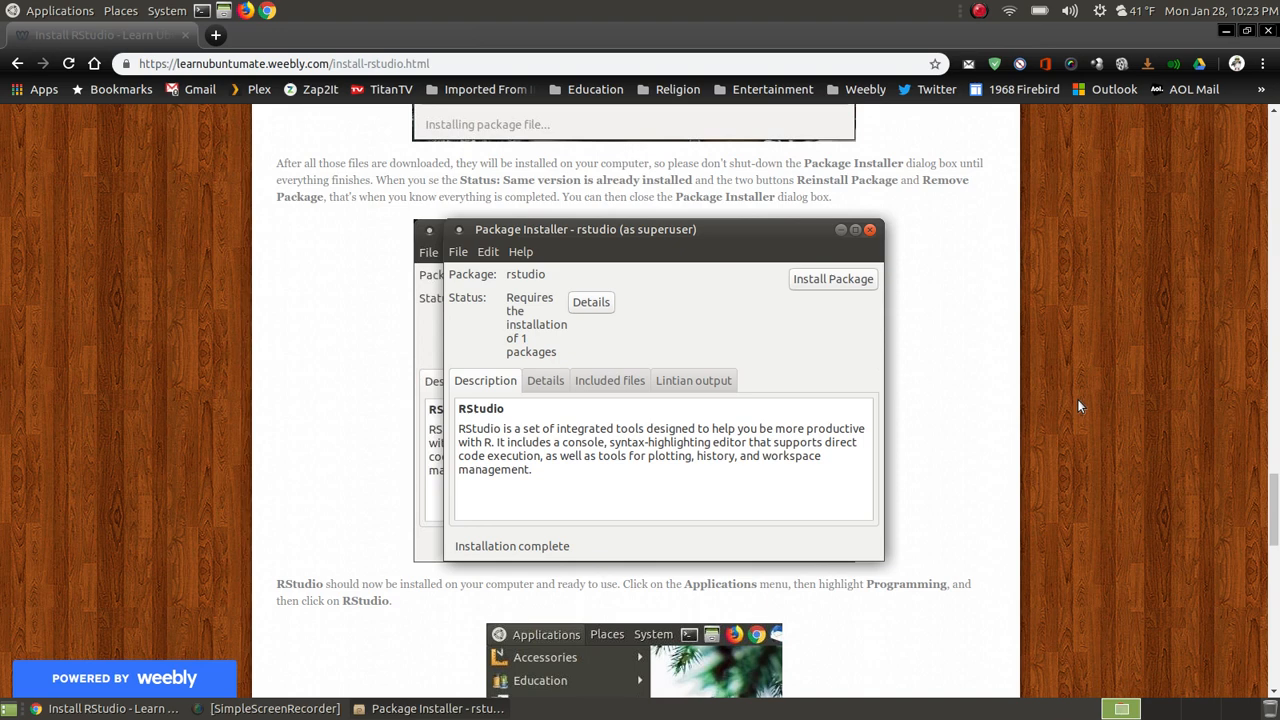
pyautogui.moveTo(844, 348)
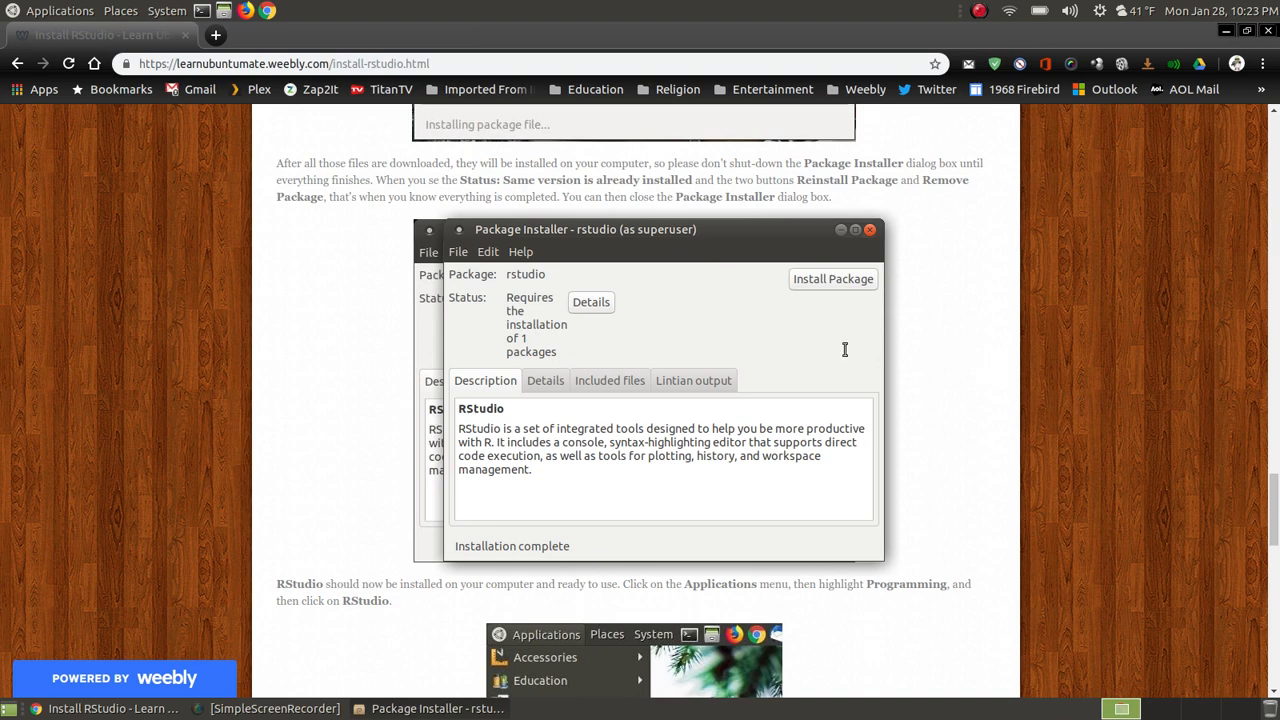
pyautogui.moveTo(1022, 400)
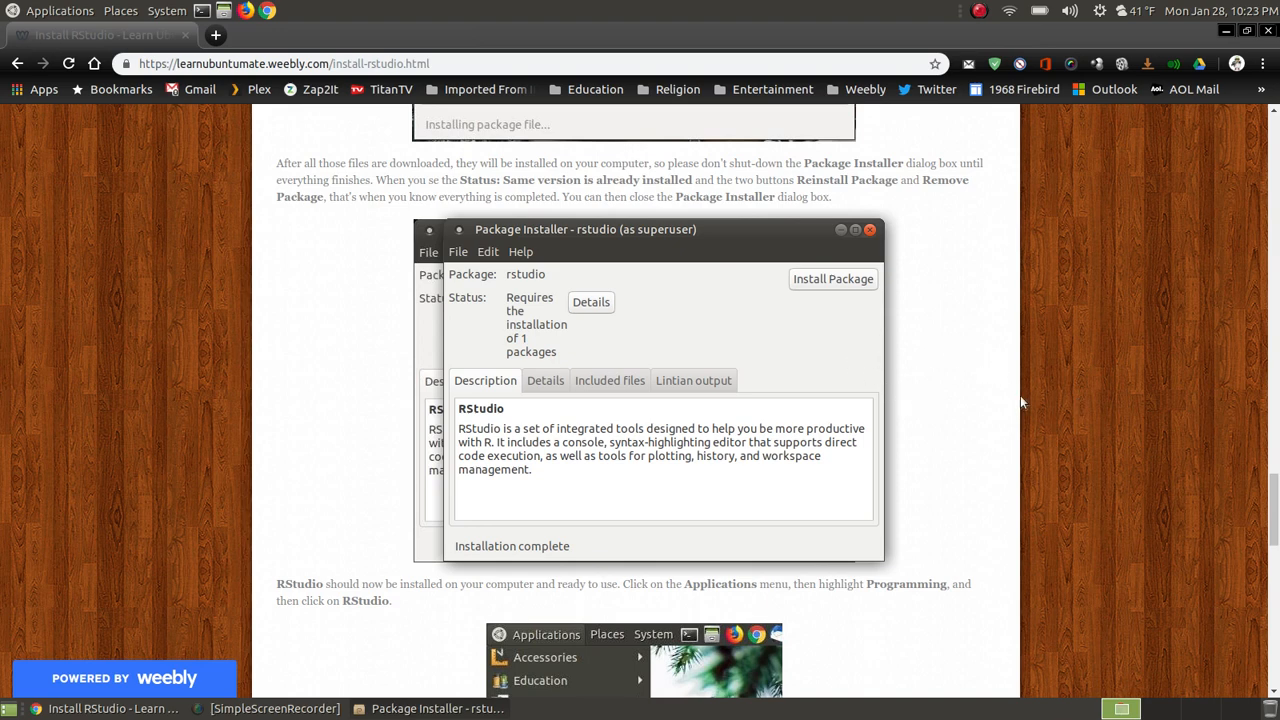
pyautogui.moveTo(562, 550)
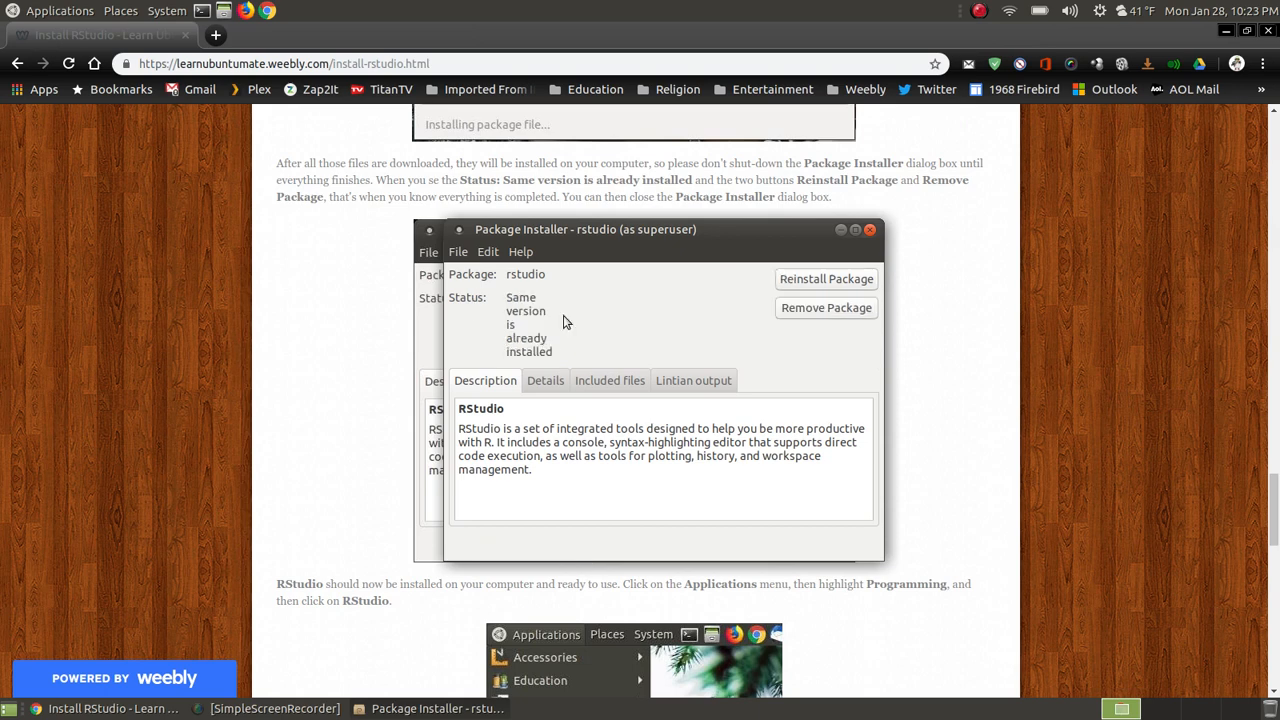
pyautogui.moveTo(812, 284)
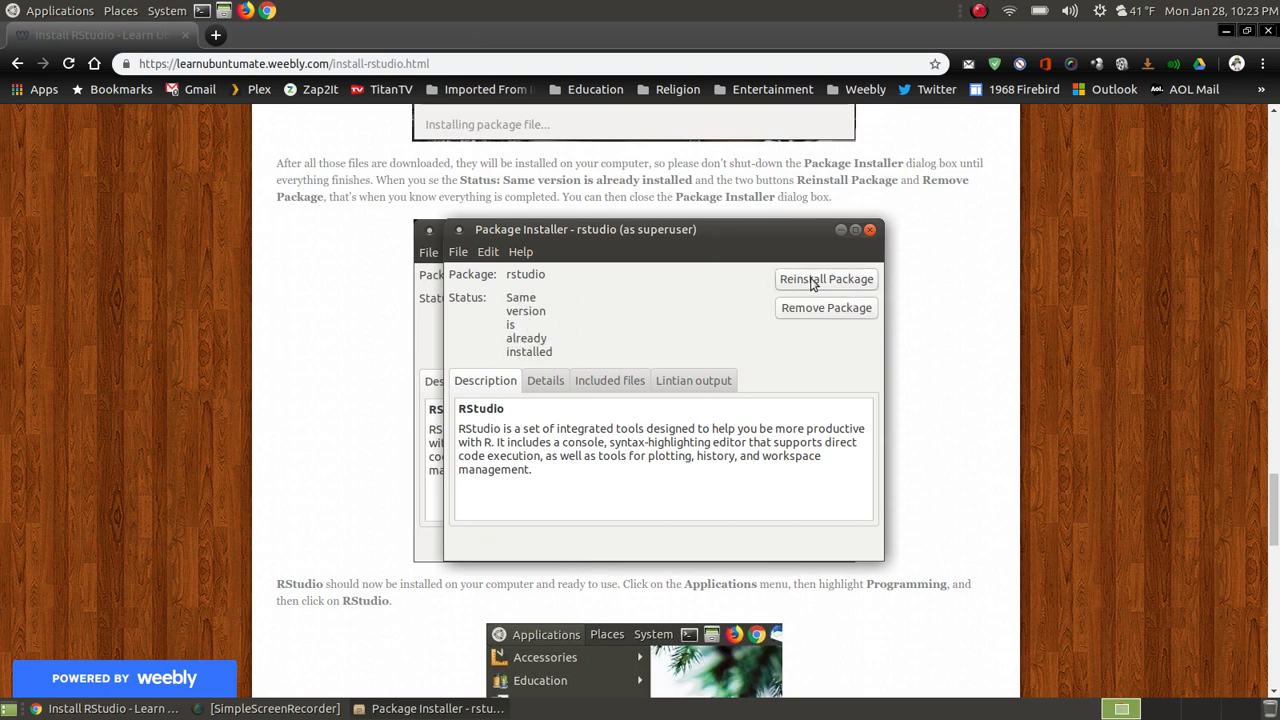
pyautogui.moveTo(688, 312)
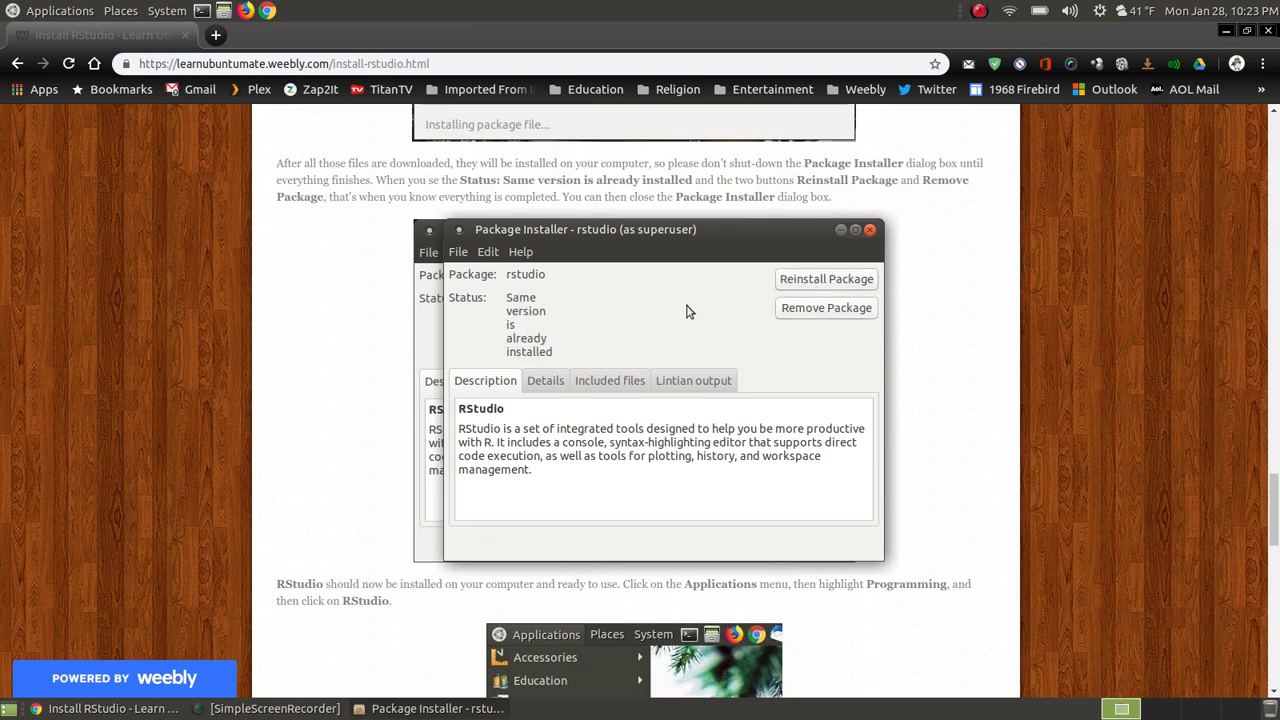
pyautogui.moveTo(832, 320)
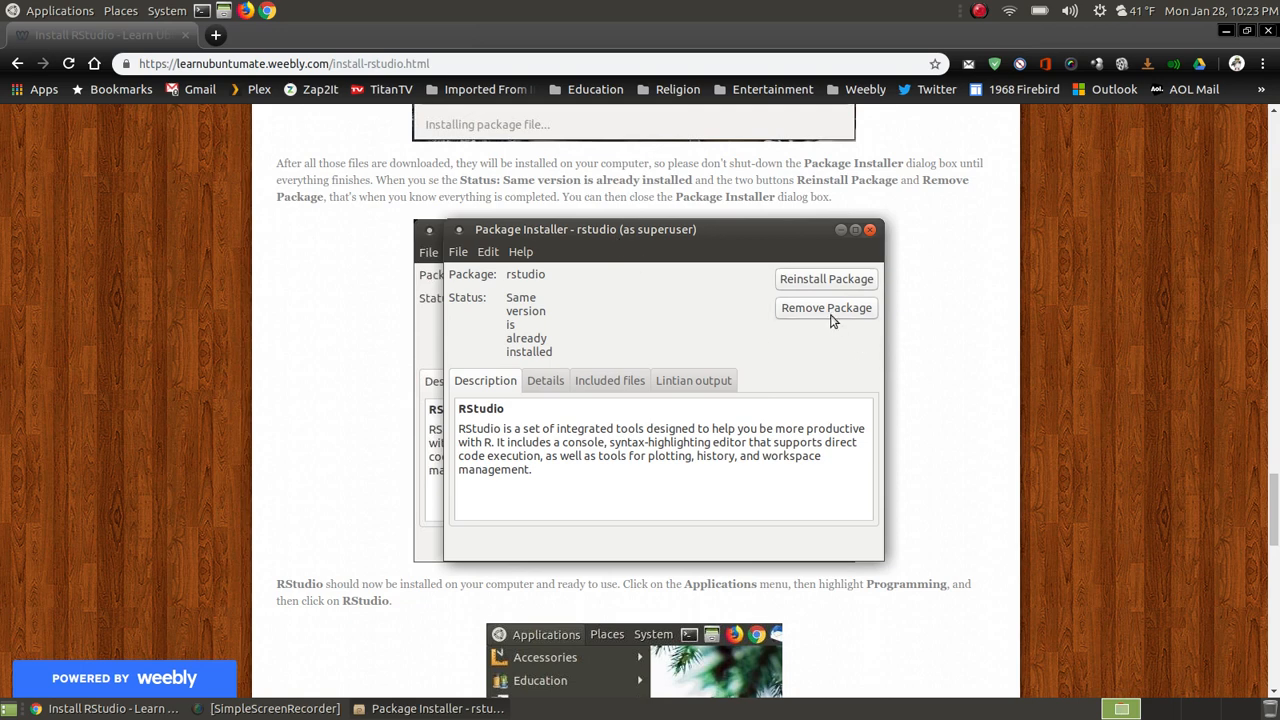
pyautogui.moveTo(824, 316)
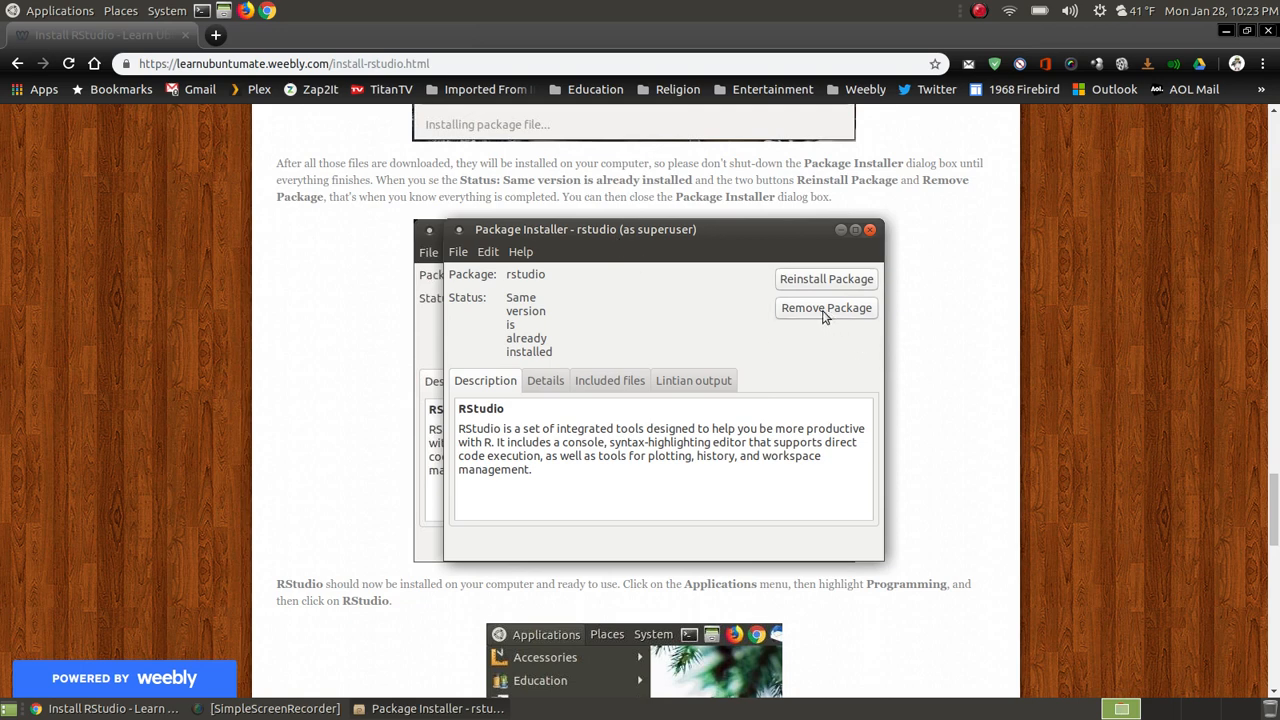
pyautogui.moveTo(874, 230)
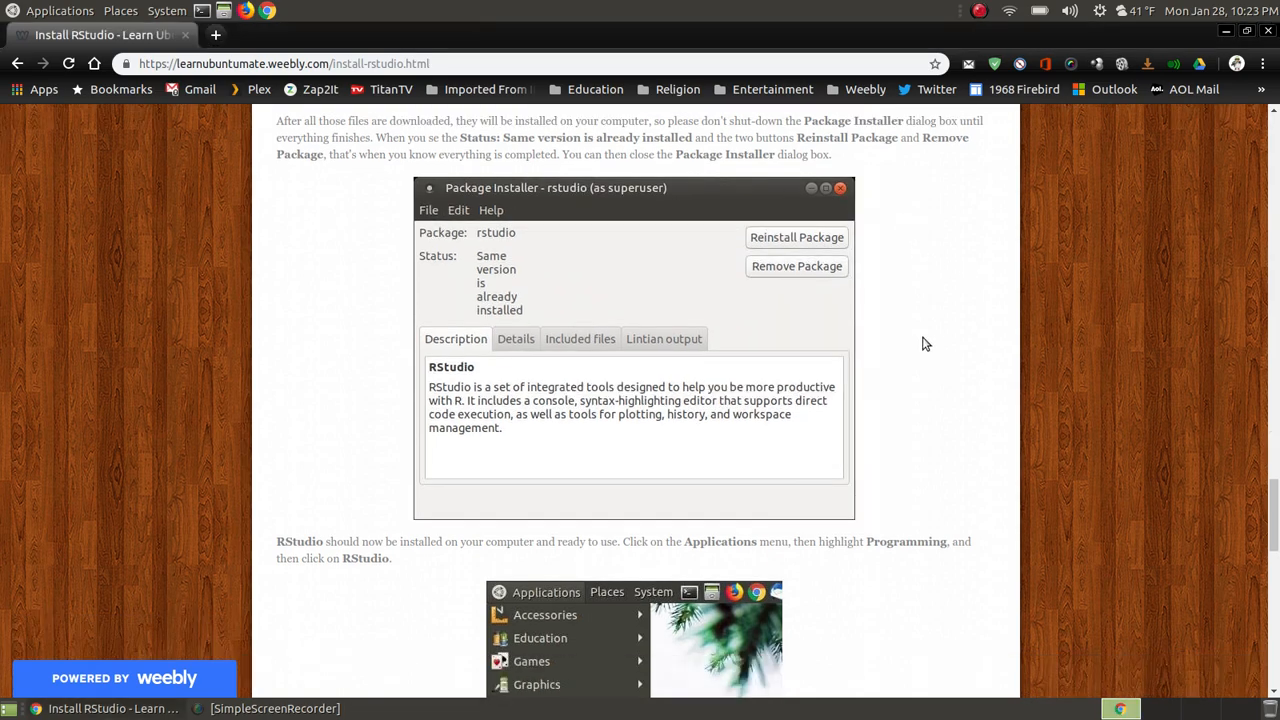
# Scroll the tutorial to its Applications > Programming > RStudio launch instructions.
pyautogui.scroll(-3)
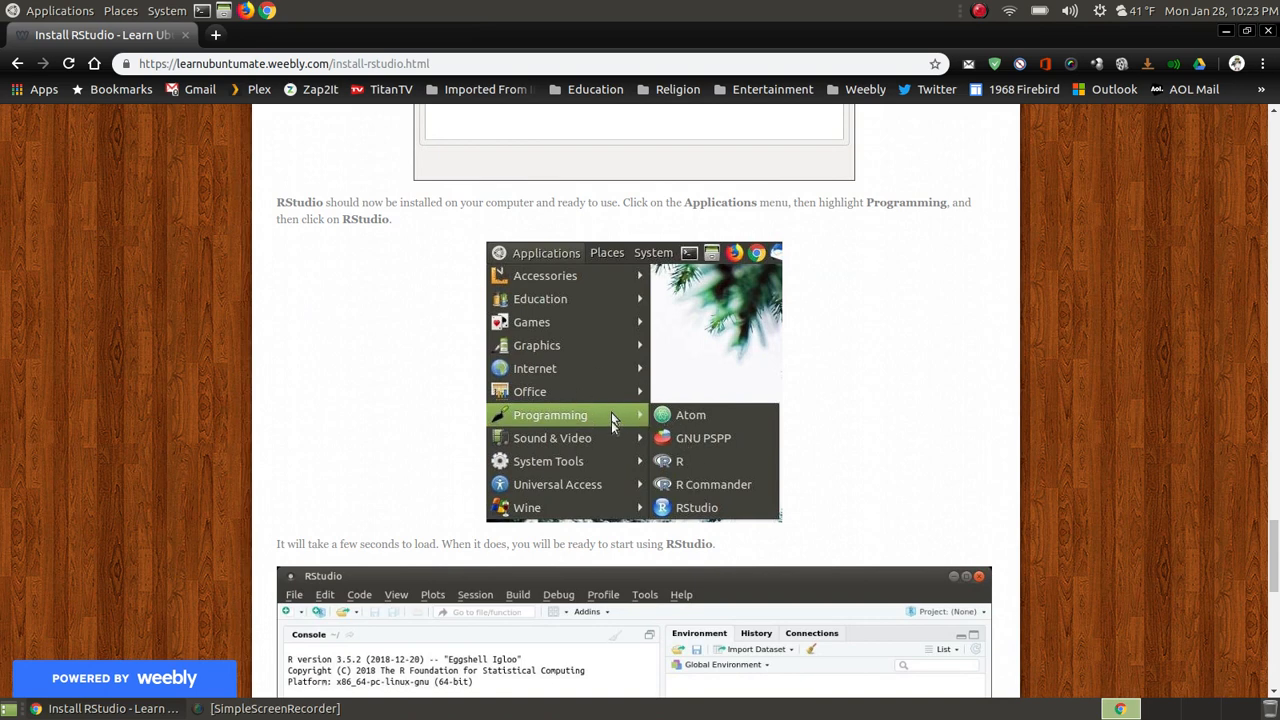
pyautogui.moveTo(712, 520)
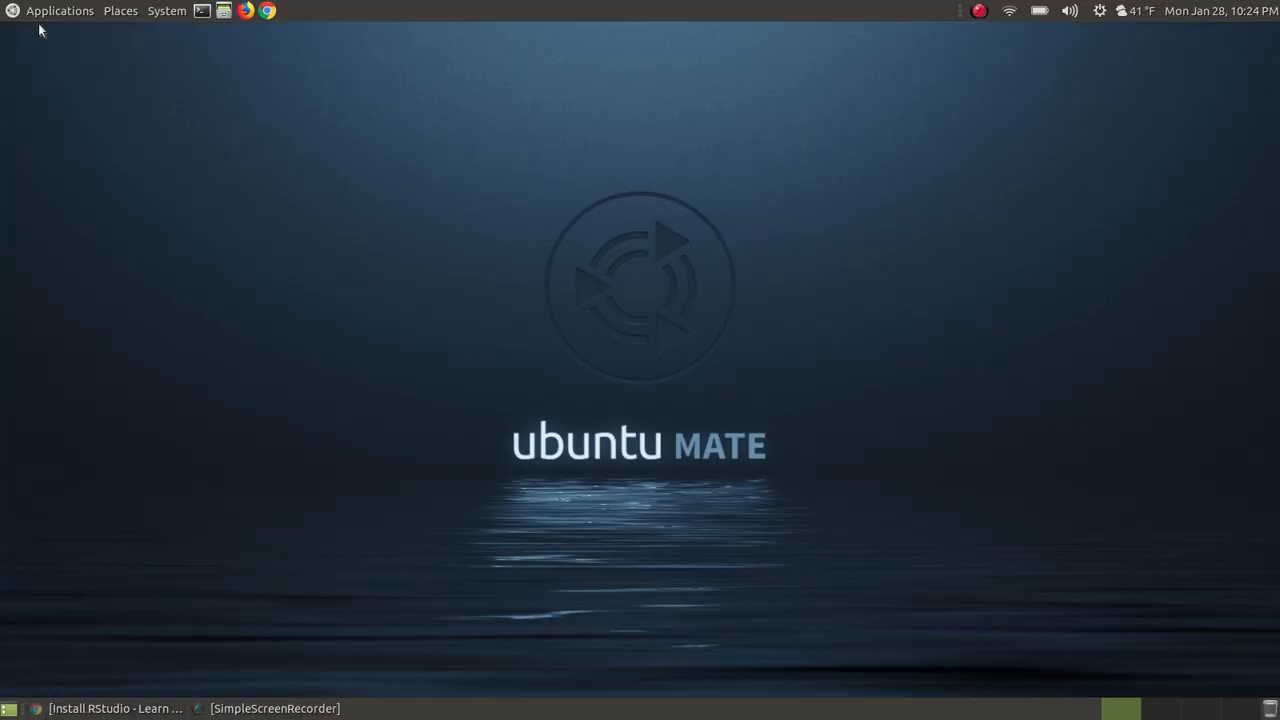
# Launch RStudio from the Applications > Programming menu.
pyautogui.click(60, 12)
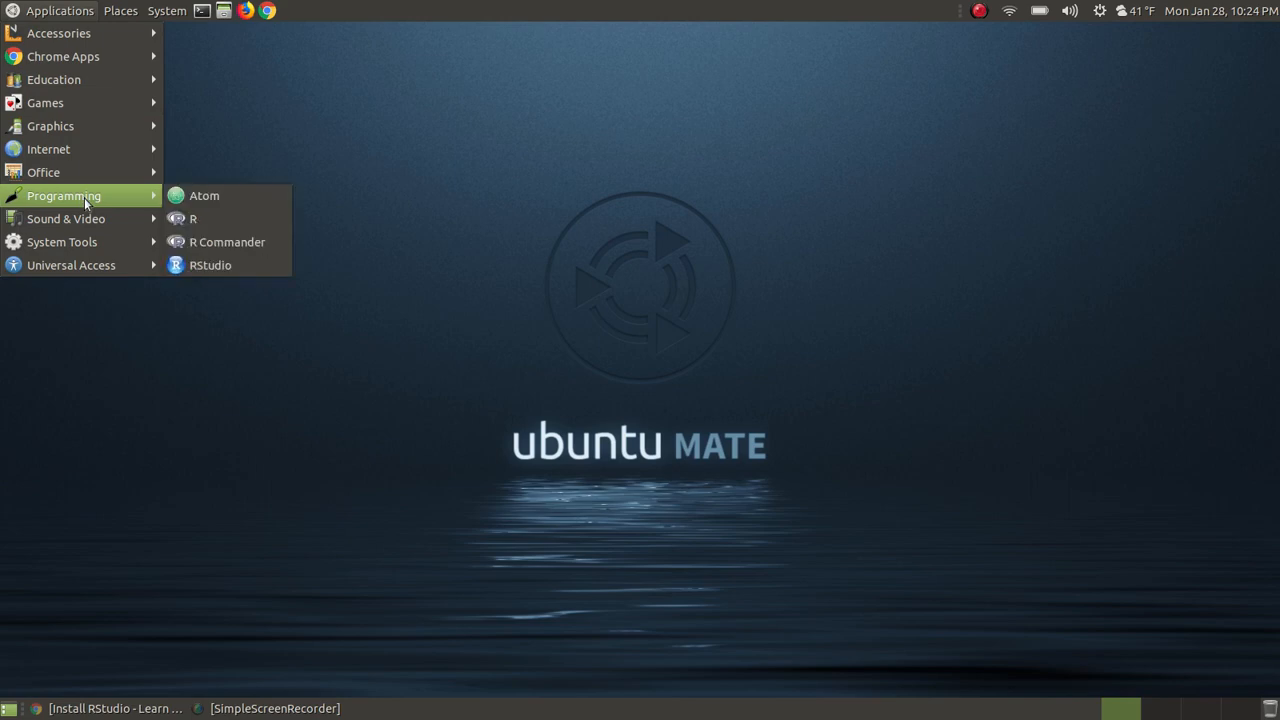
pyautogui.moveTo(218, 218)
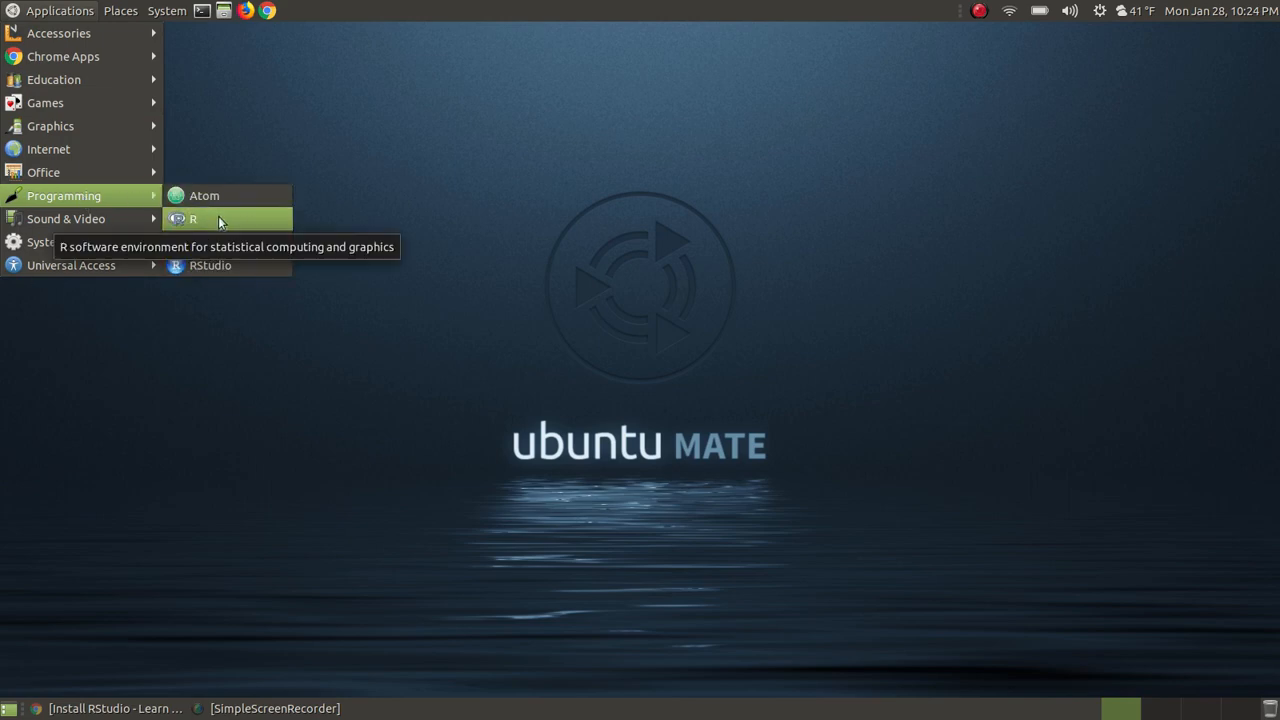
pyautogui.moveTo(244, 272)
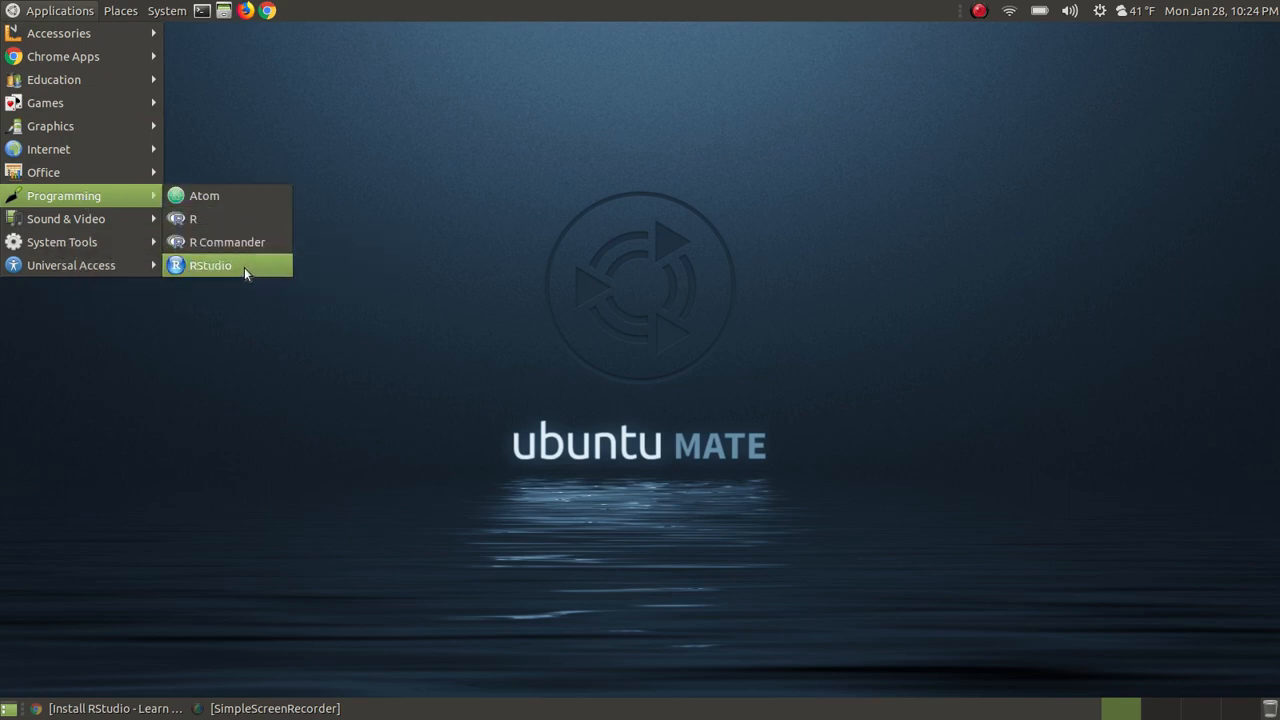
pyautogui.moveTo(240, 264)
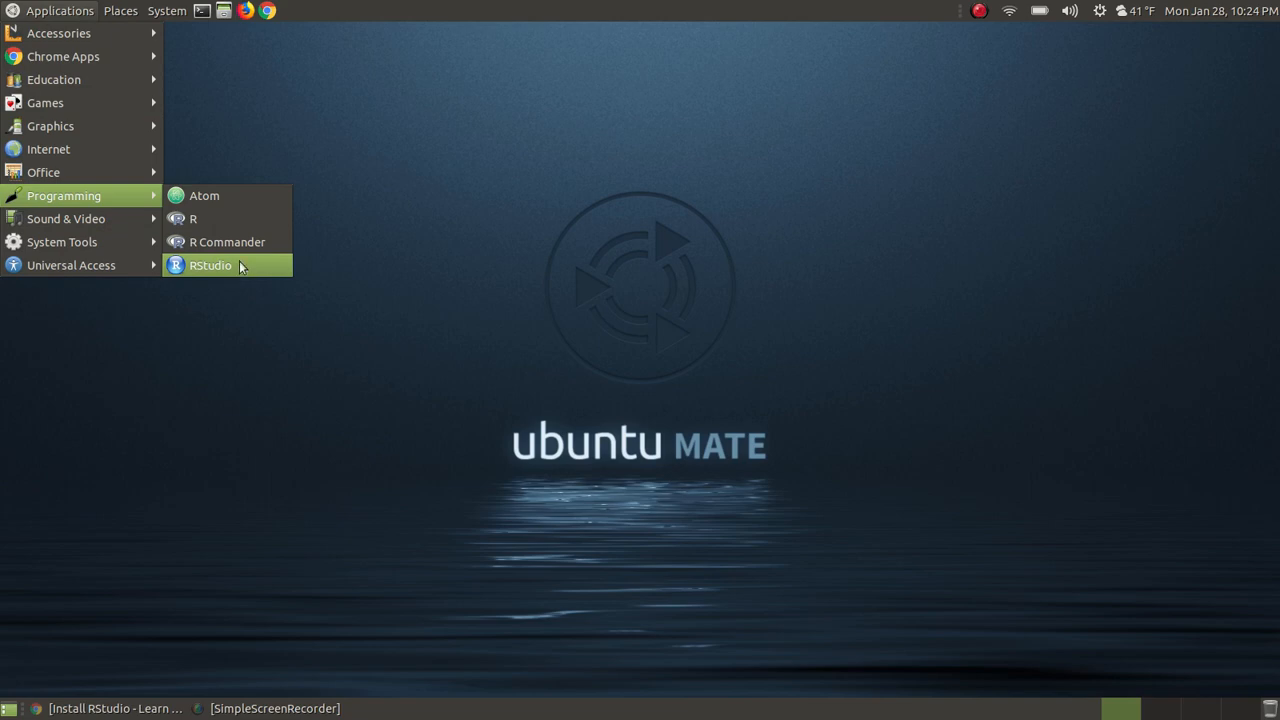
pyautogui.click(210, 264)
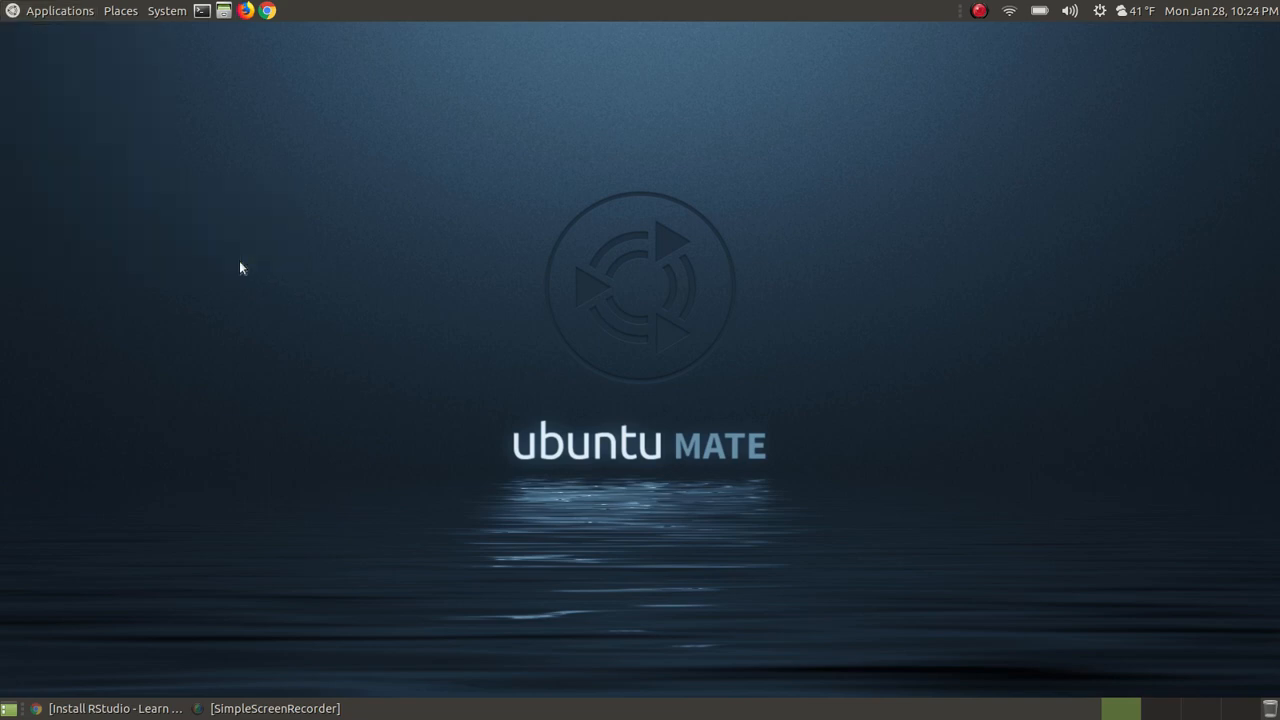
pyautogui.moveTo(810, 318)
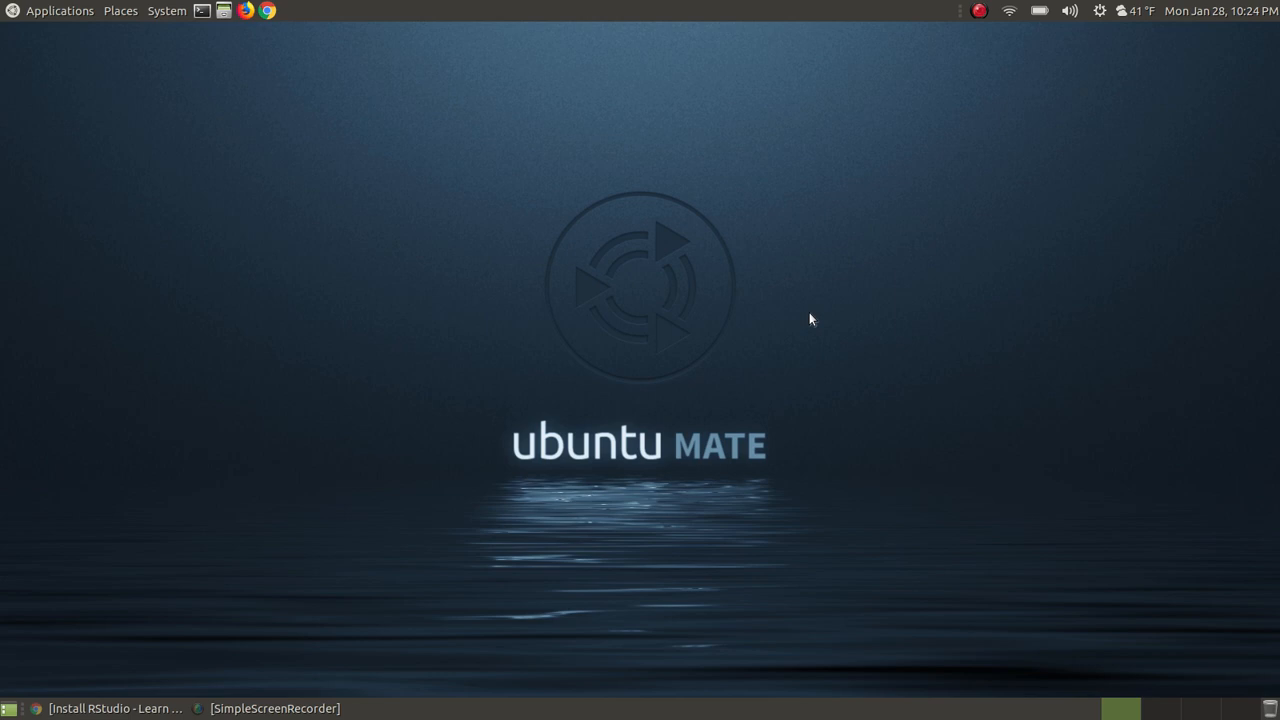
pyautogui.moveTo(656, 268)
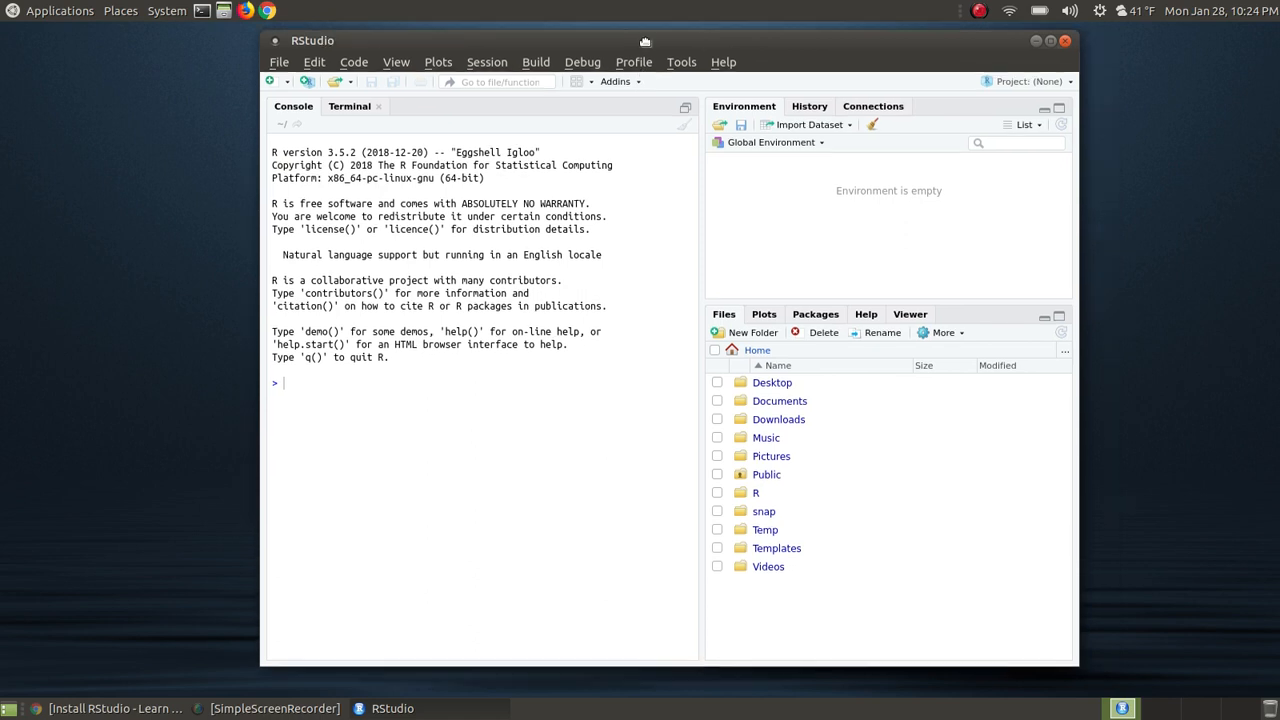
pyautogui.moveTo(570, 490)
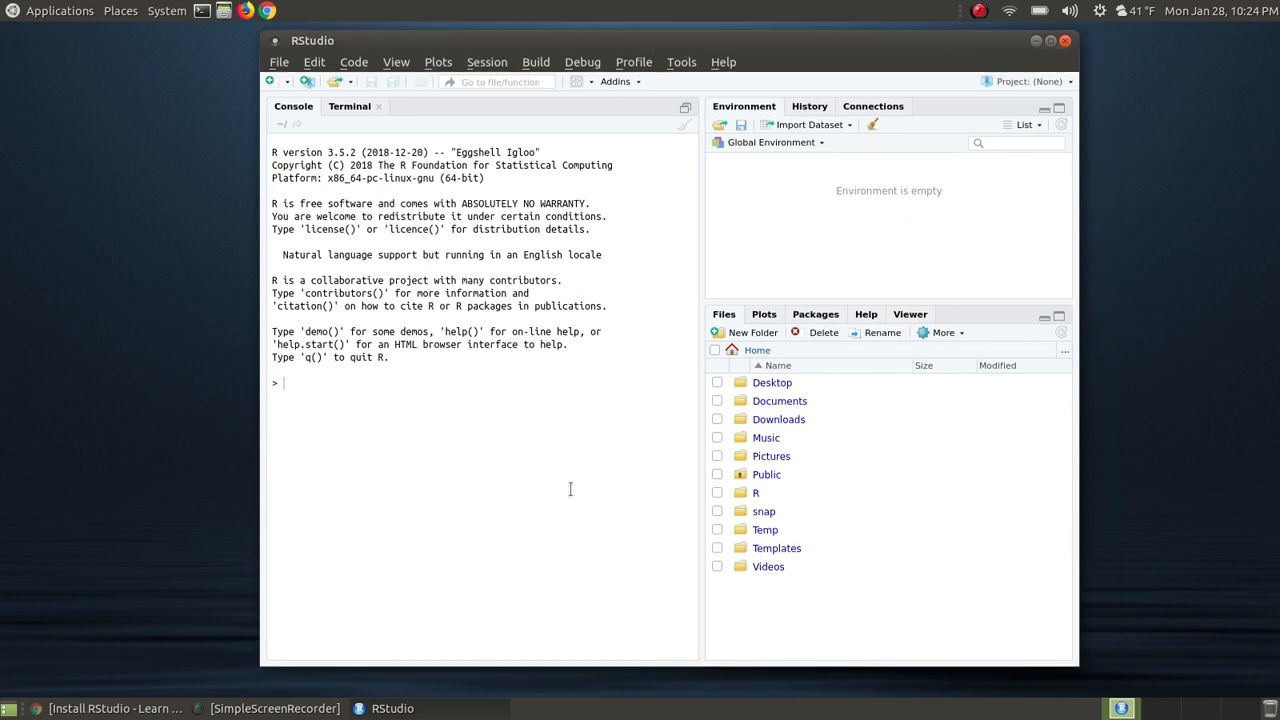
pyautogui.moveTo(448, 510)
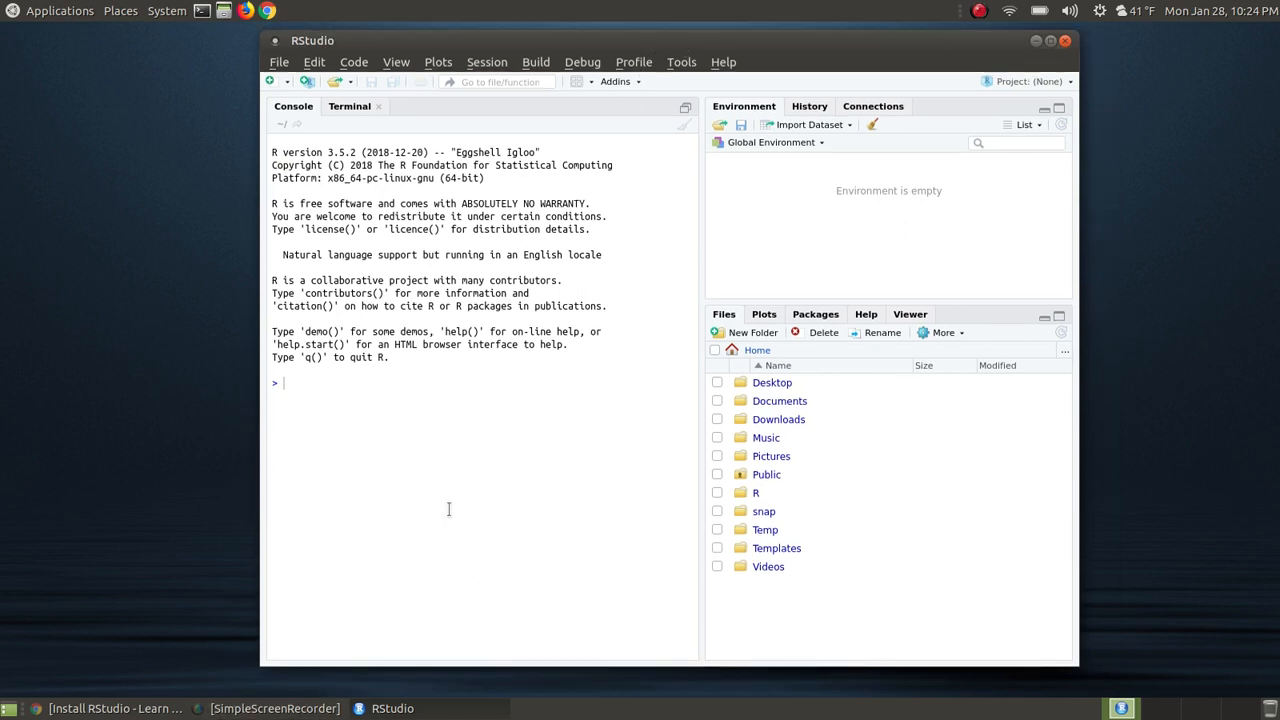